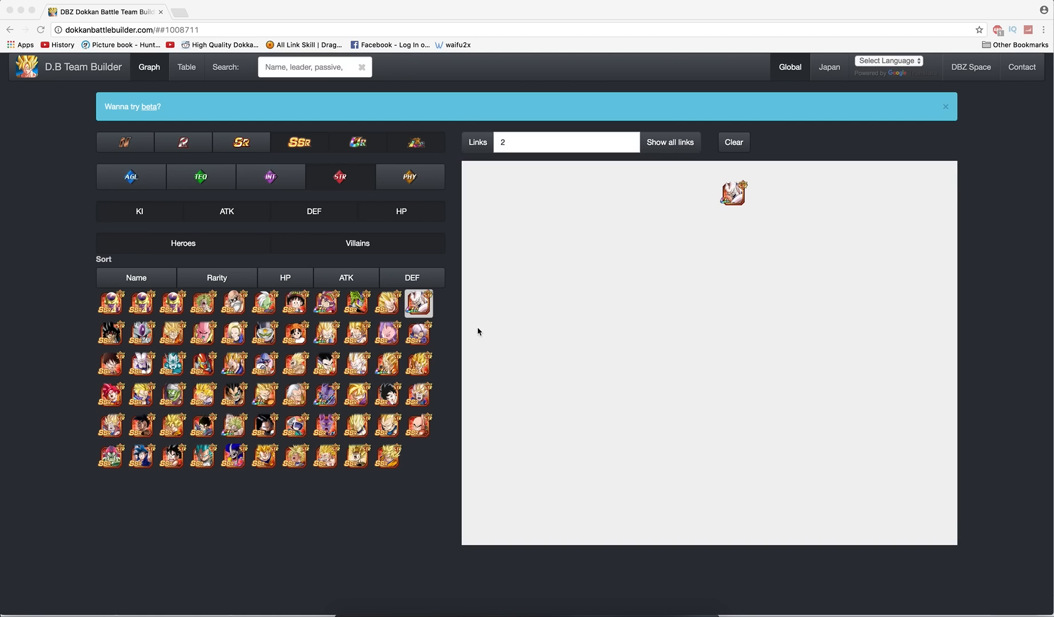
mouse_move(350, 349)
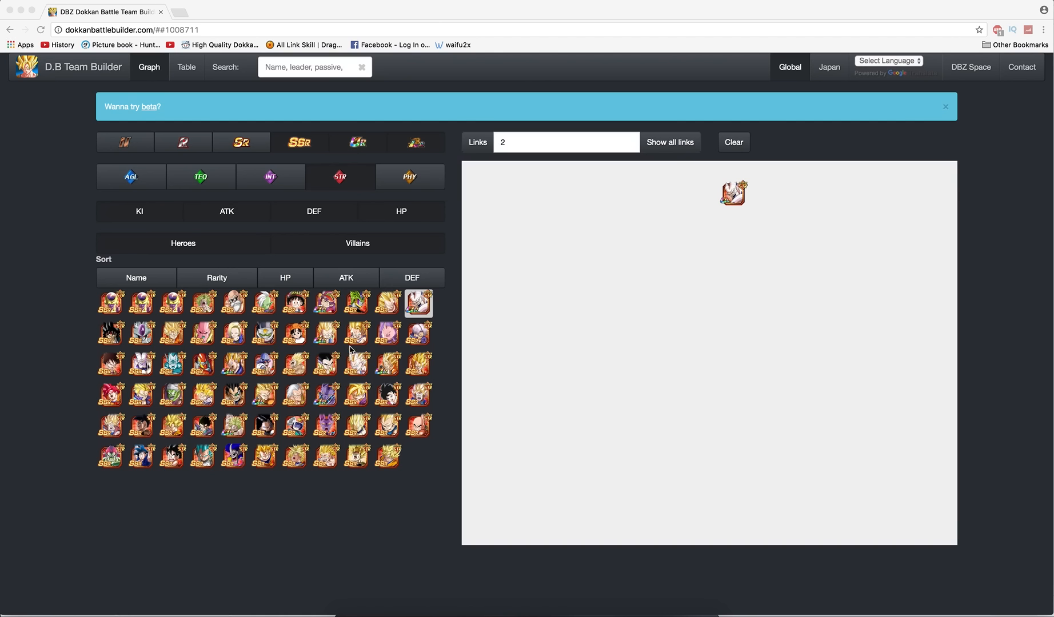
mouse_move(310, 356)
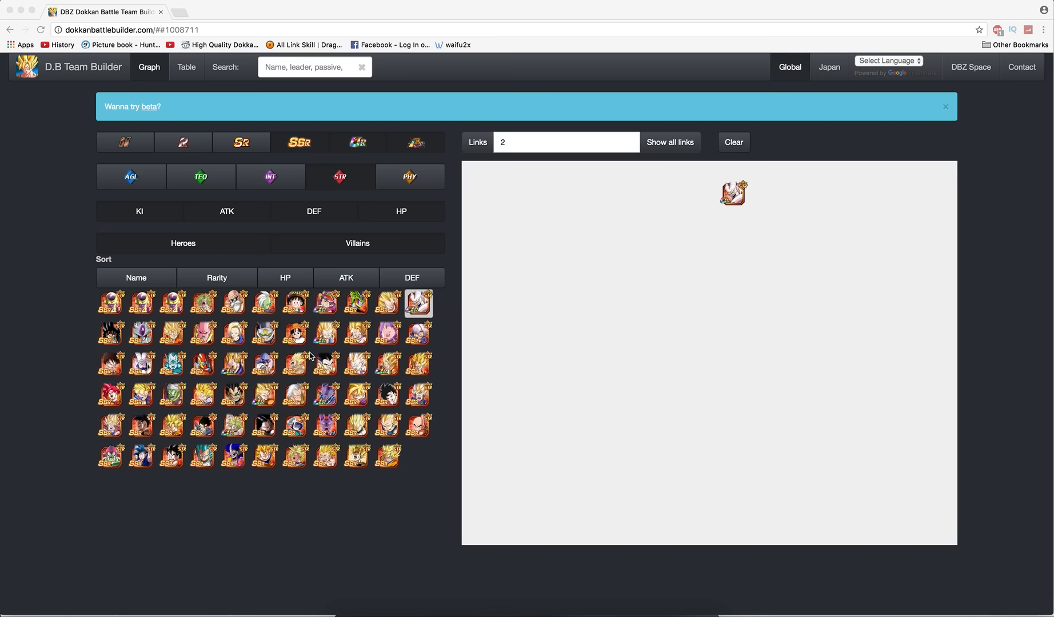
mouse_move(122, 543)
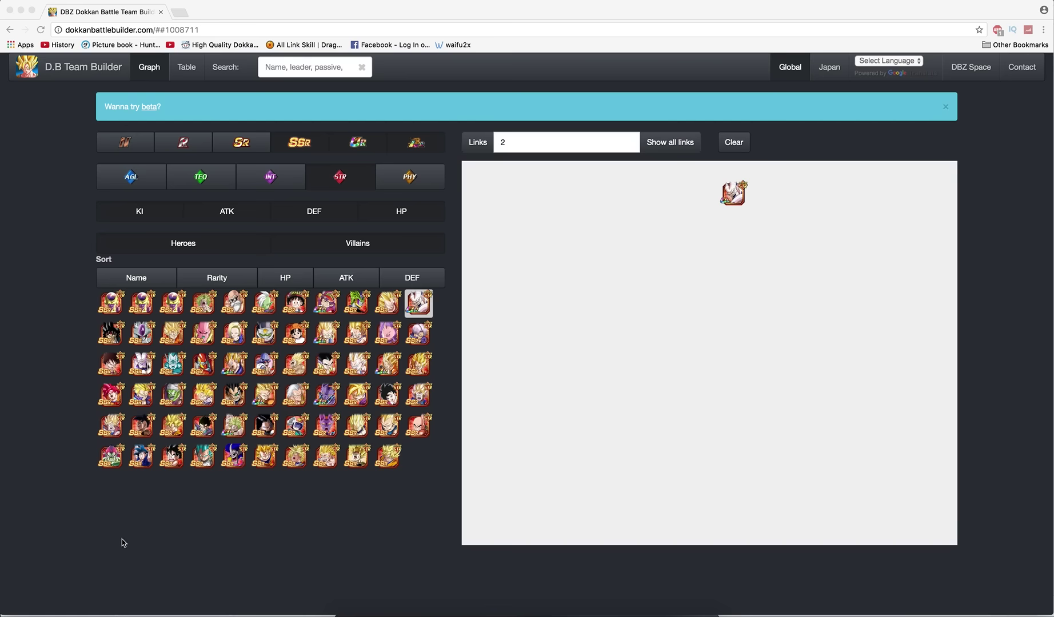
mouse_move(485, 366)
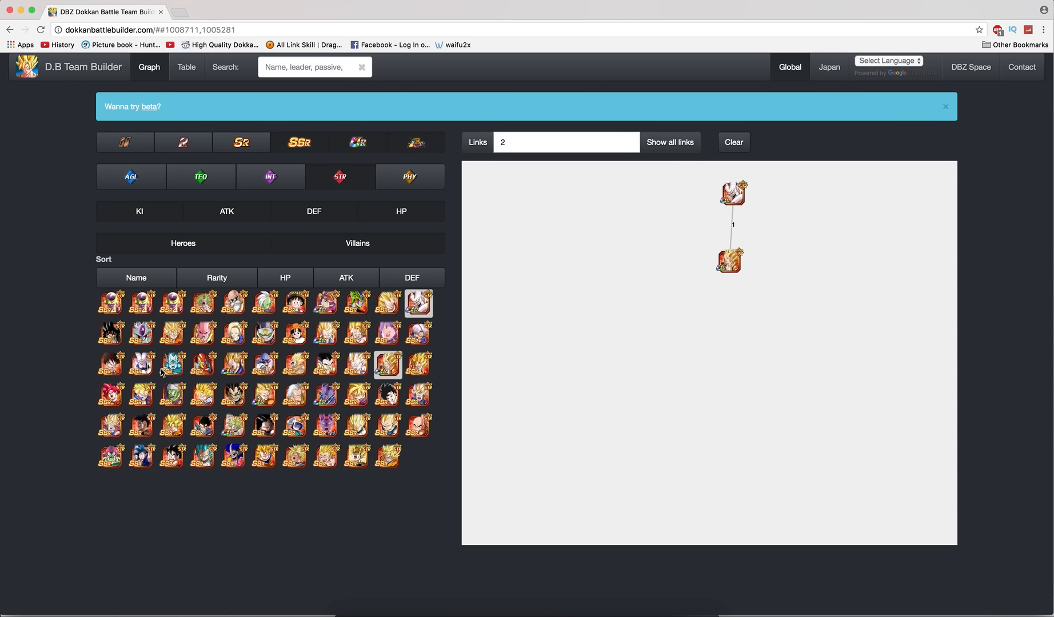
Add another STR unit to the link graph beside Omega Shenron.
left_click(232, 366)
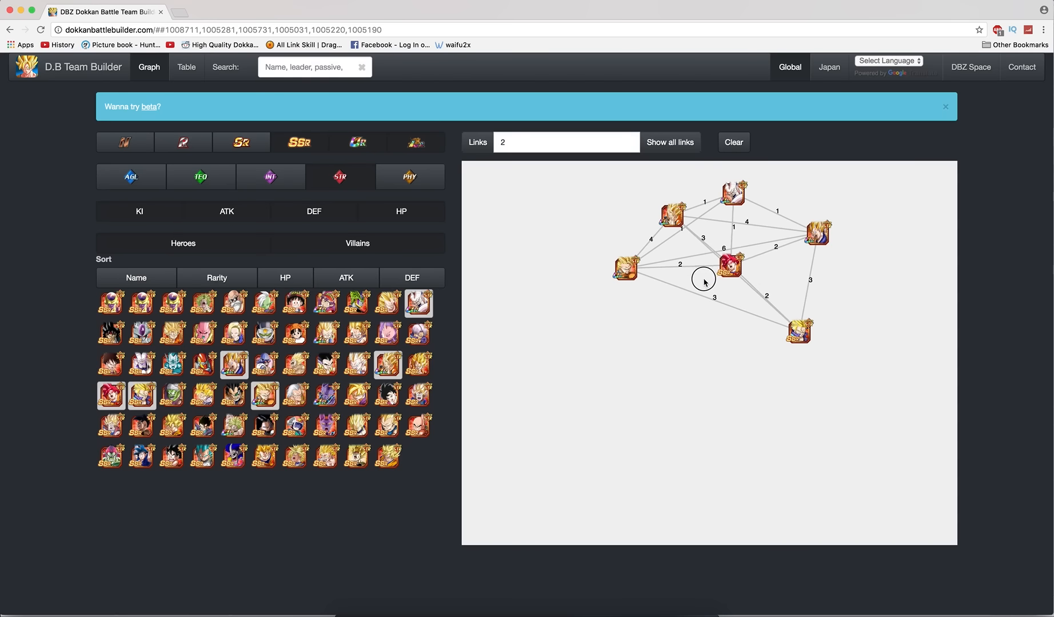
Move the red unit lower in the graph so its link lines spread apart.
left_click_drag(728, 268, 697, 361)
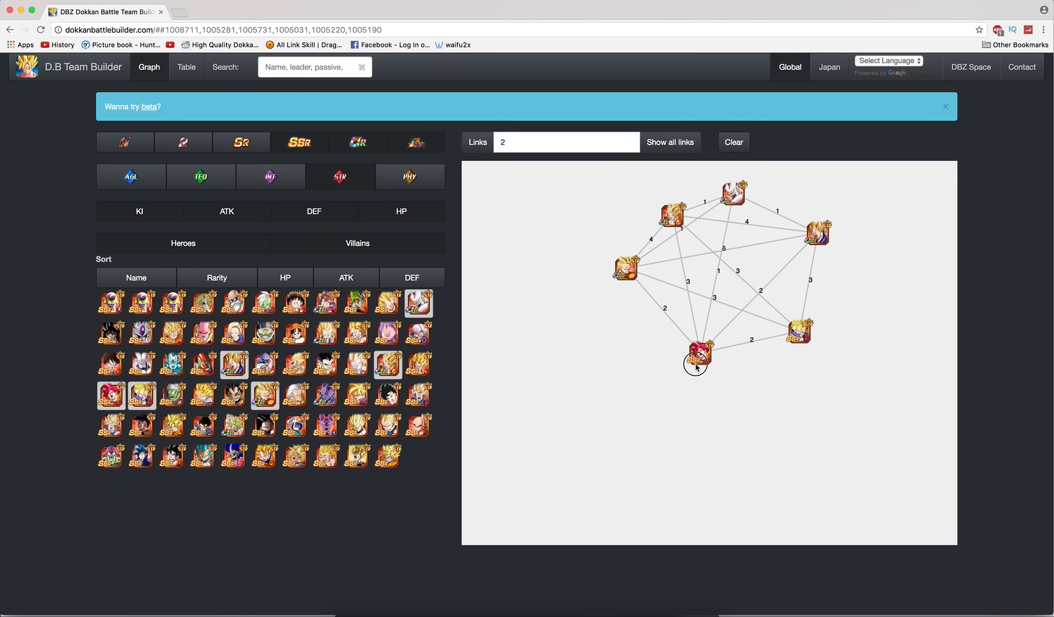
mouse_move(748, 349)
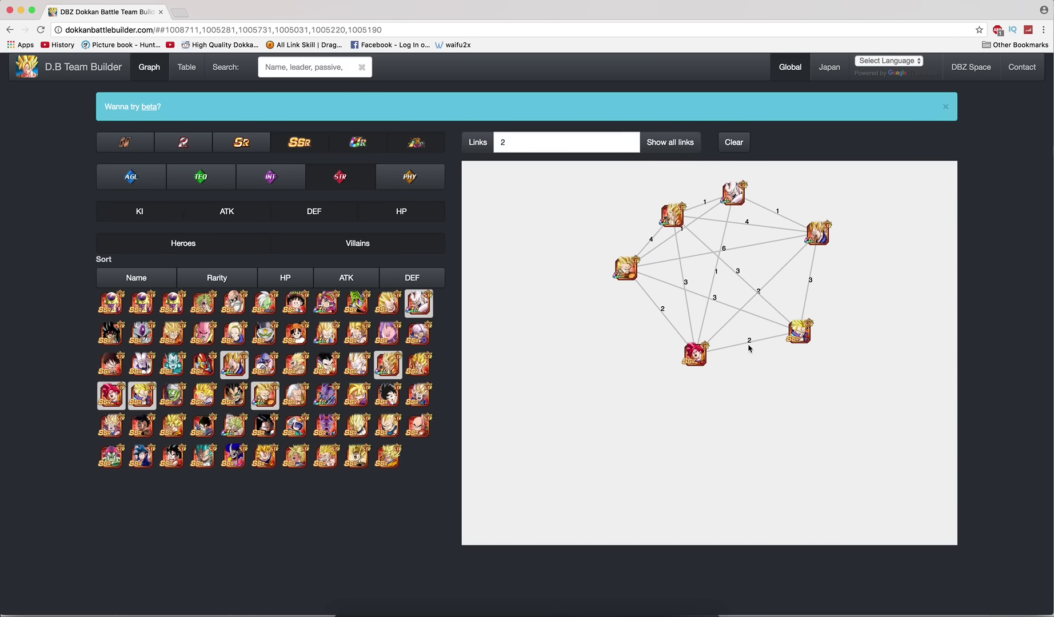
mouse_move(754, 324)
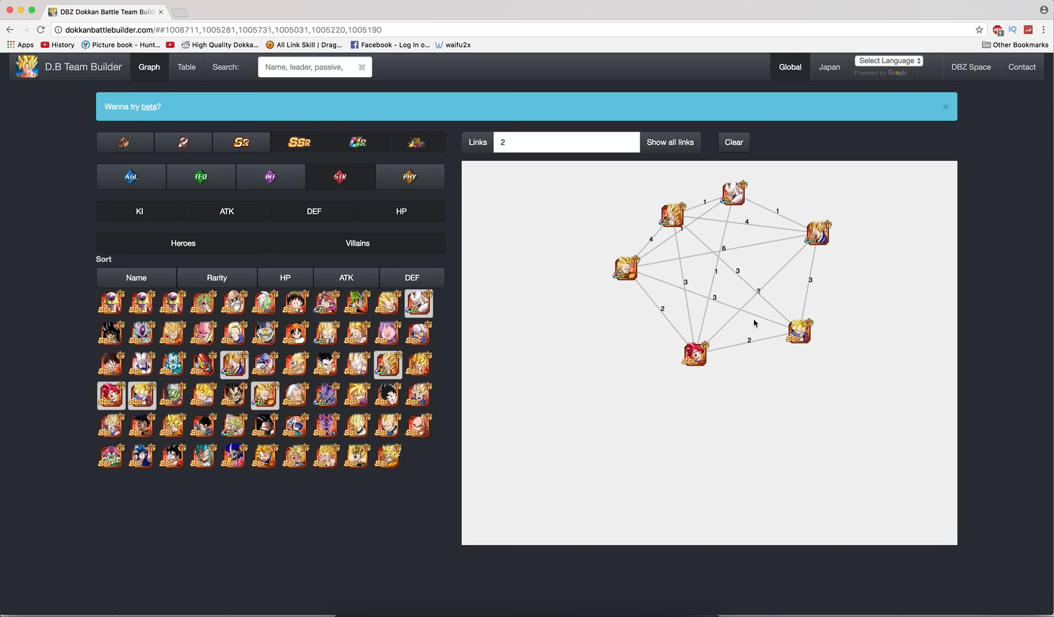
mouse_move(658, 319)
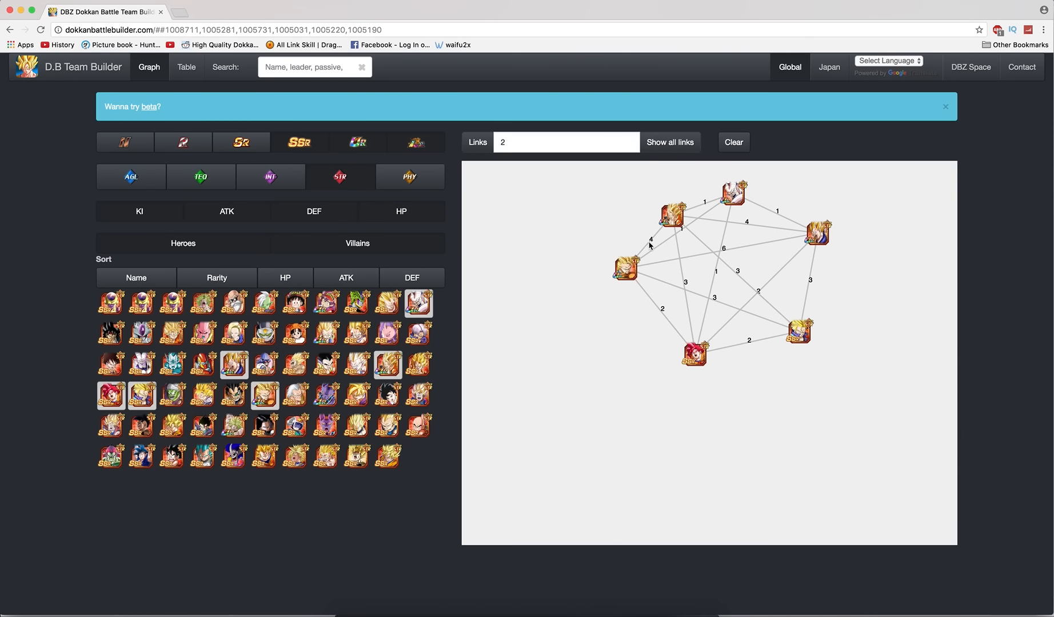
mouse_move(561, 224)
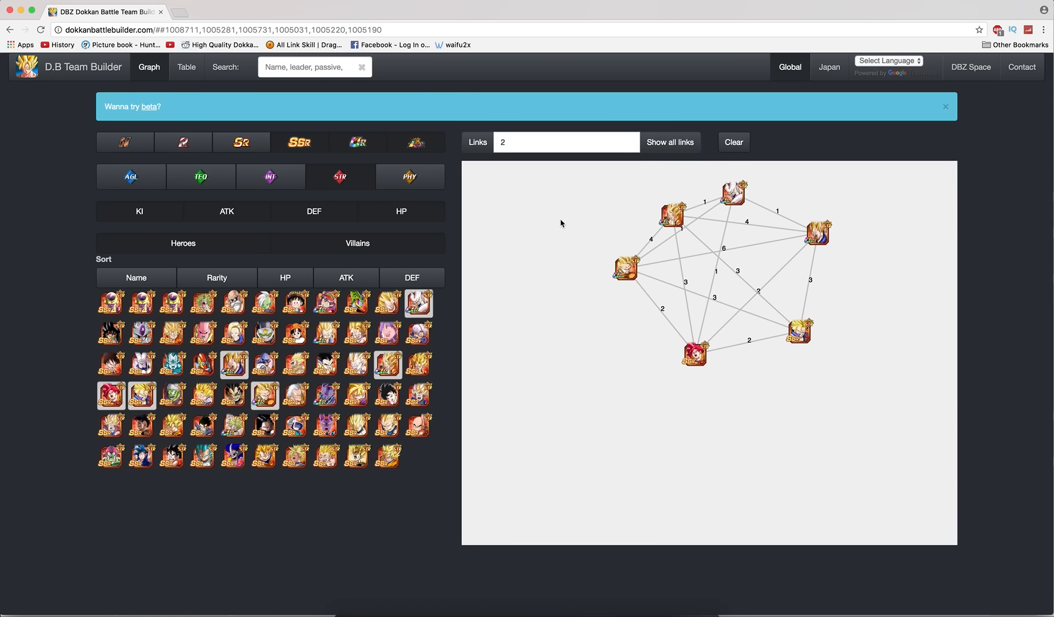
mouse_move(731, 208)
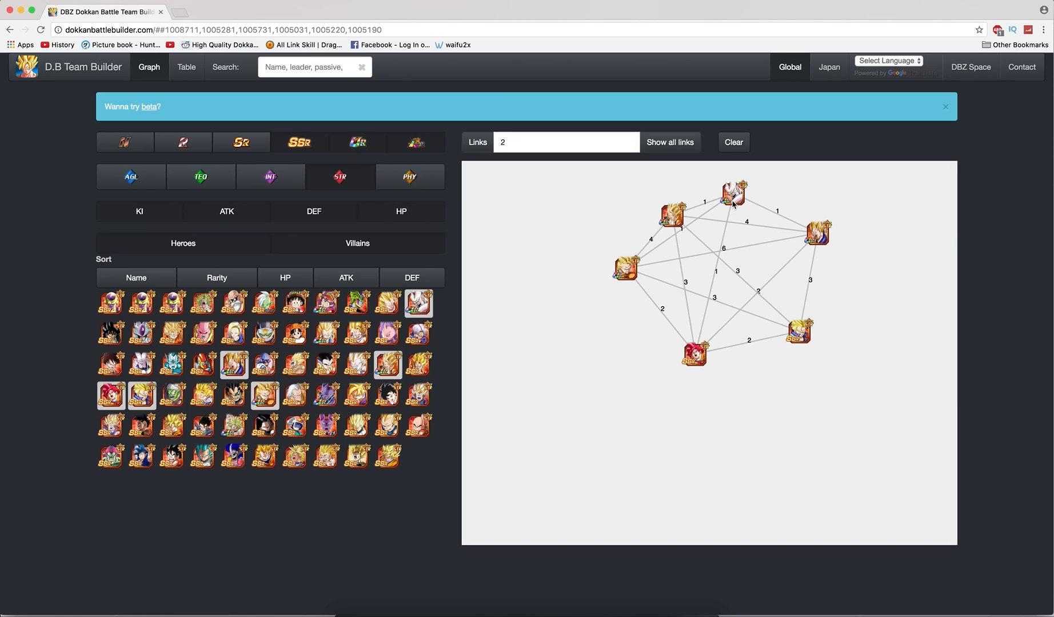
mouse_move(805, 345)
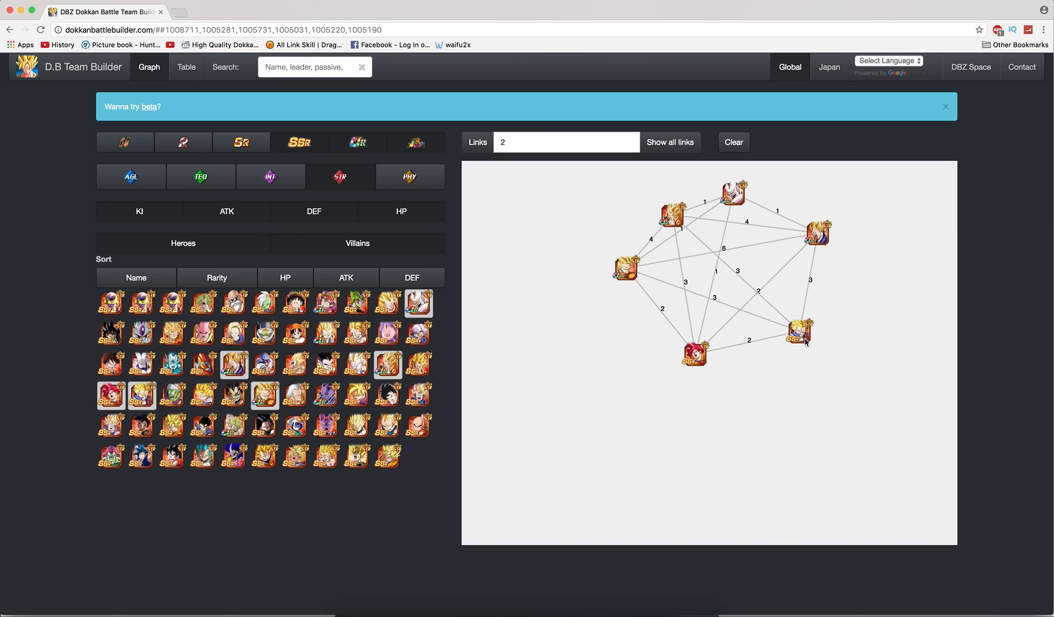
mouse_move(720, 184)
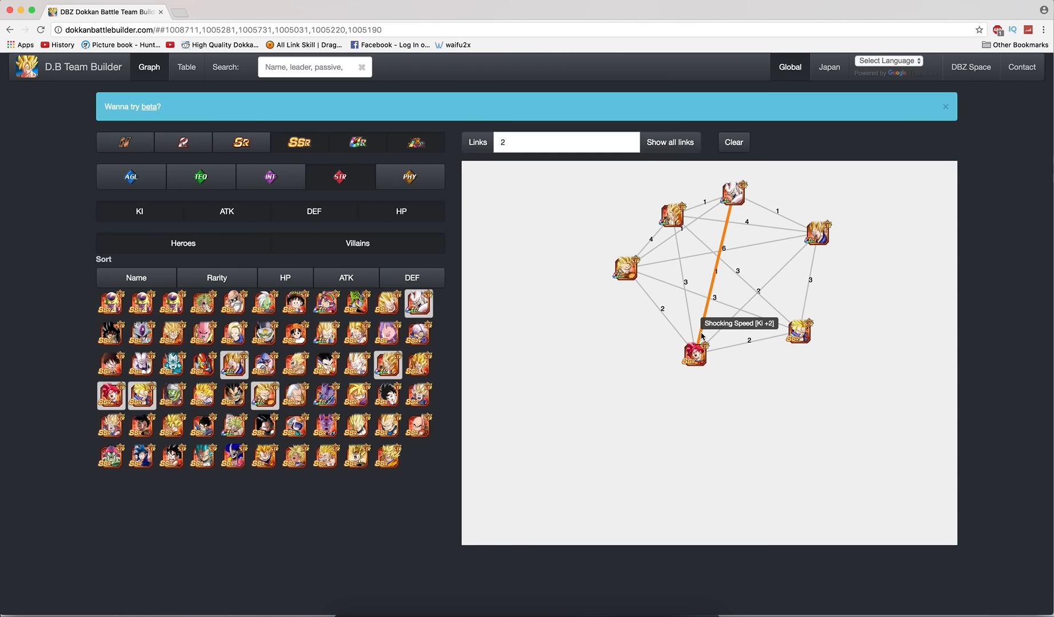
mouse_move(767, 237)
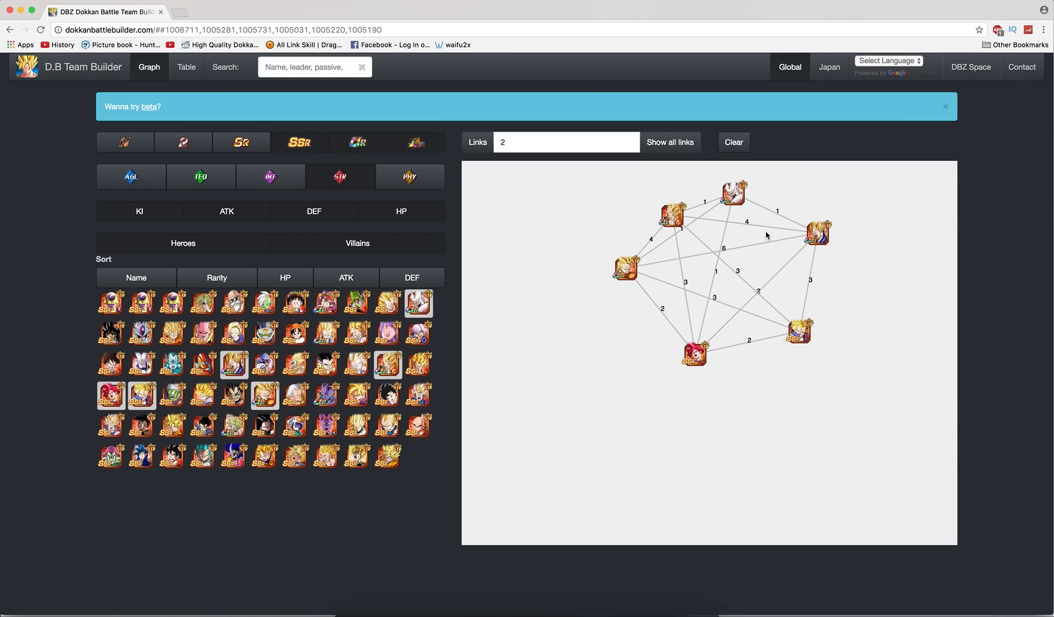
mouse_move(663, 170)
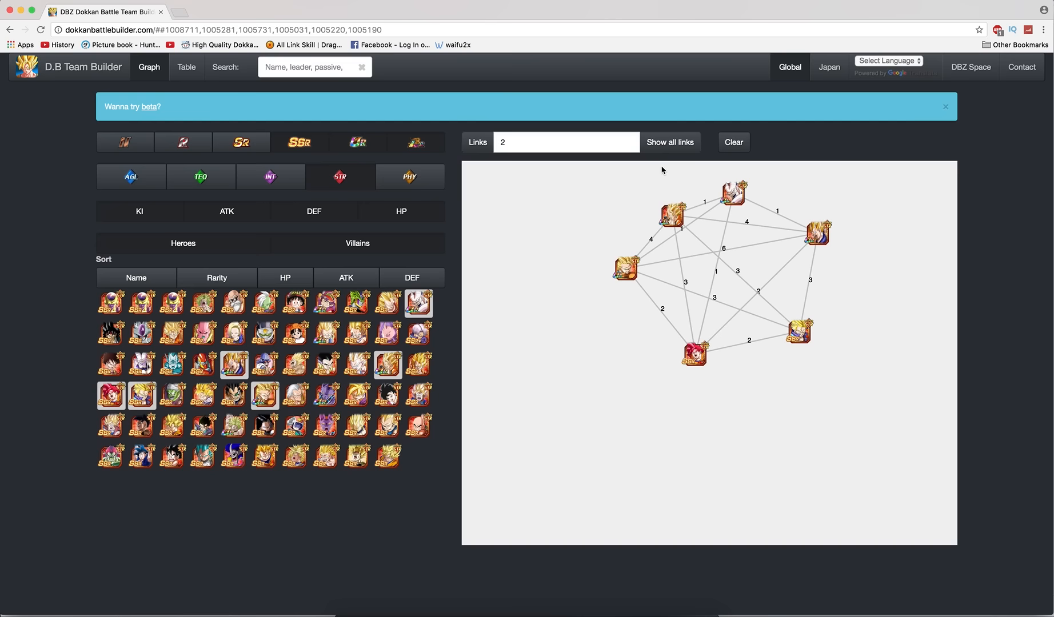
mouse_move(498, 260)
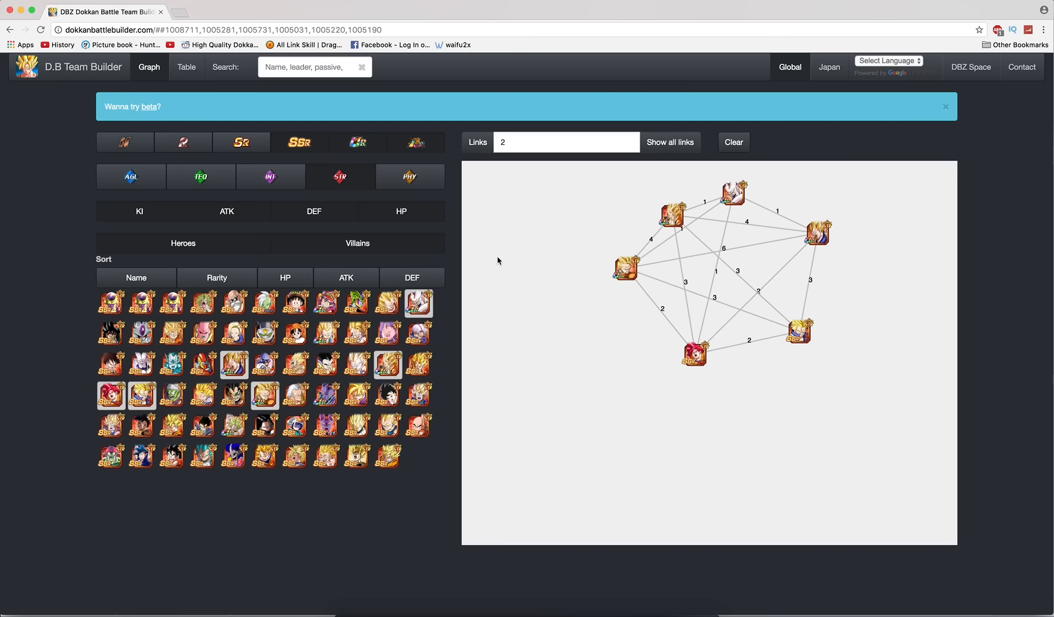
mouse_move(660, 246)
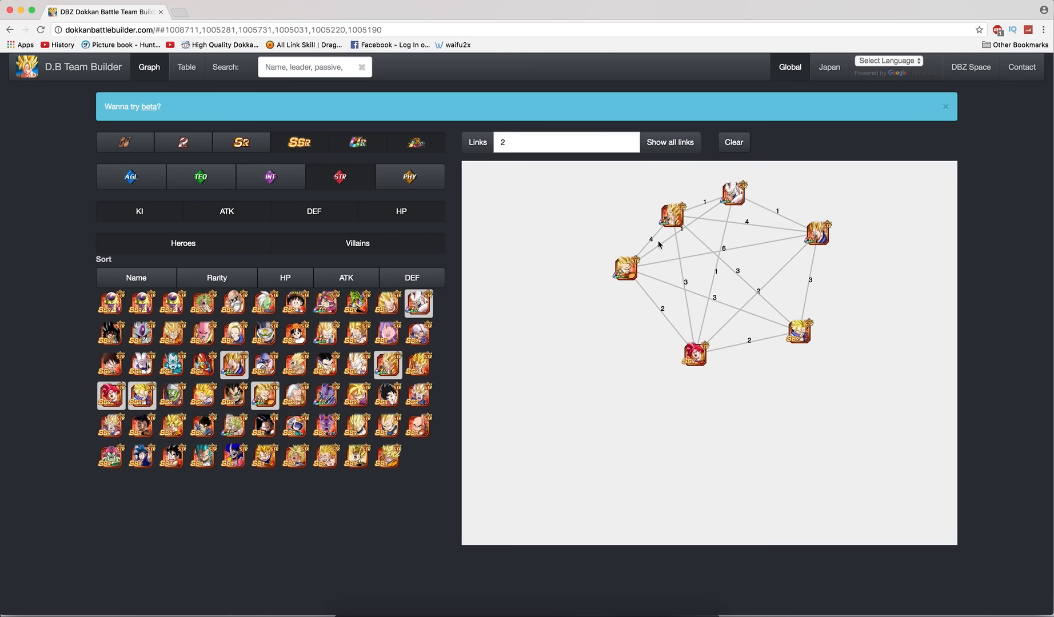
mouse_move(428, 340)
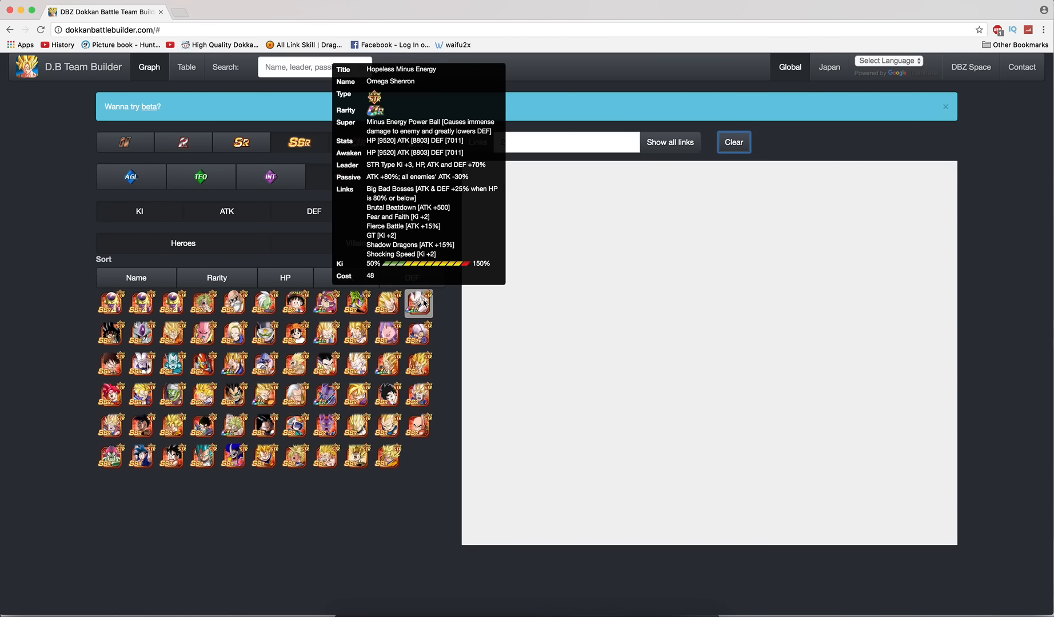
left_click(419, 302)
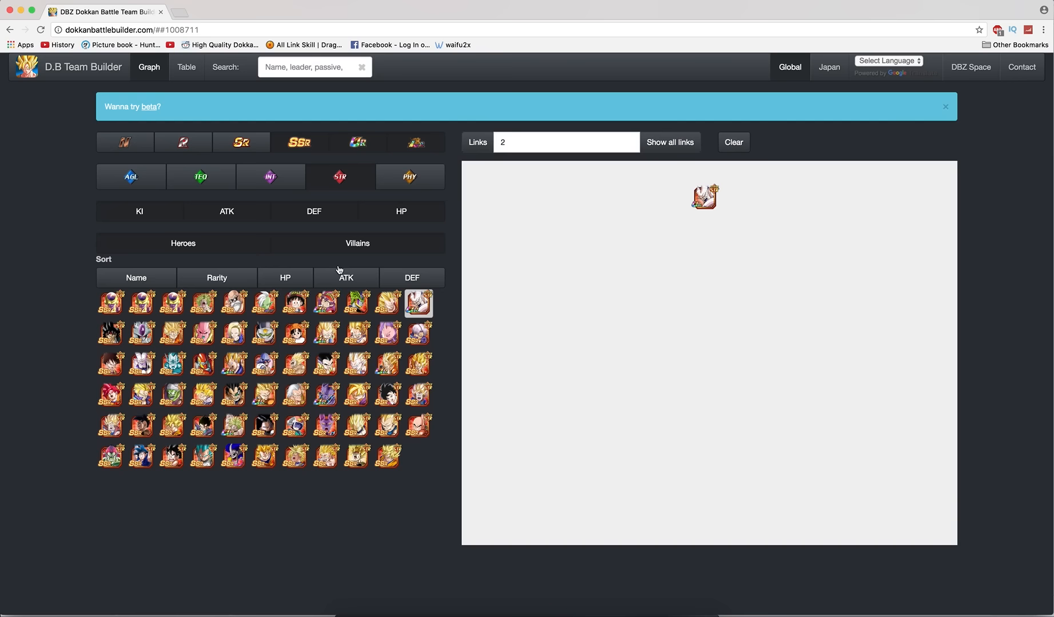
mouse_move(52, 382)
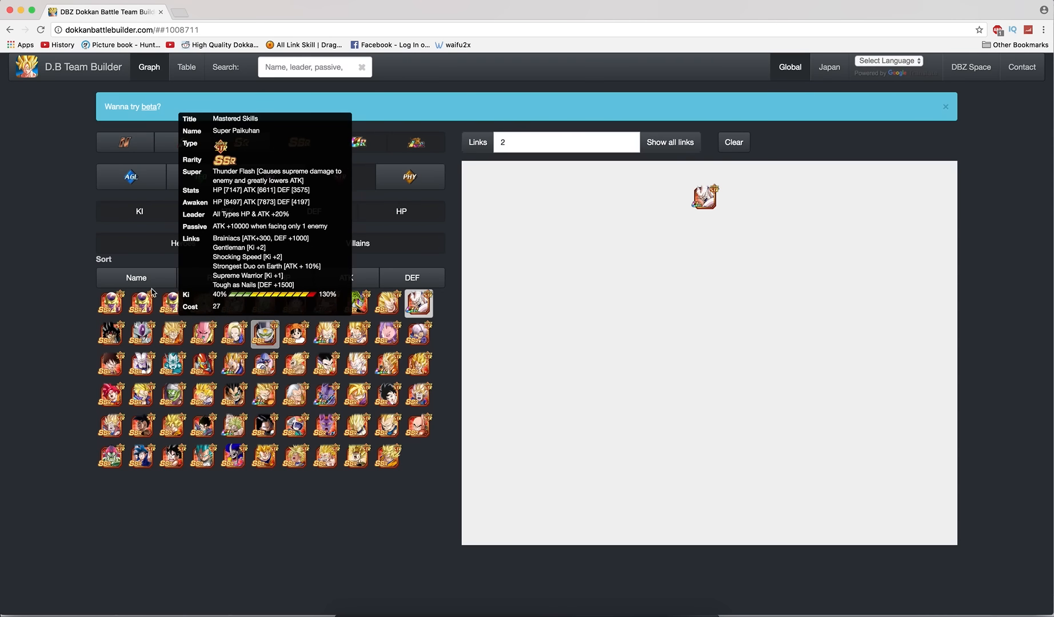
mouse_move(39, 375)
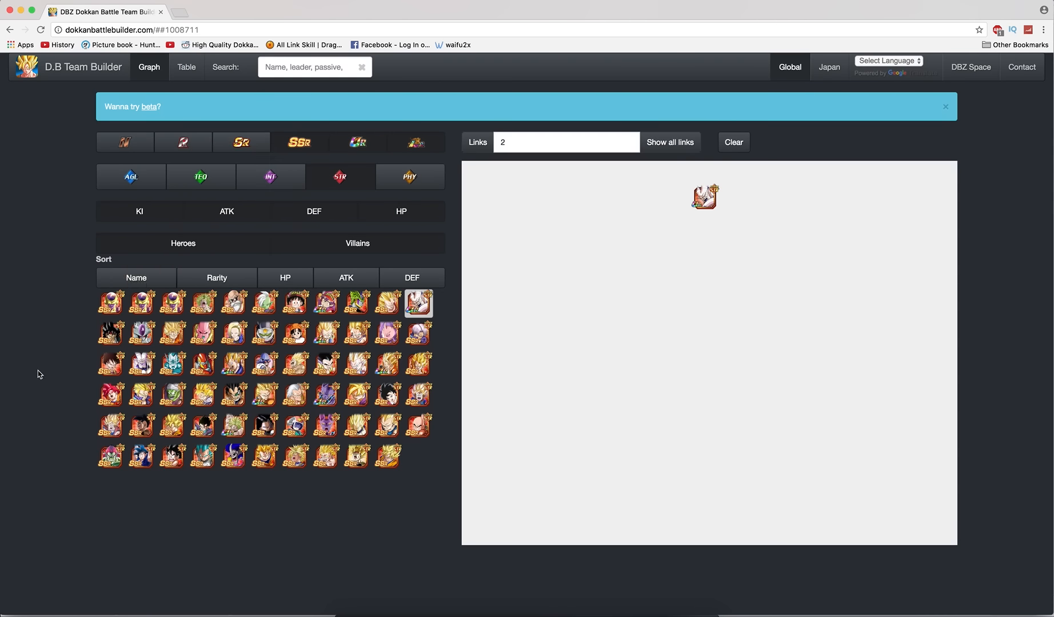
left_click(109, 395)
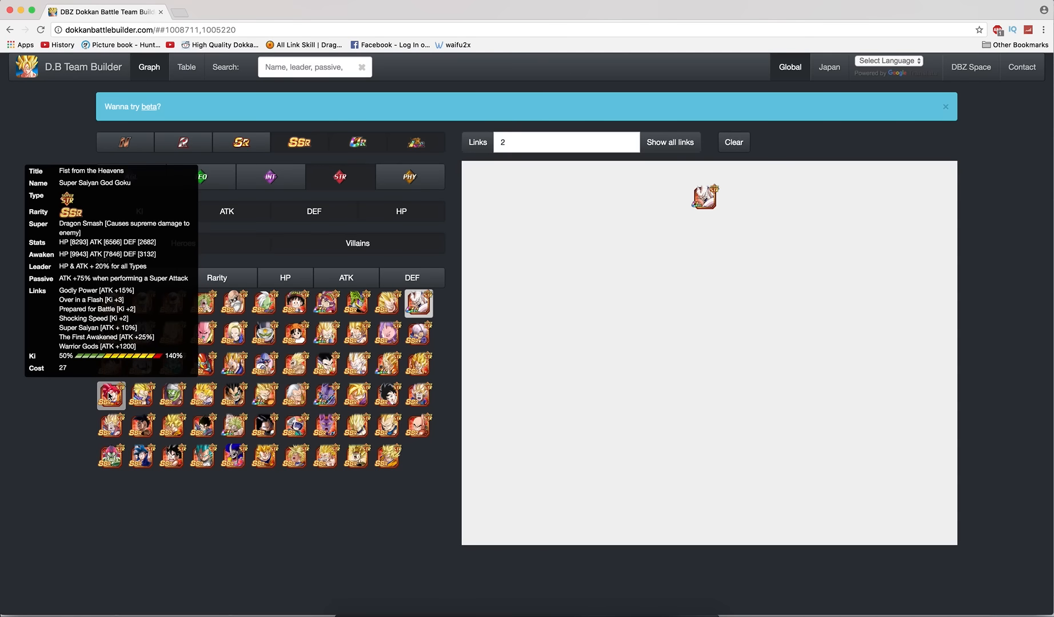
left_click(111, 397)
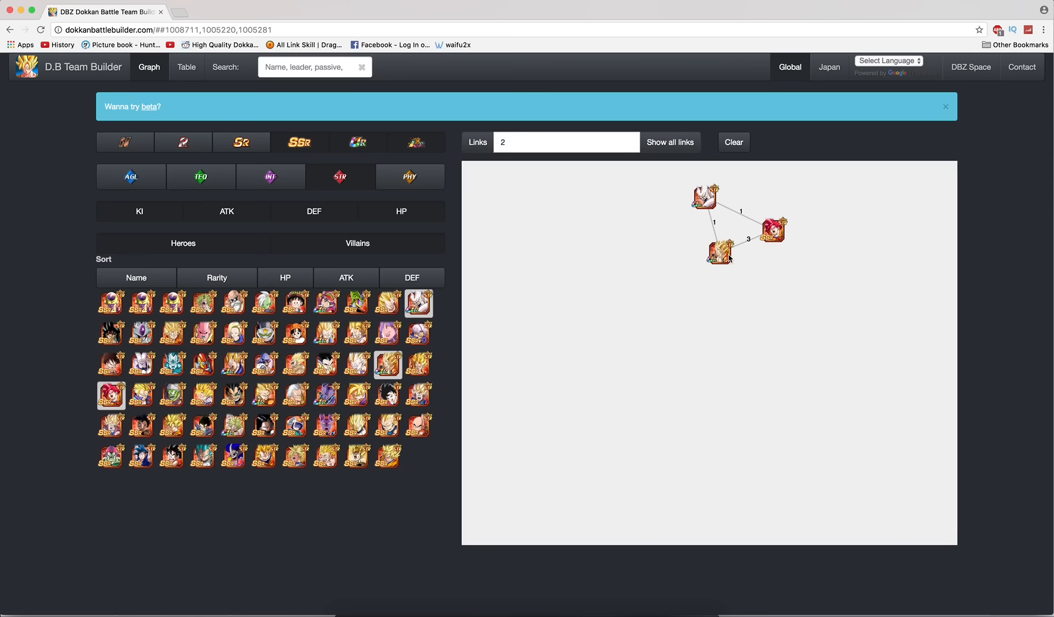
left_click_drag(719, 253, 585, 226)
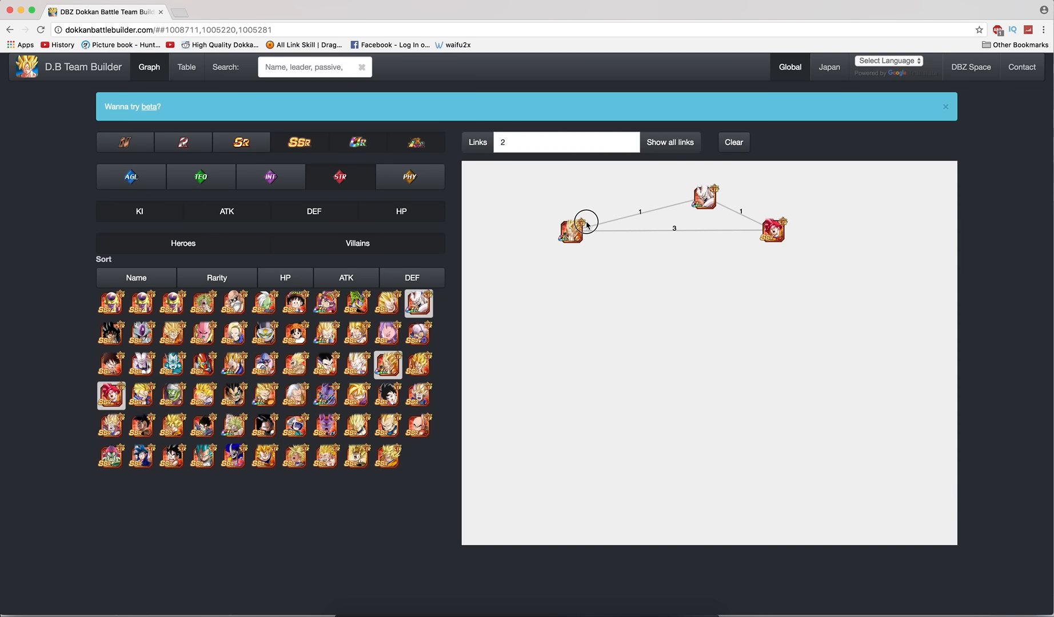
mouse_move(418, 334)
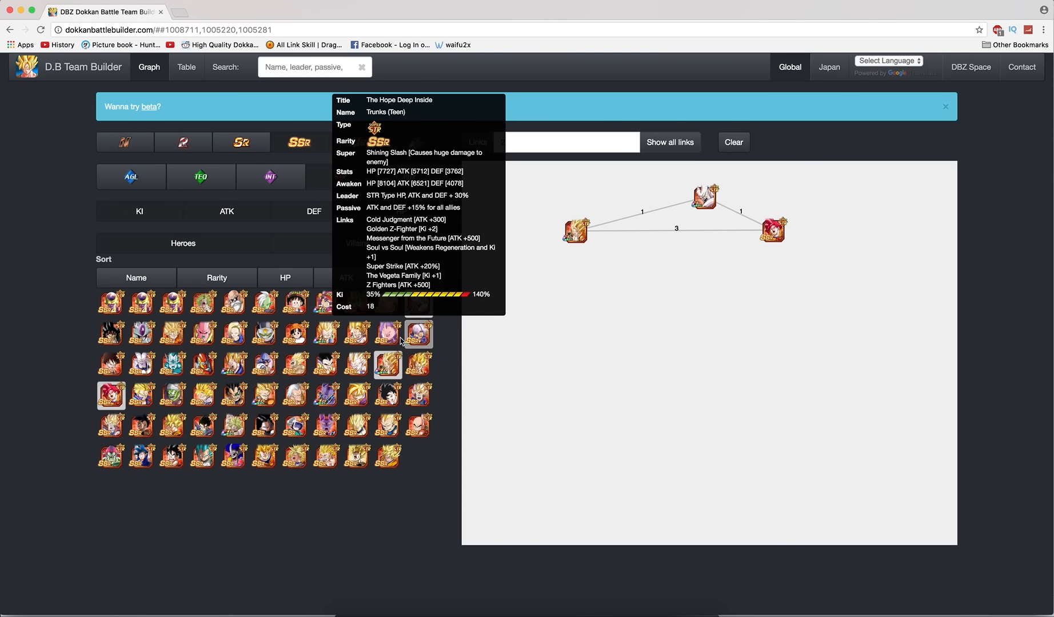
mouse_move(378, 382)
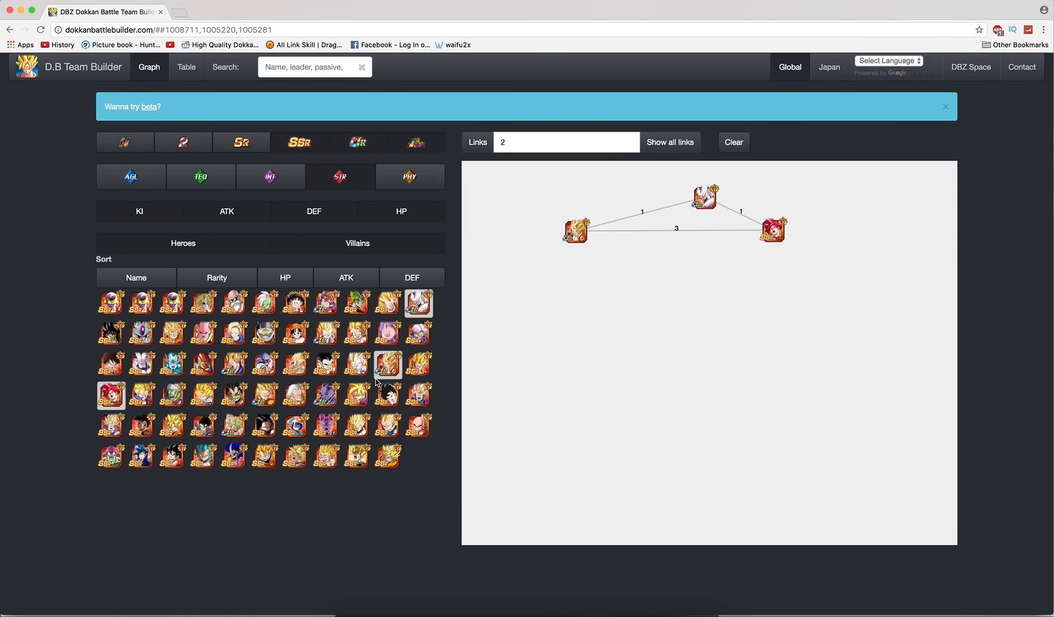
mouse_move(418, 499)
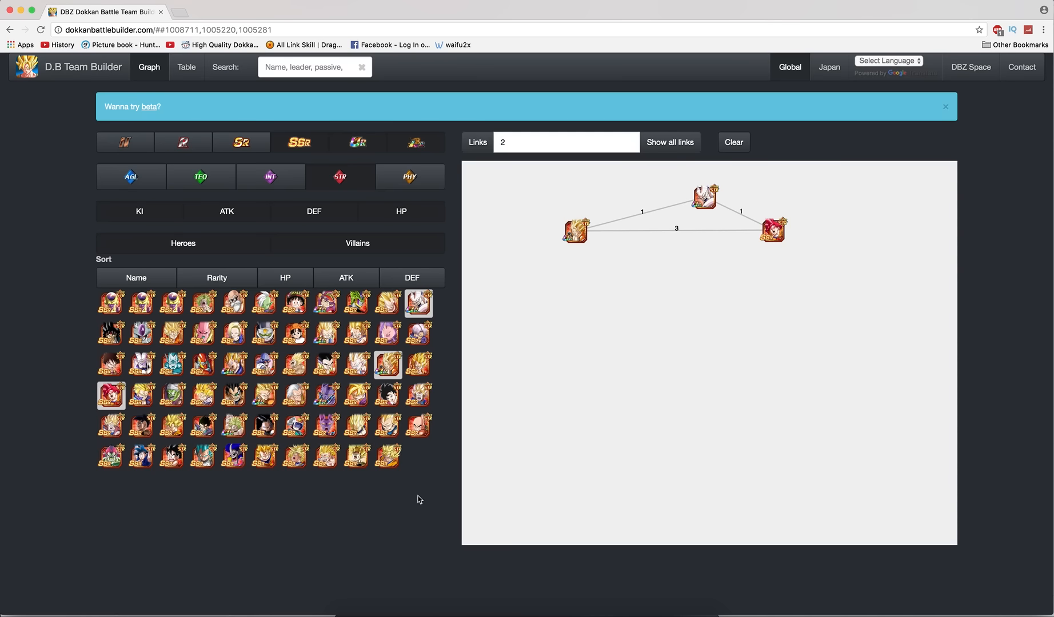
mouse_move(488, 485)
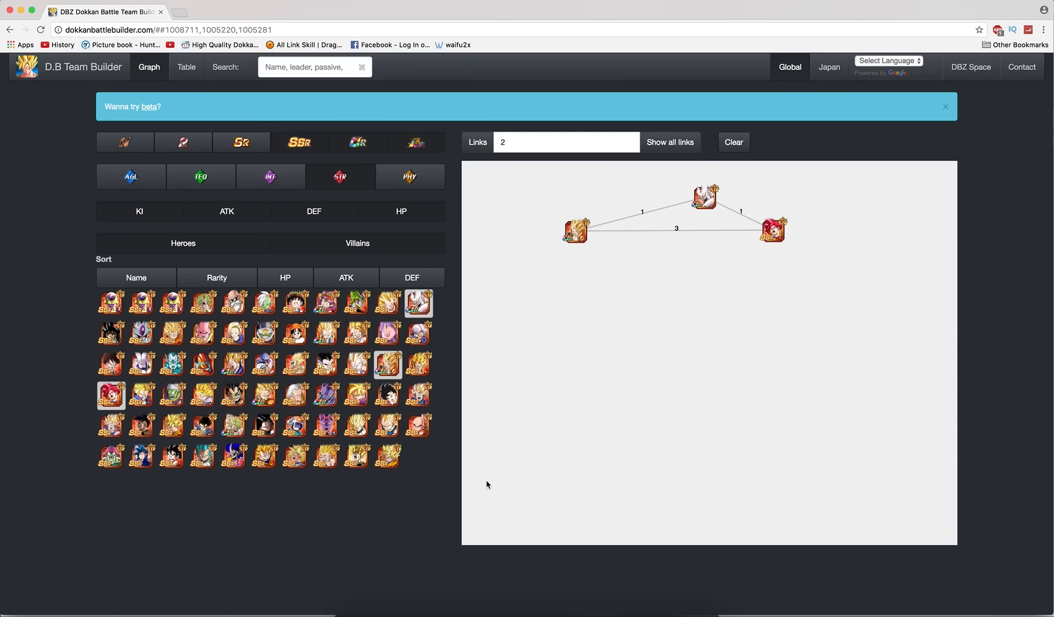
mouse_move(429, 485)
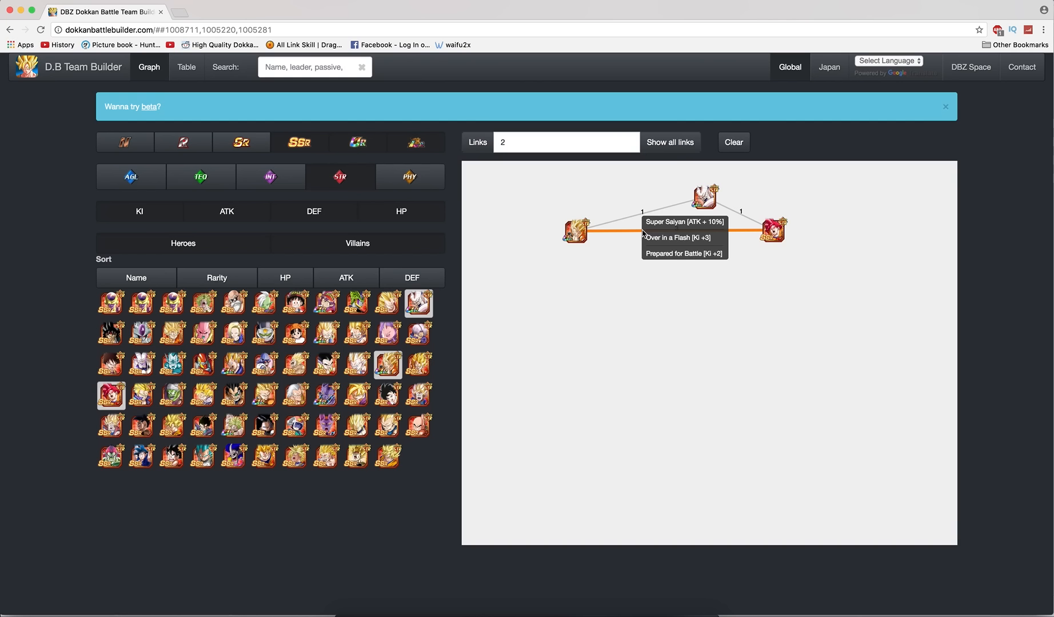
mouse_move(642, 193)
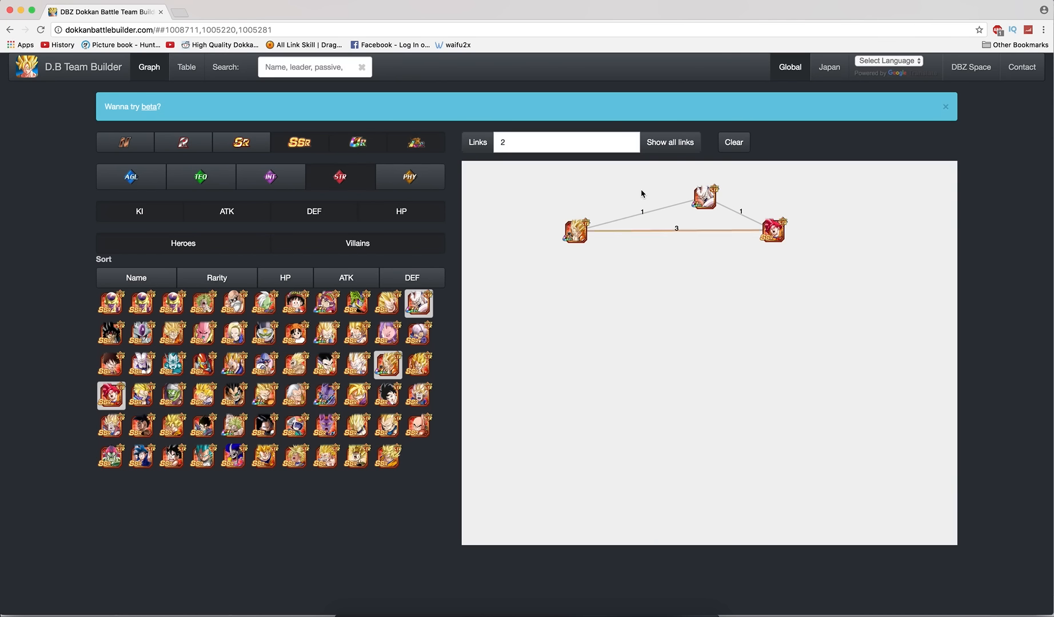
mouse_move(648, 216)
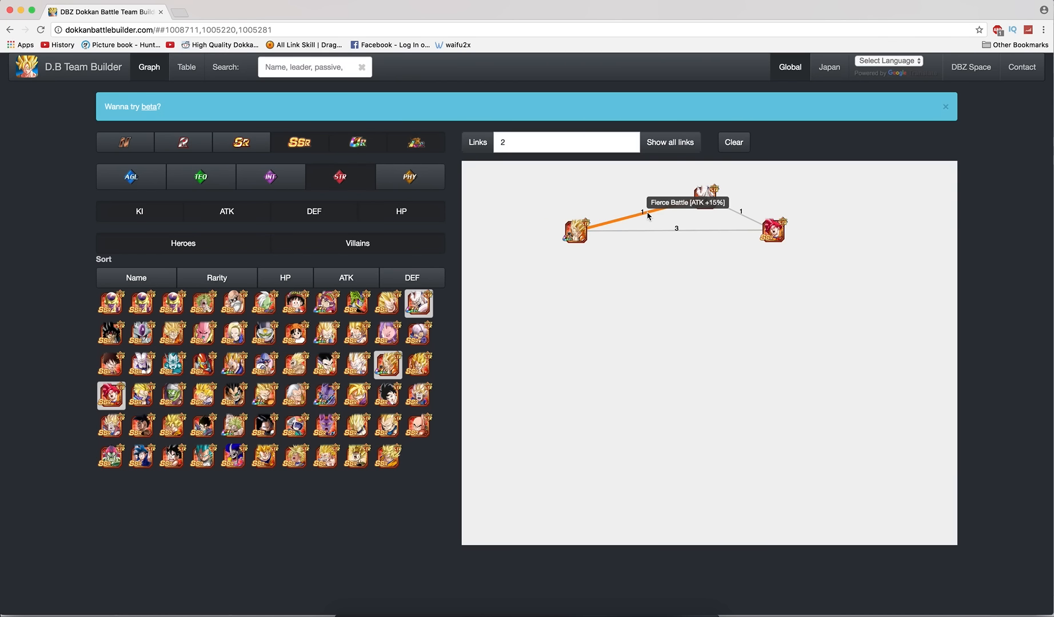
mouse_move(745, 212)
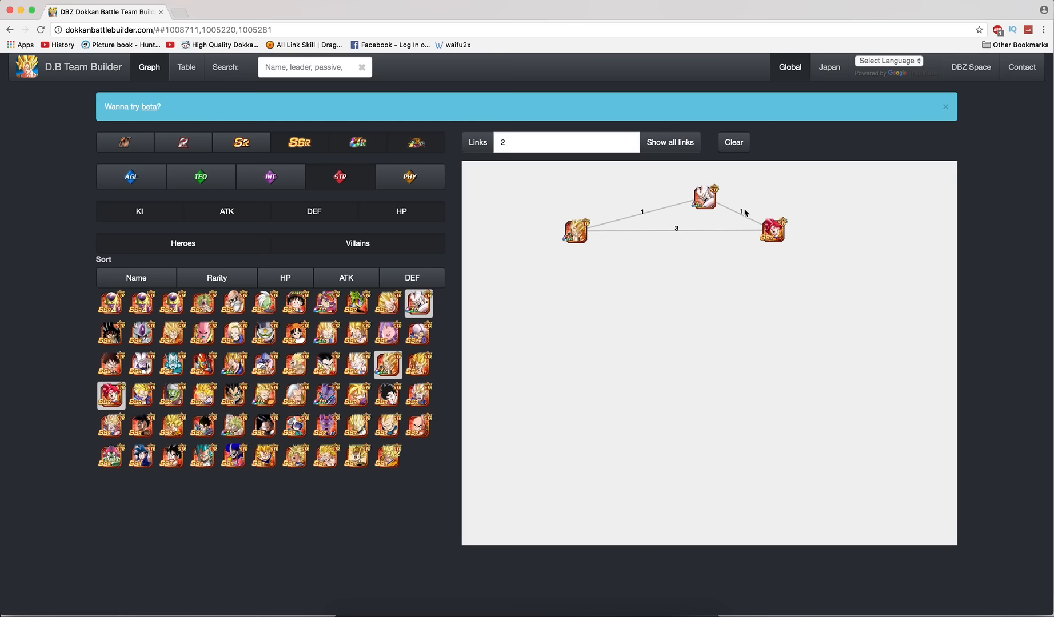
mouse_move(722, 208)
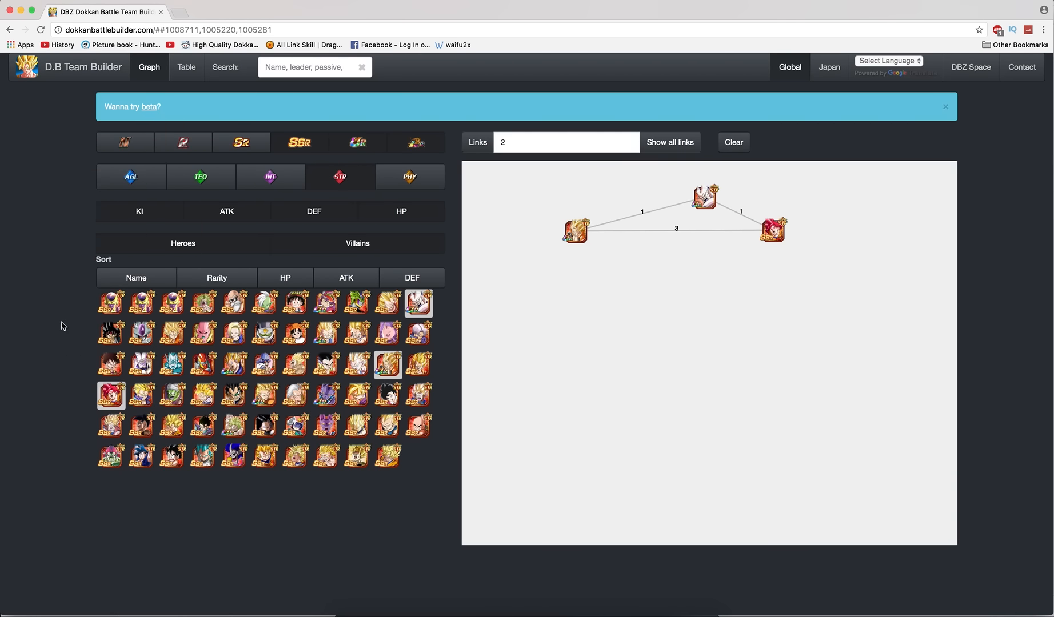
mouse_move(56, 316)
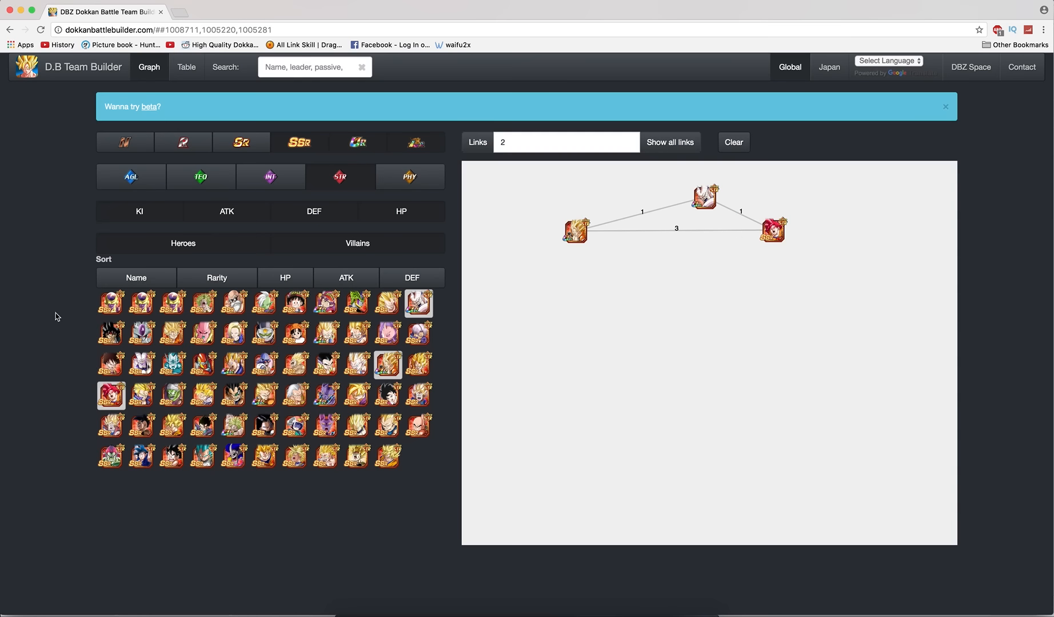
mouse_move(171, 364)
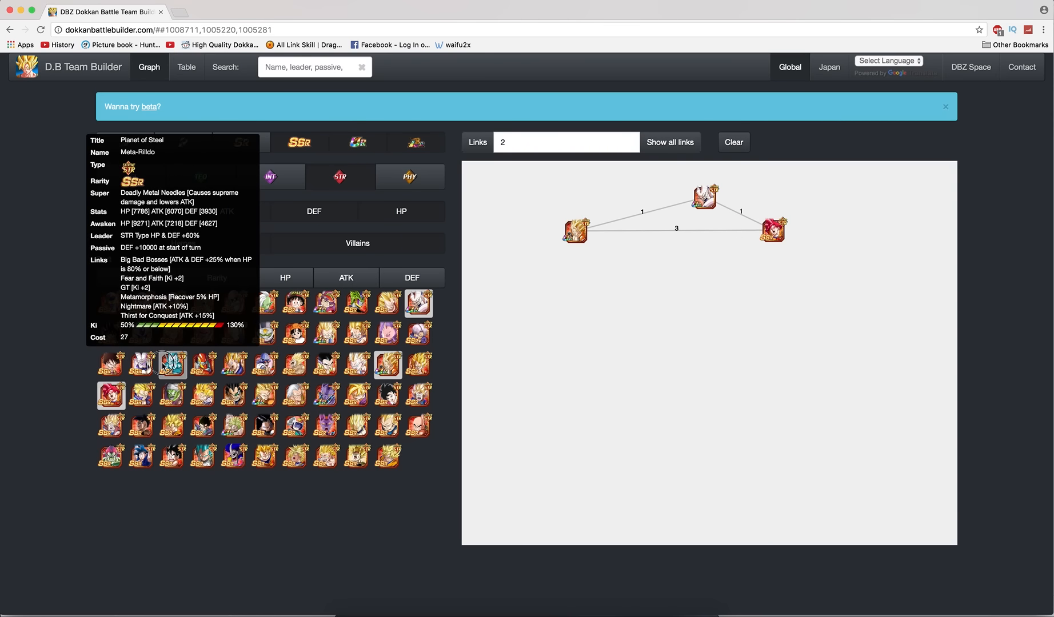
Add Meta-Rilldo and position it at the graph's upper right, linked to the top unit by 3.
left_click(170, 367)
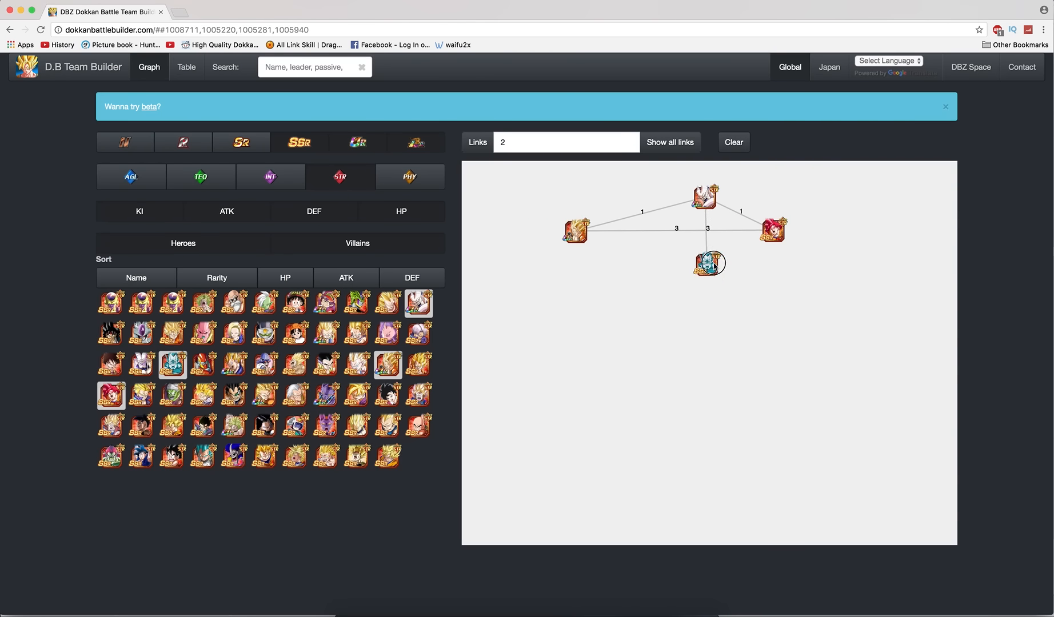
left_click_drag(709, 262, 747, 289)
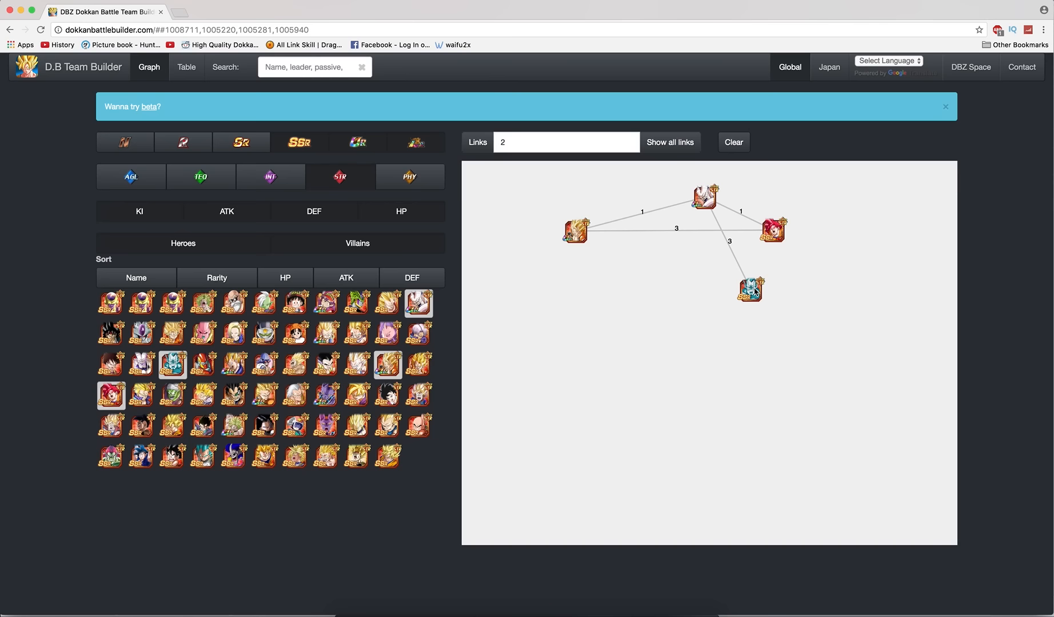
mouse_move(746, 275)
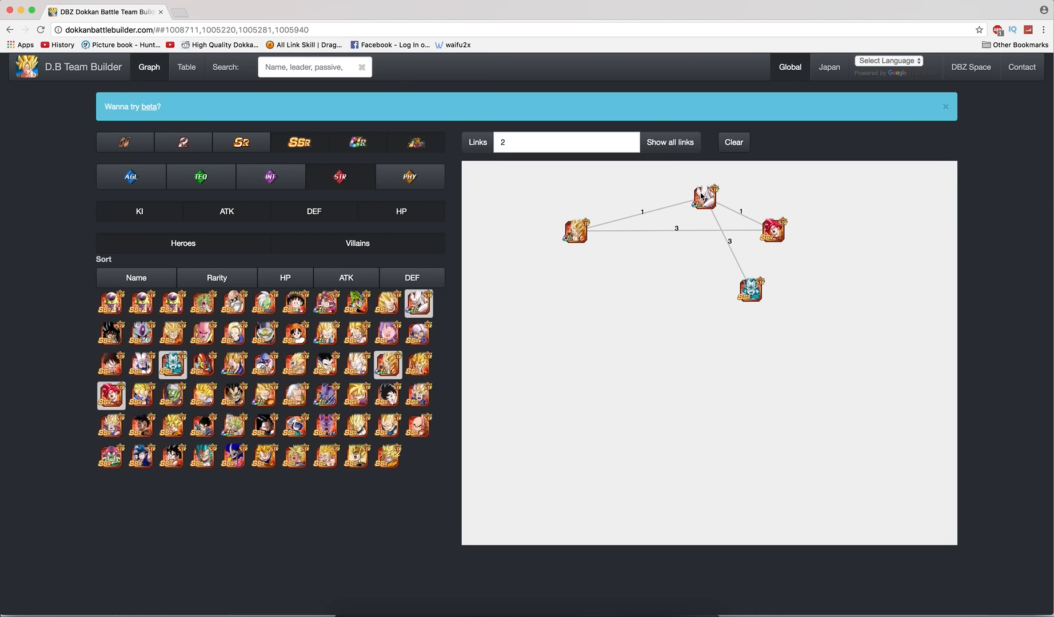
left_click_drag(748, 288, 828, 190)
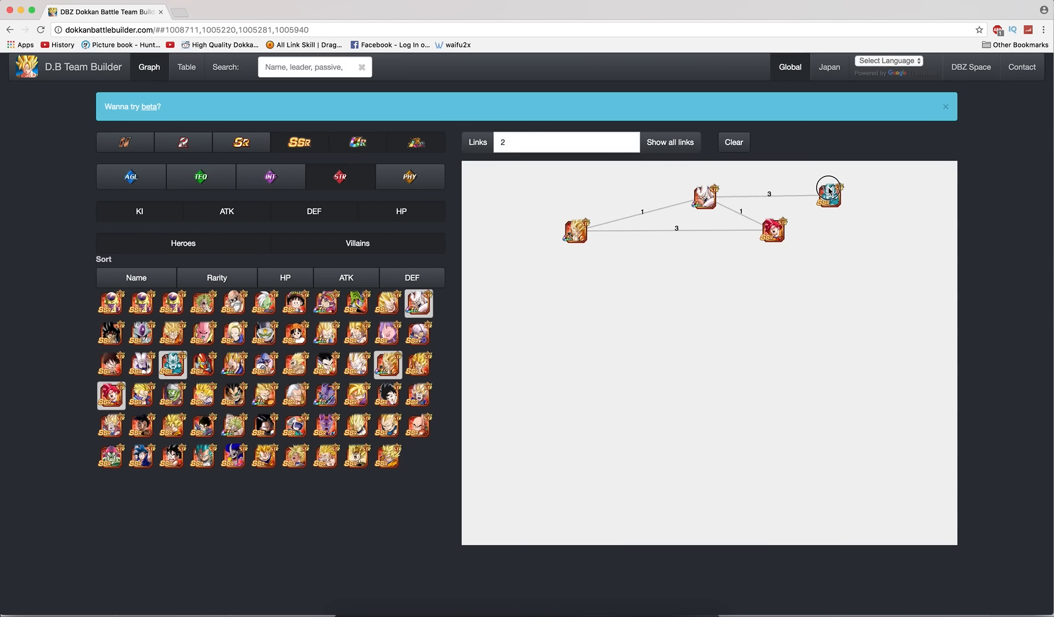
left_click_drag(828, 189, 832, 199)
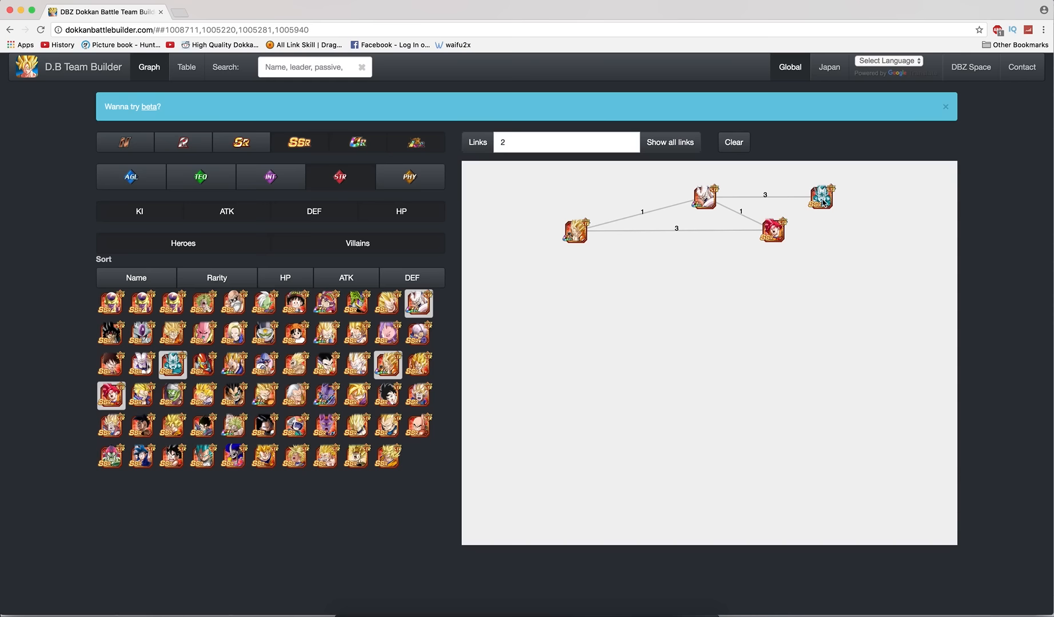
mouse_move(326, 333)
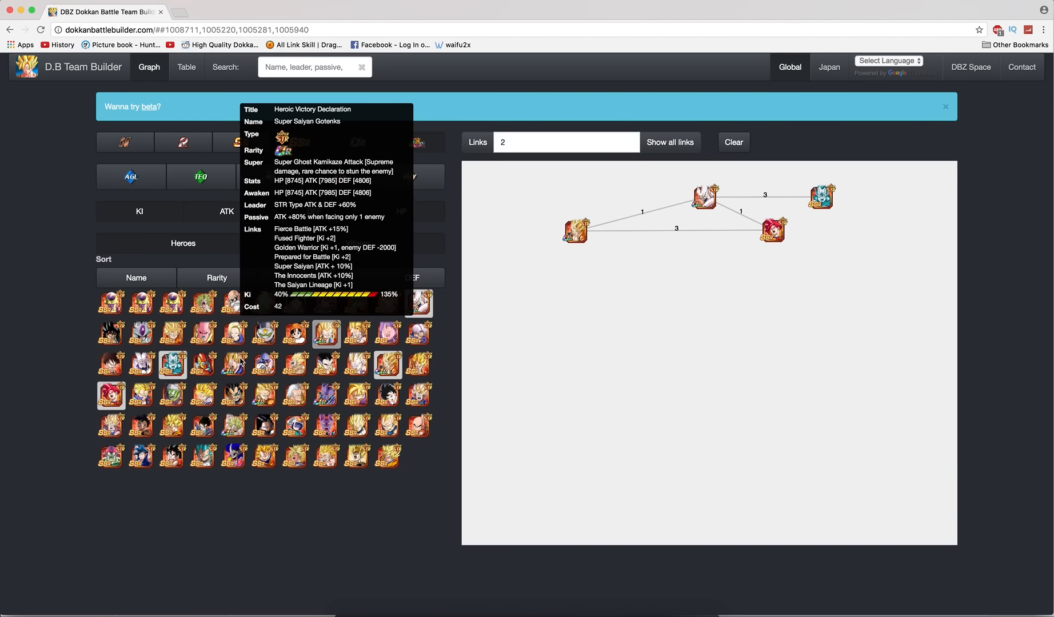
mouse_move(233, 364)
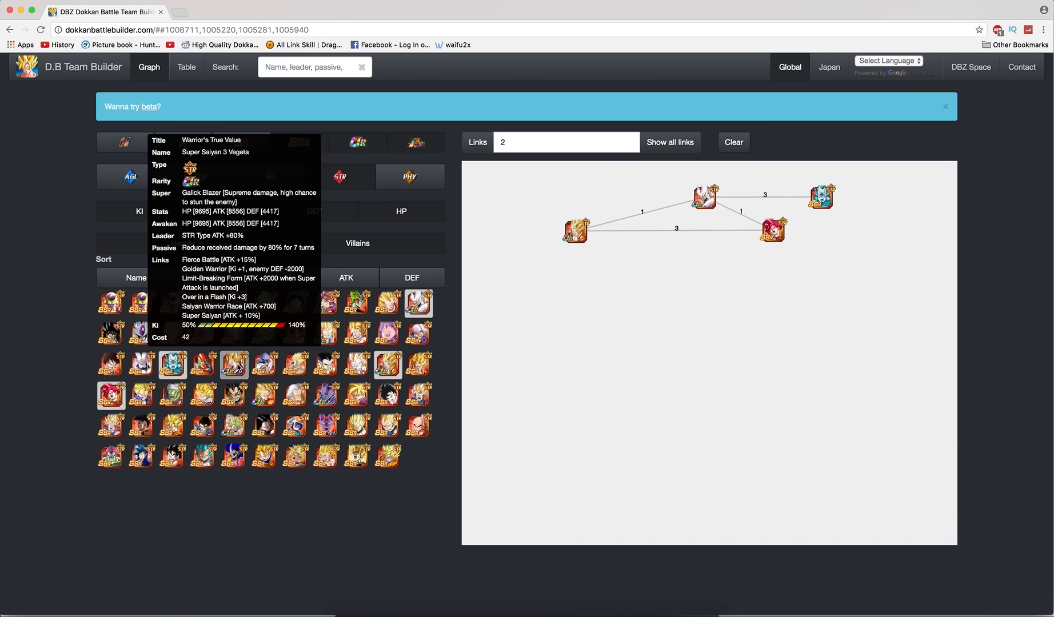
mouse_move(64, 351)
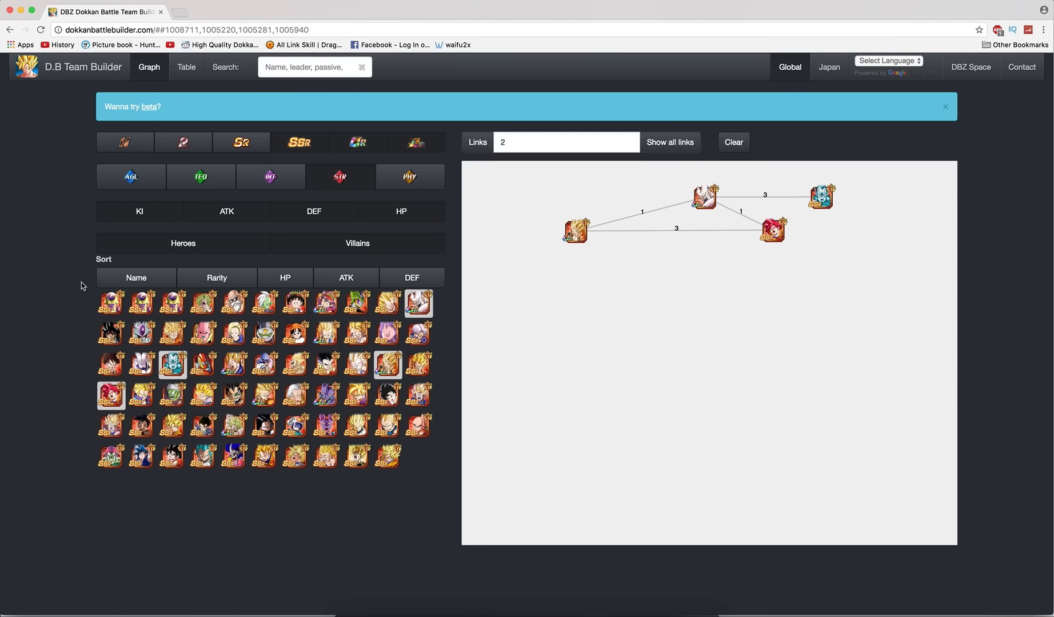
mouse_move(357, 304)
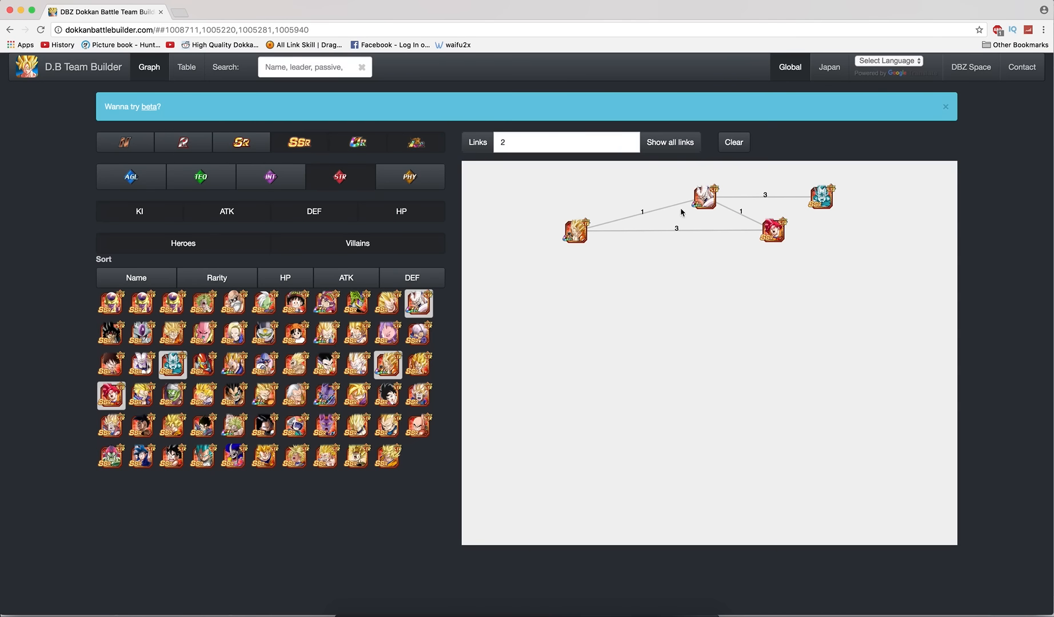
left_click(236, 458)
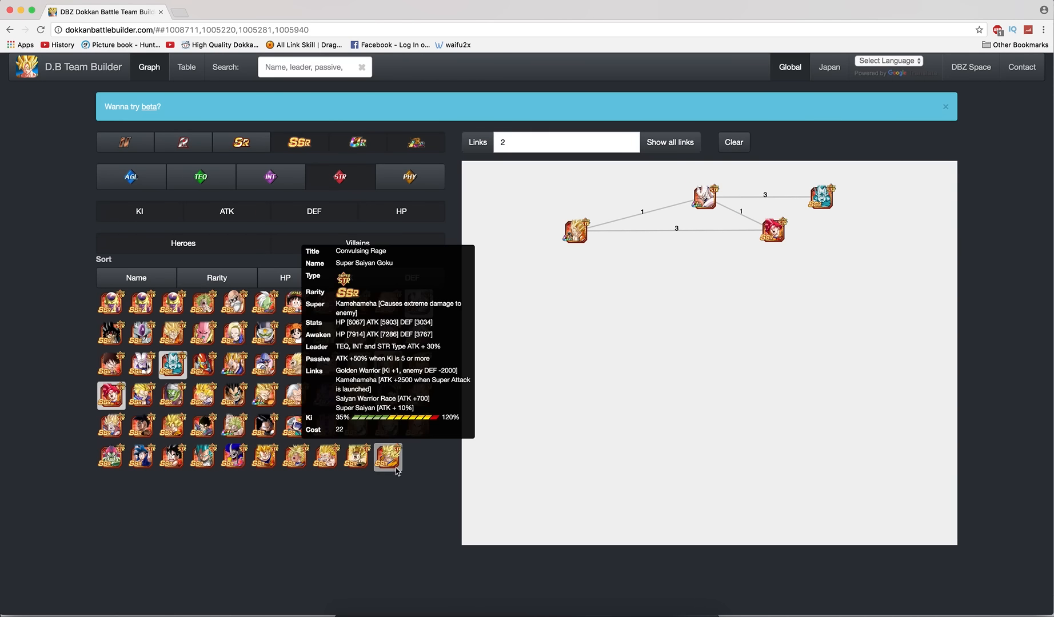
mouse_move(212, 489)
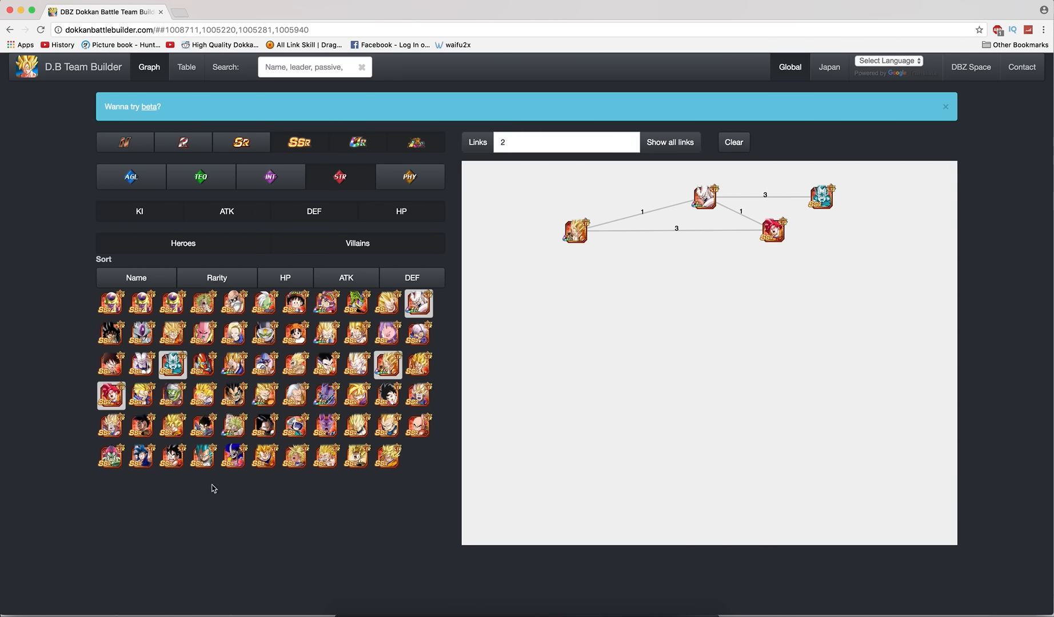
mouse_move(295, 458)
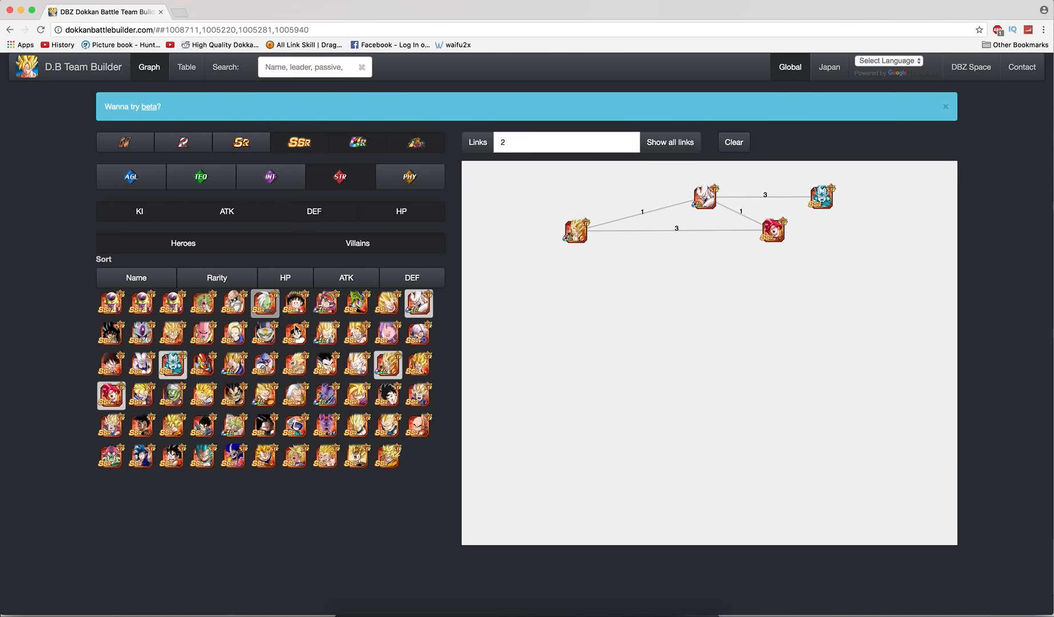
left_click(357, 335)
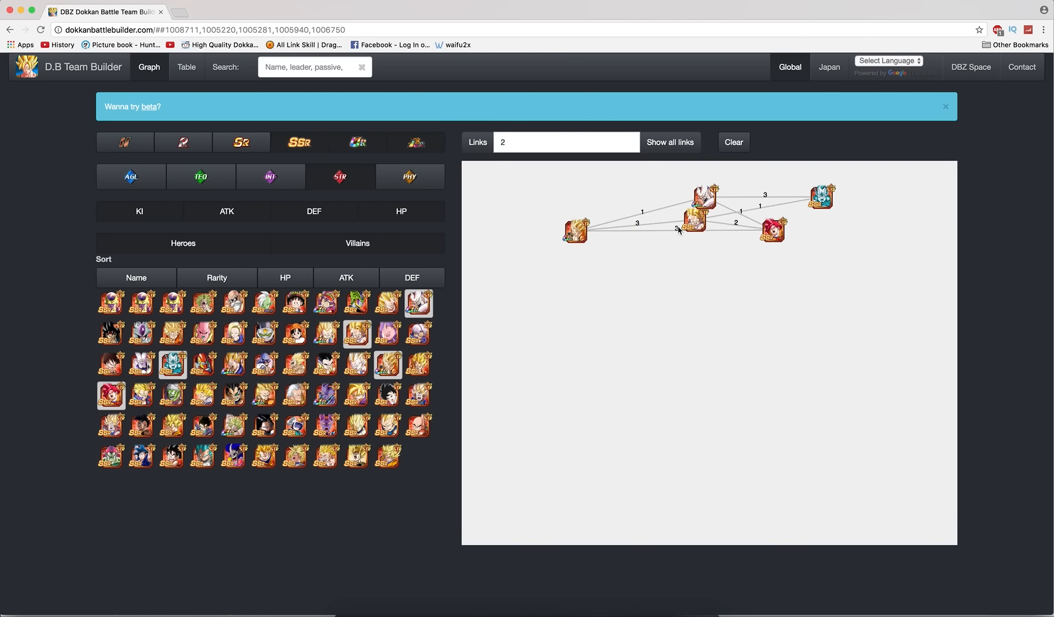
left_click_drag(695, 219, 728, 309)
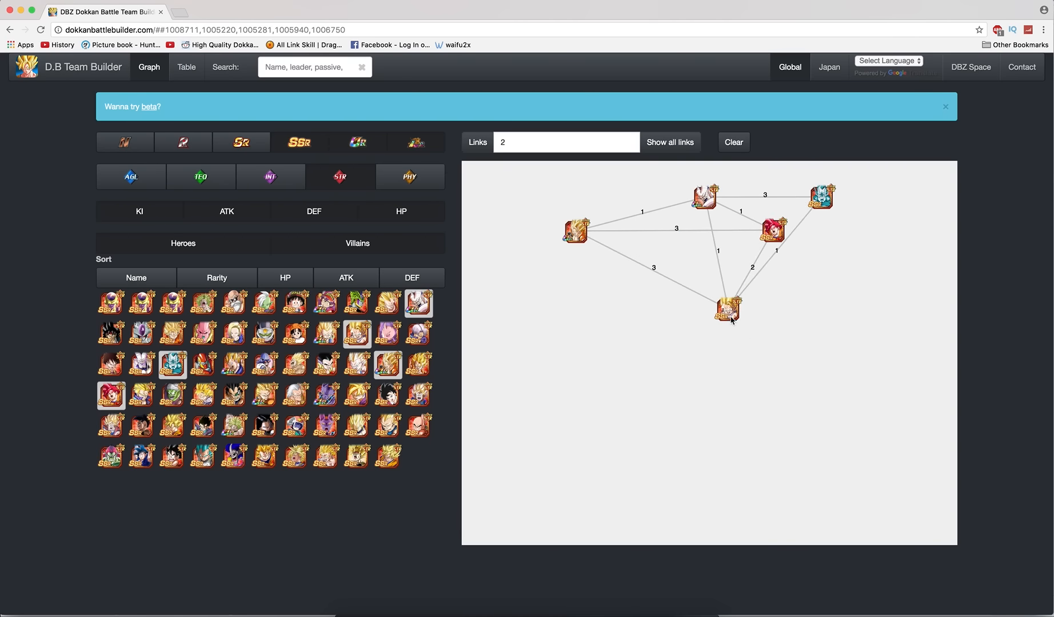
left_click_drag(728, 311, 824, 315)
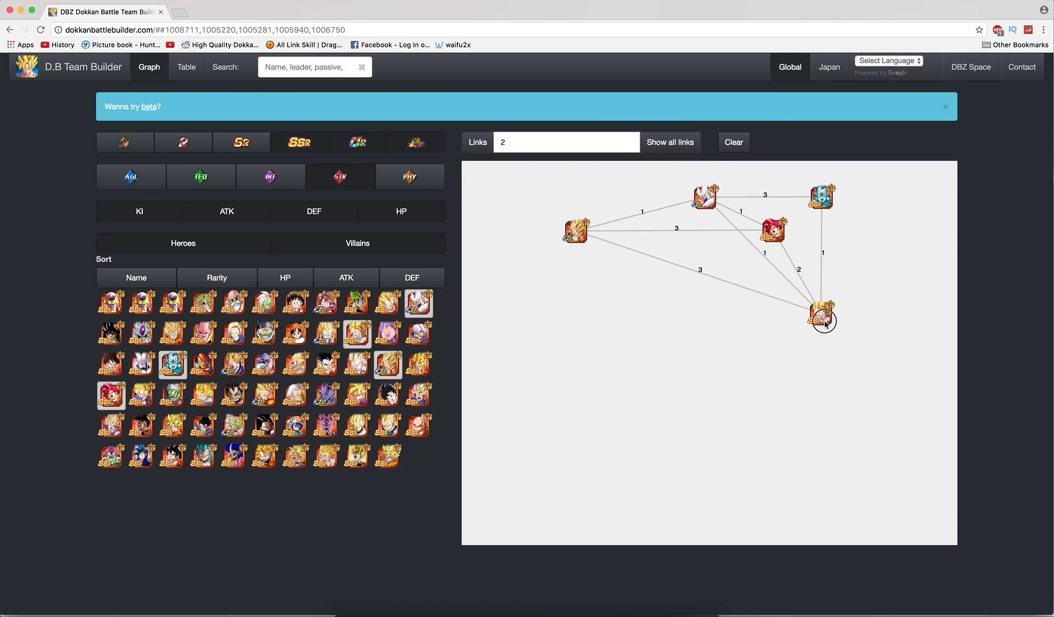
mouse_move(823, 244)
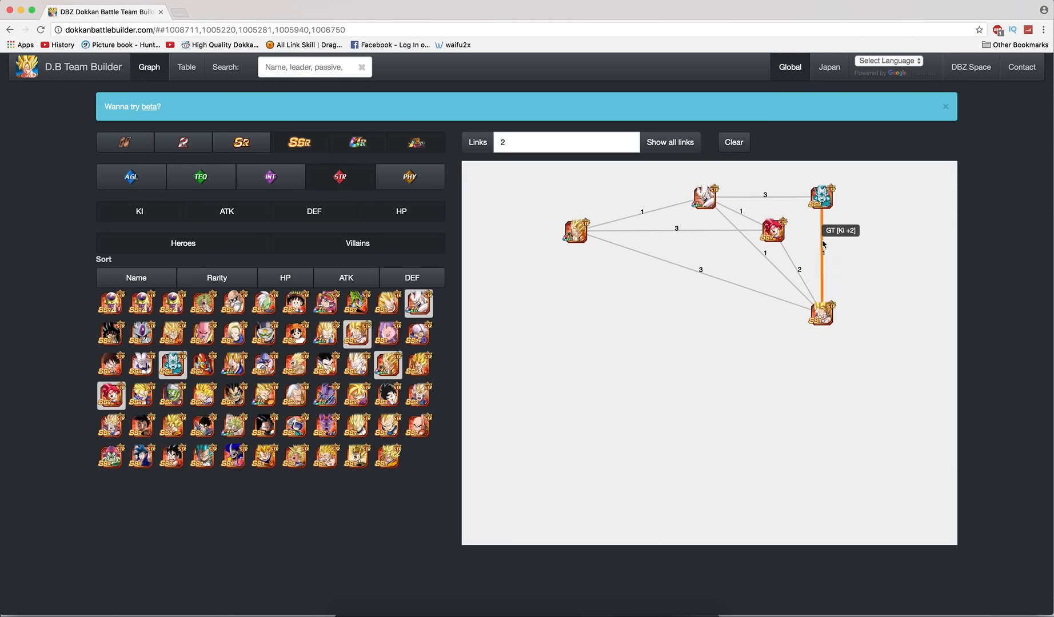
mouse_move(782, 200)
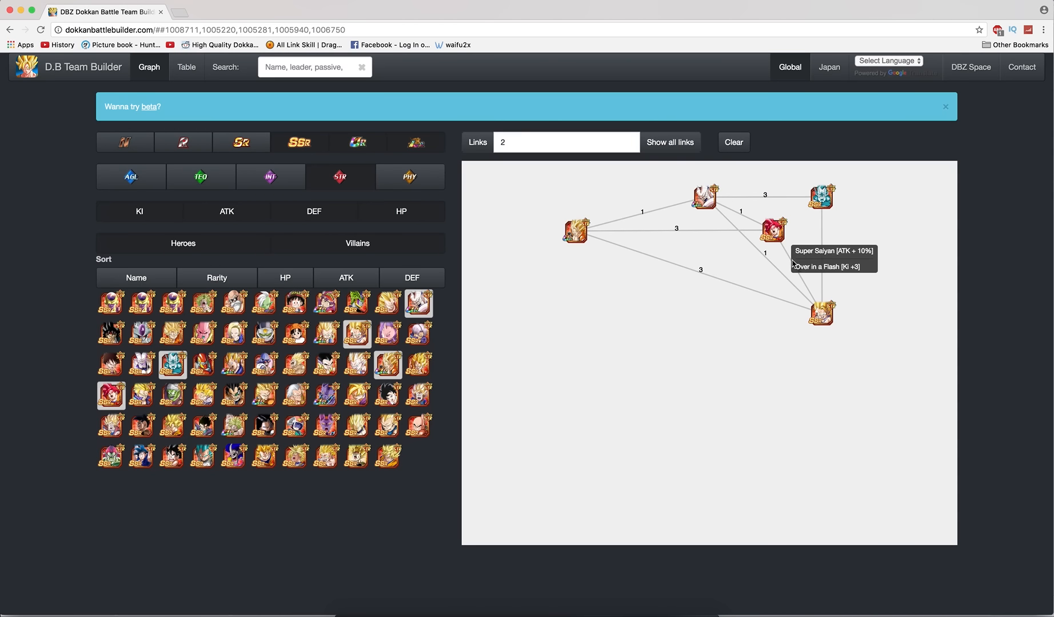
mouse_move(778, 254)
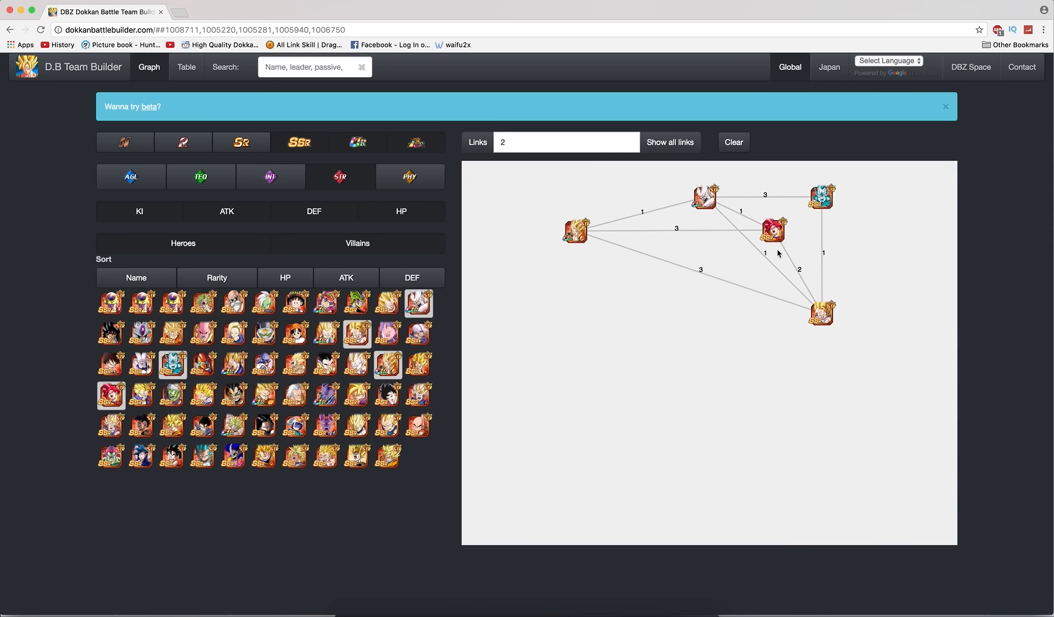
mouse_move(636, 335)
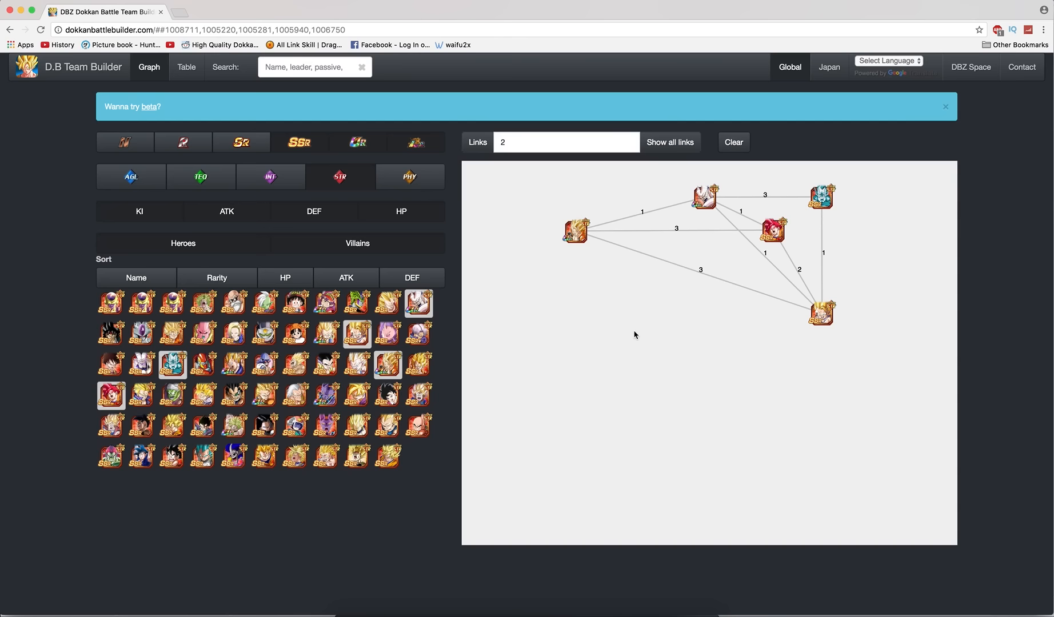
mouse_move(712, 321)
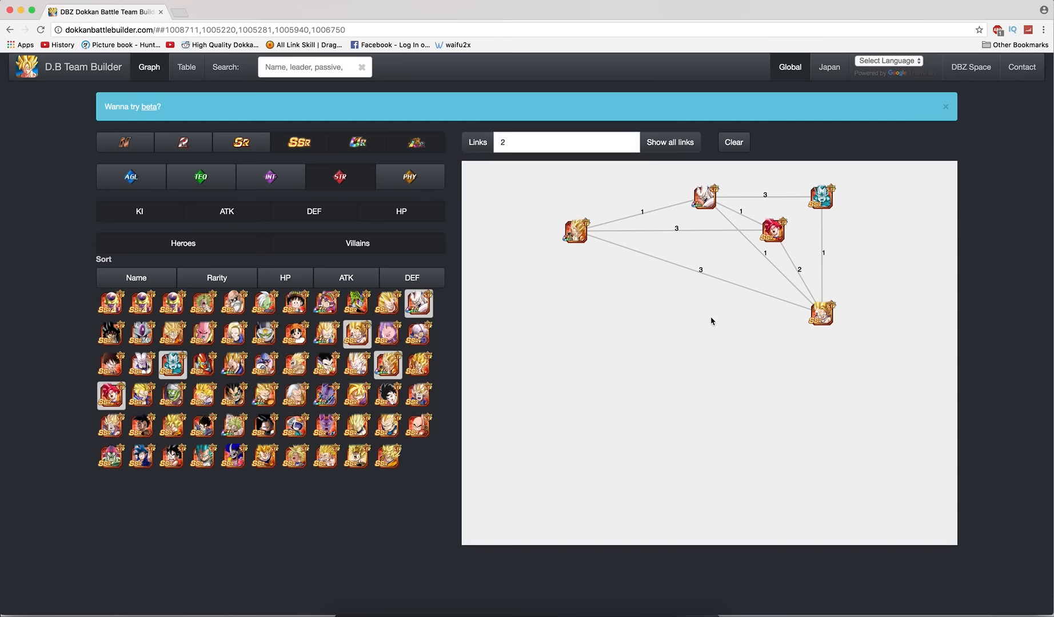
mouse_move(490, 355)
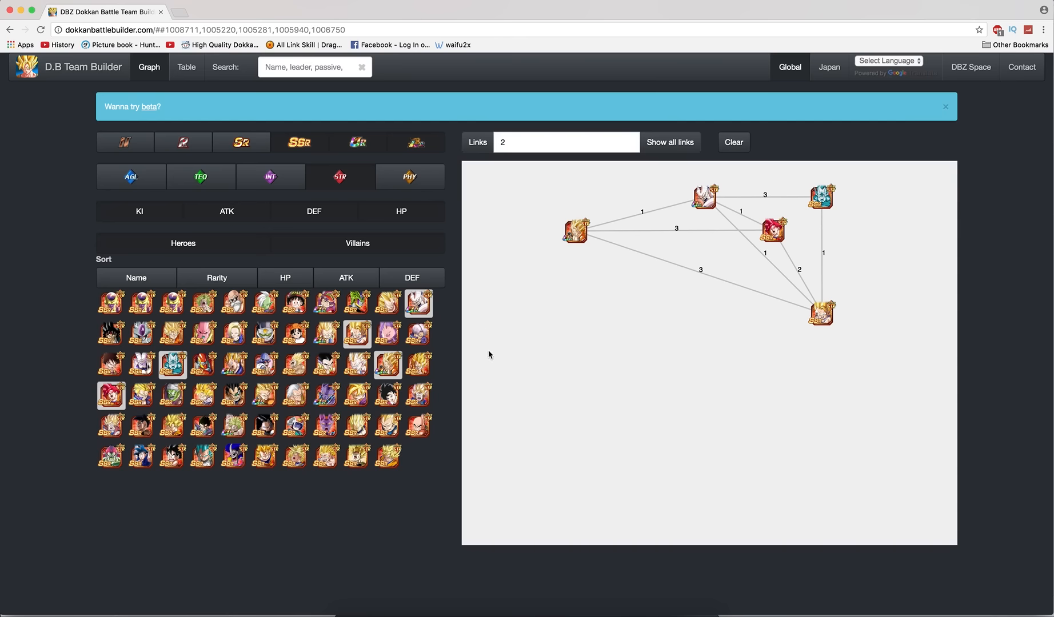
mouse_move(244, 525)
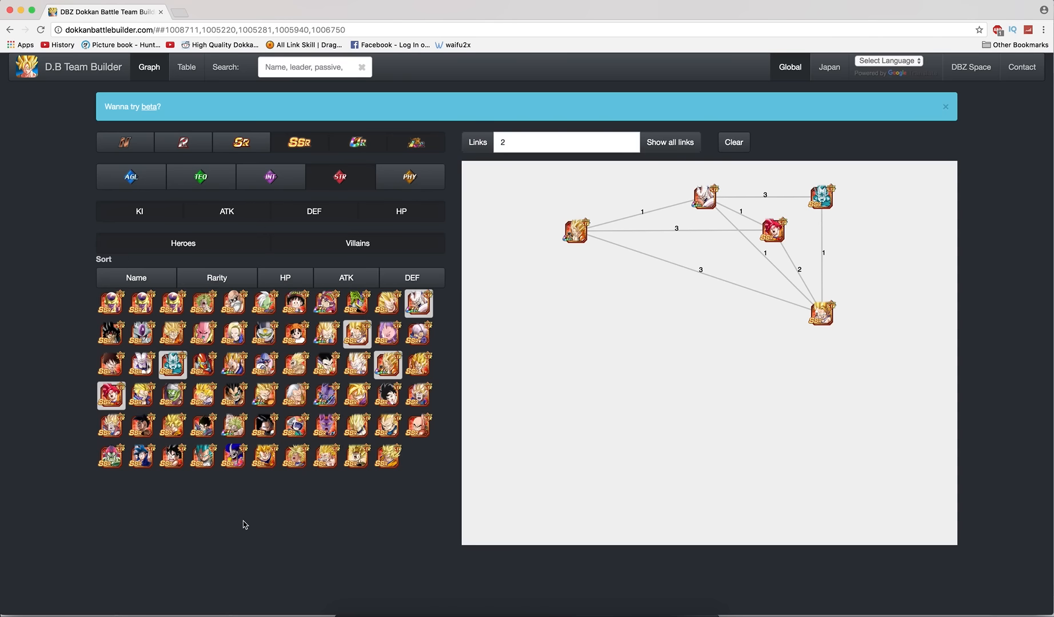
mouse_move(47, 302)
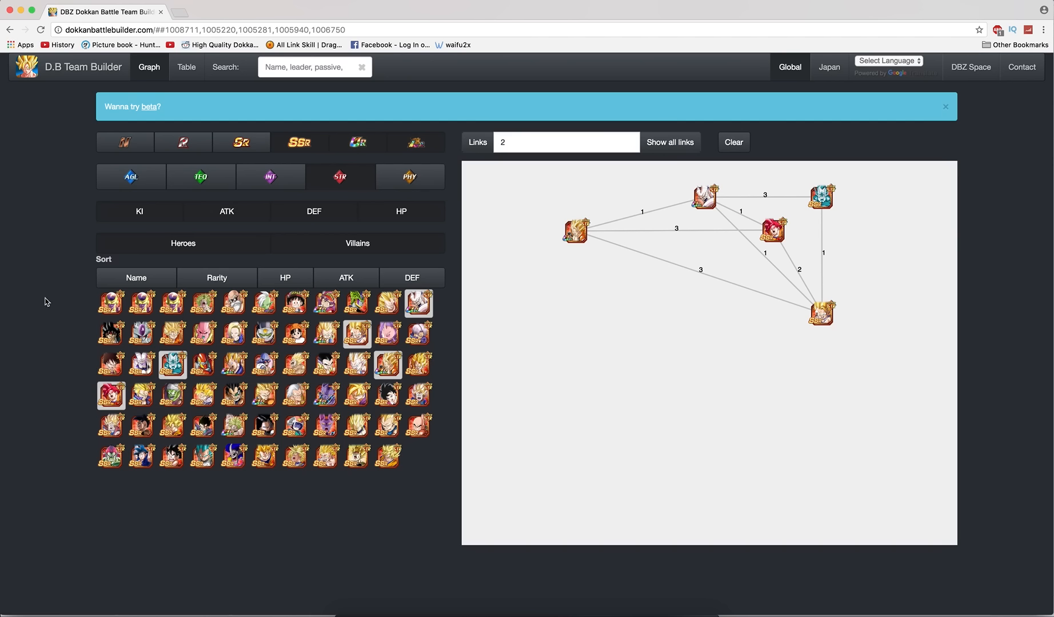
mouse_move(71, 317)
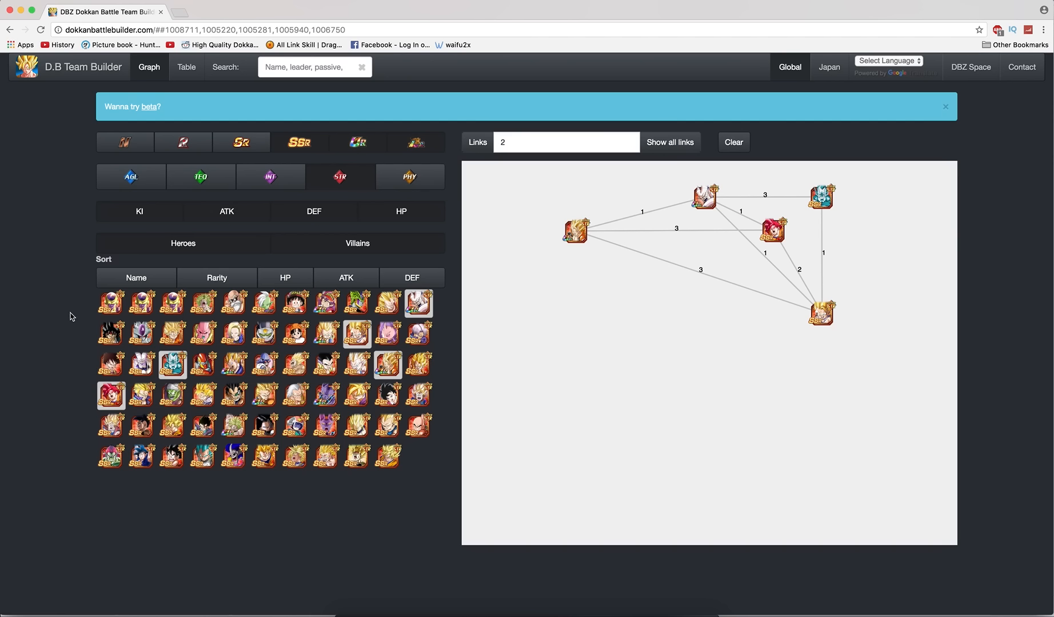
mouse_move(704, 324)
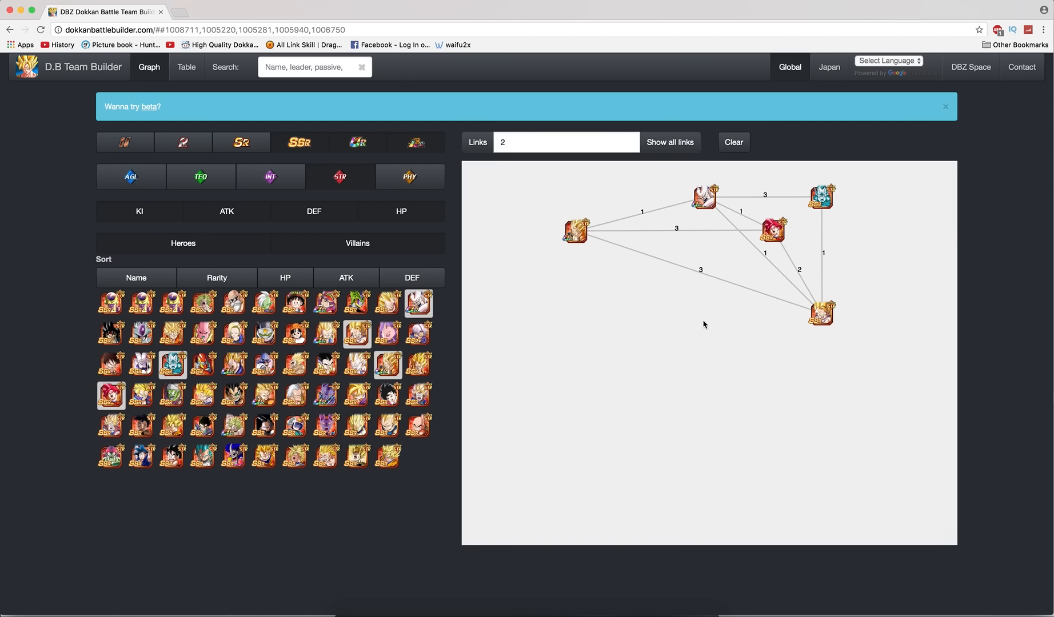
mouse_move(620, 313)
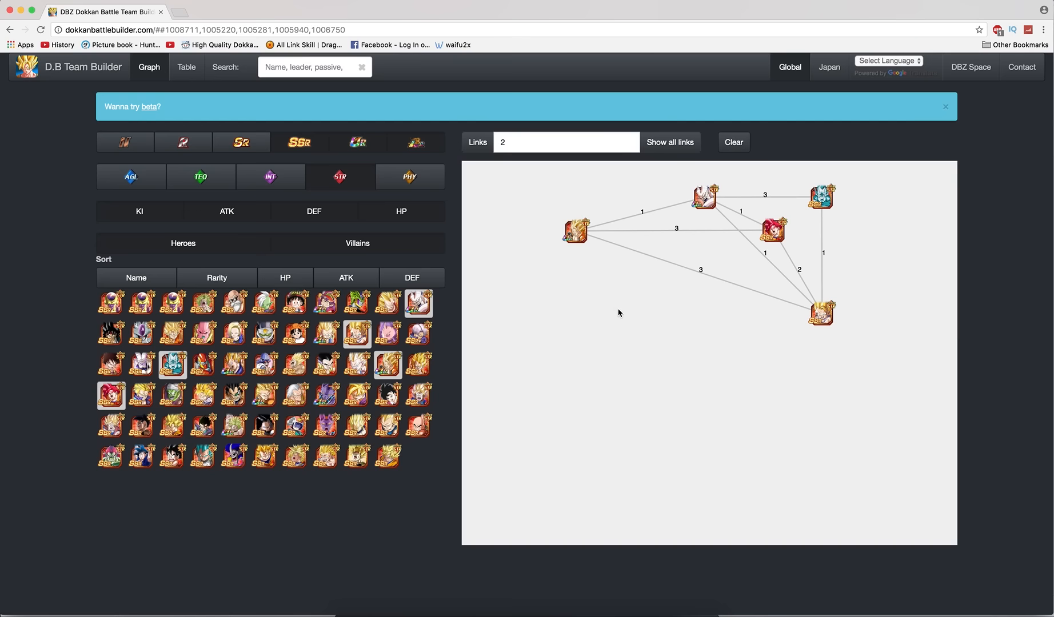
mouse_move(262, 335)
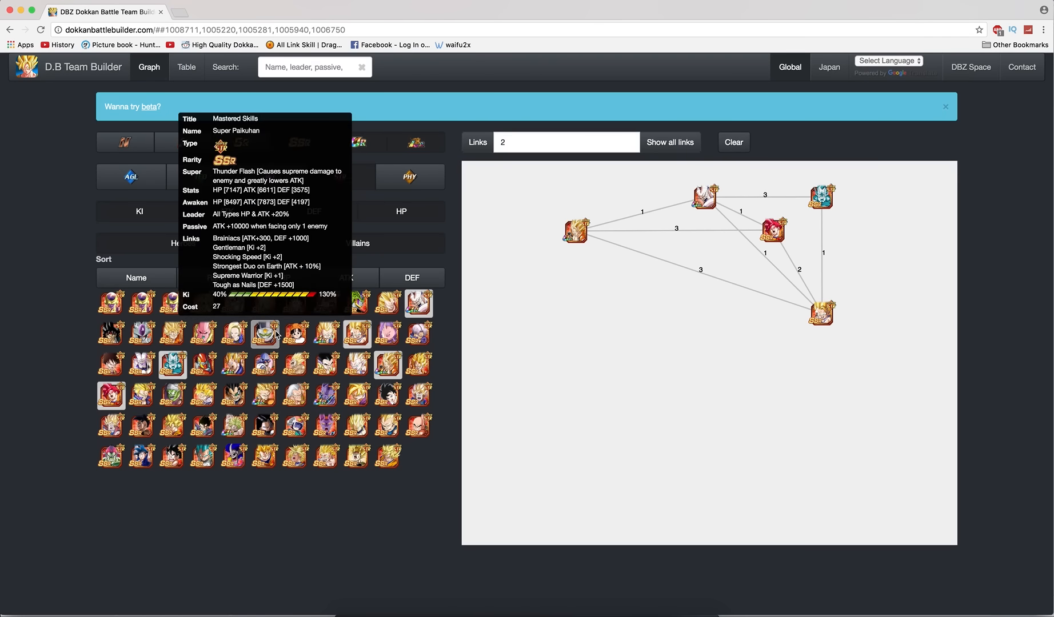
mouse_move(489, 342)
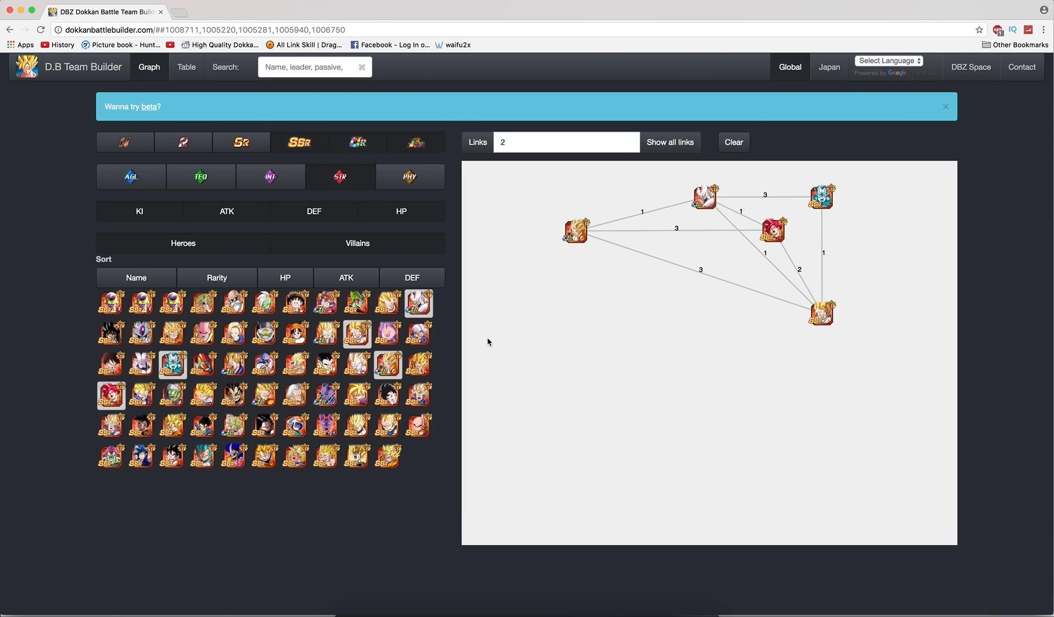
mouse_move(116, 259)
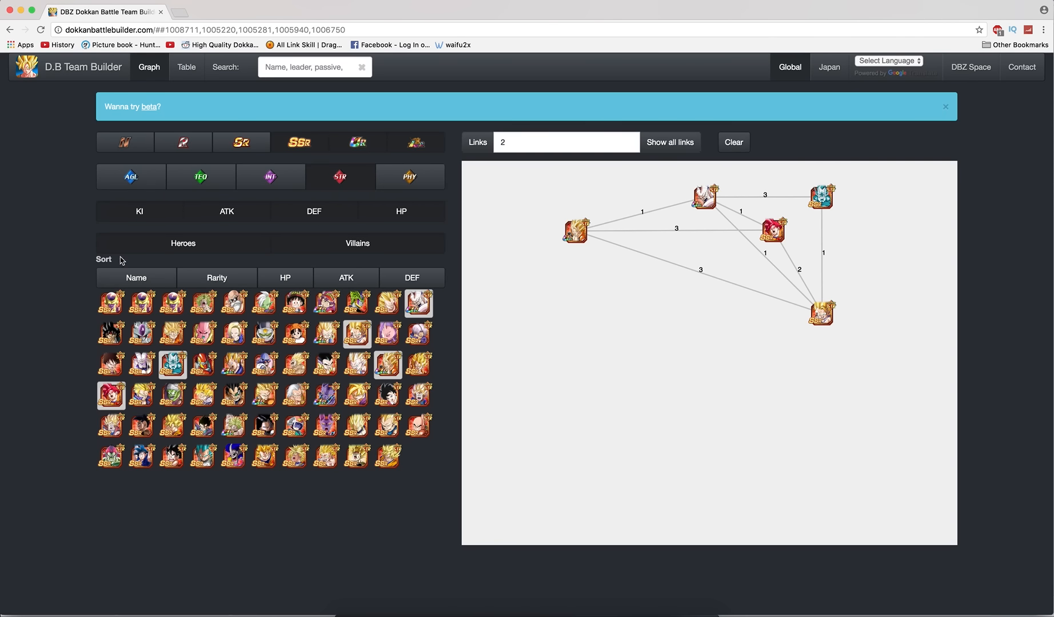
Add a candidate unit to the graph and move it lower to untangle its links.
left_click(233, 319)
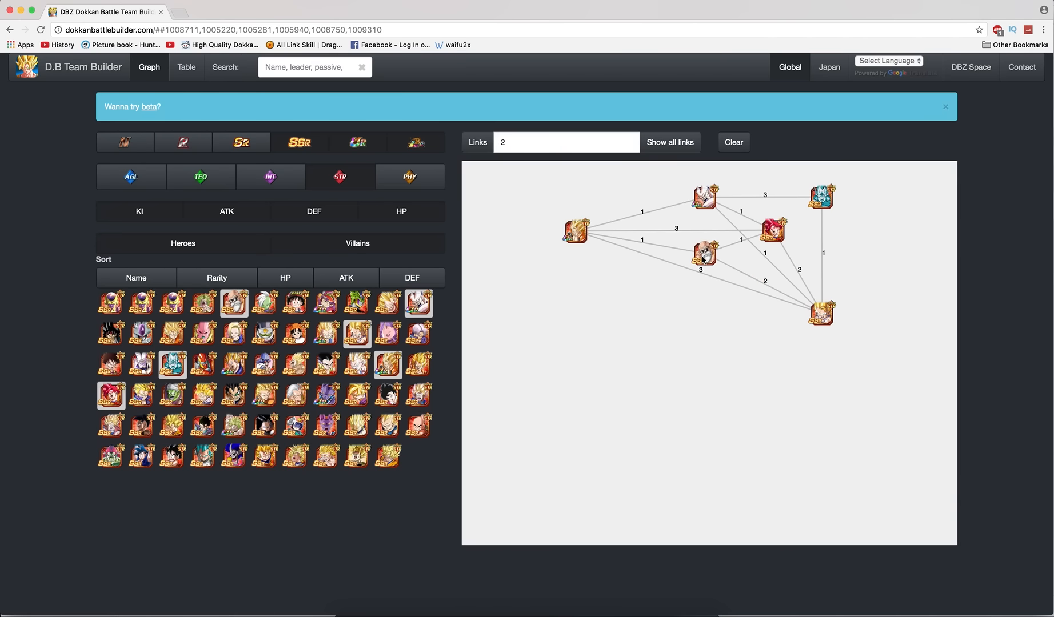
left_click_drag(704, 253, 661, 359)
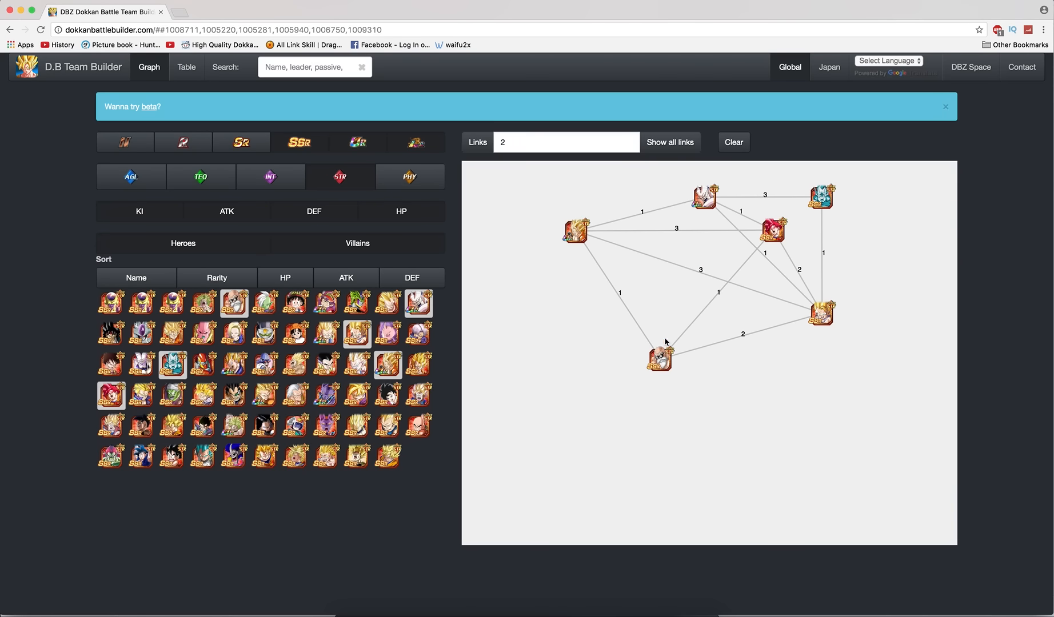
mouse_move(684, 363)
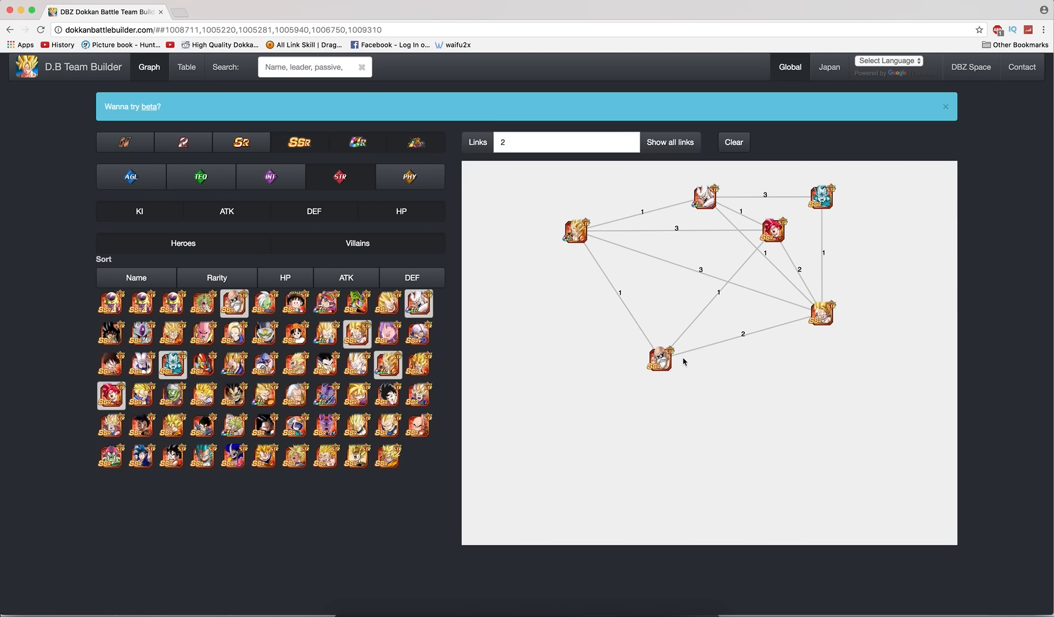
mouse_move(614, 399)
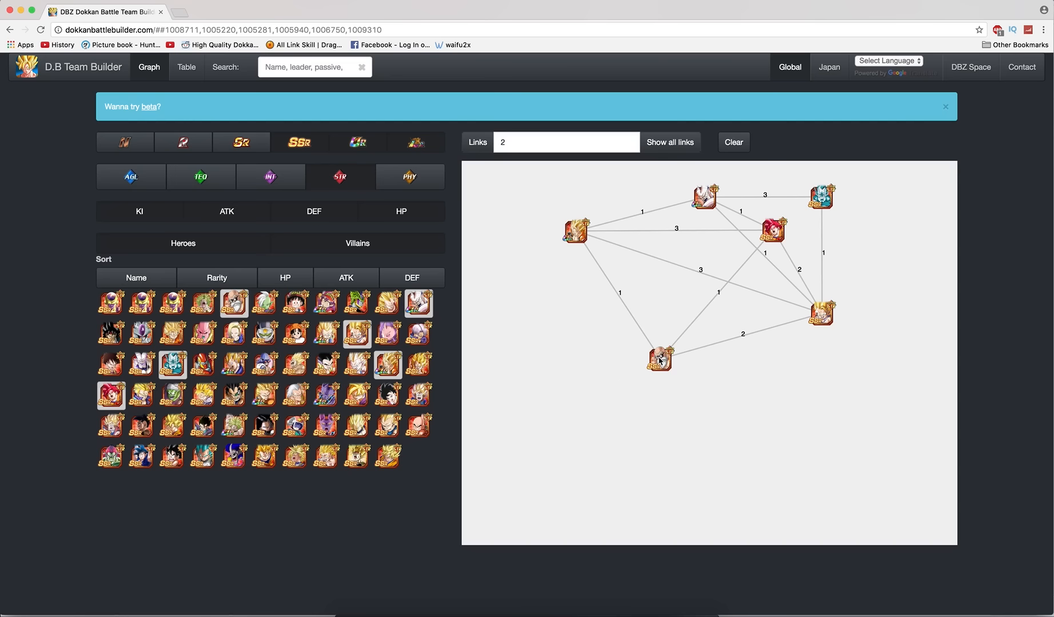
mouse_move(800, 320)
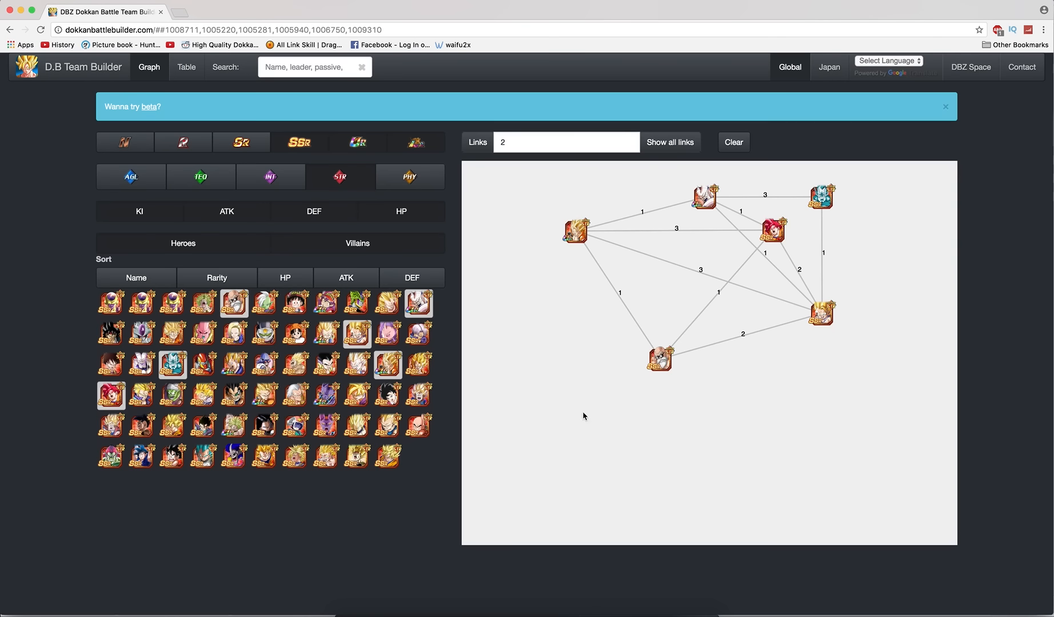
mouse_move(231, 306)
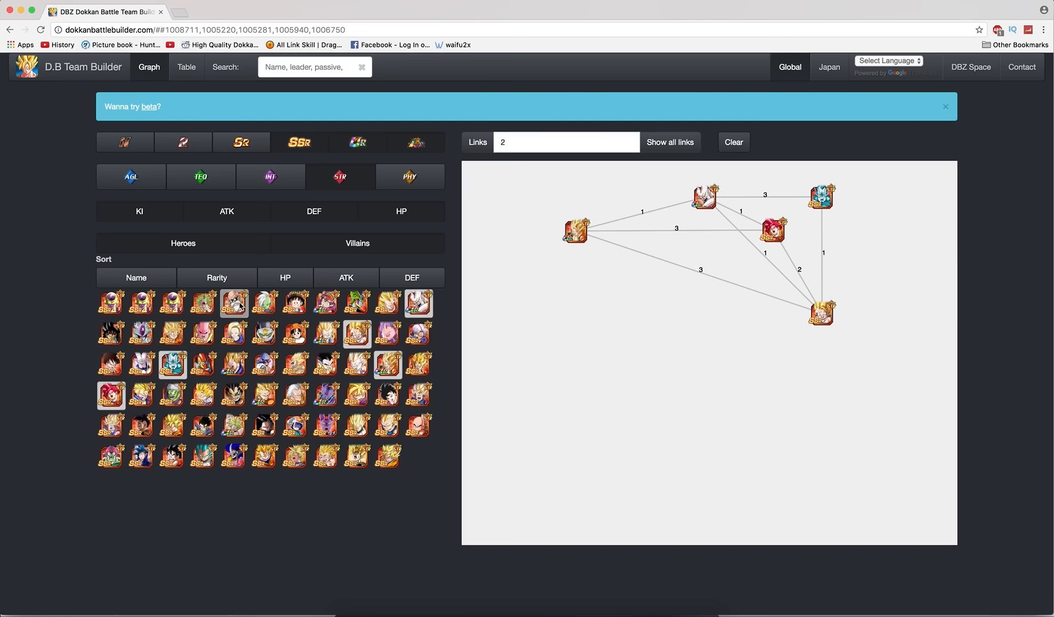
mouse_move(252, 334)
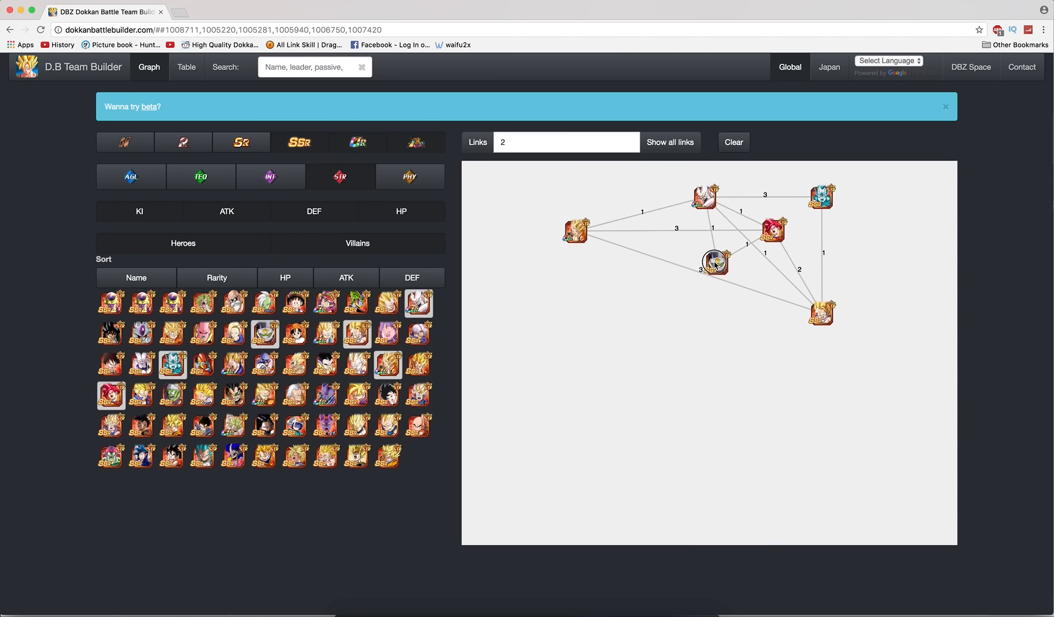
Move the newly added unit below the team cluster.
left_click_drag(713, 261, 685, 354)
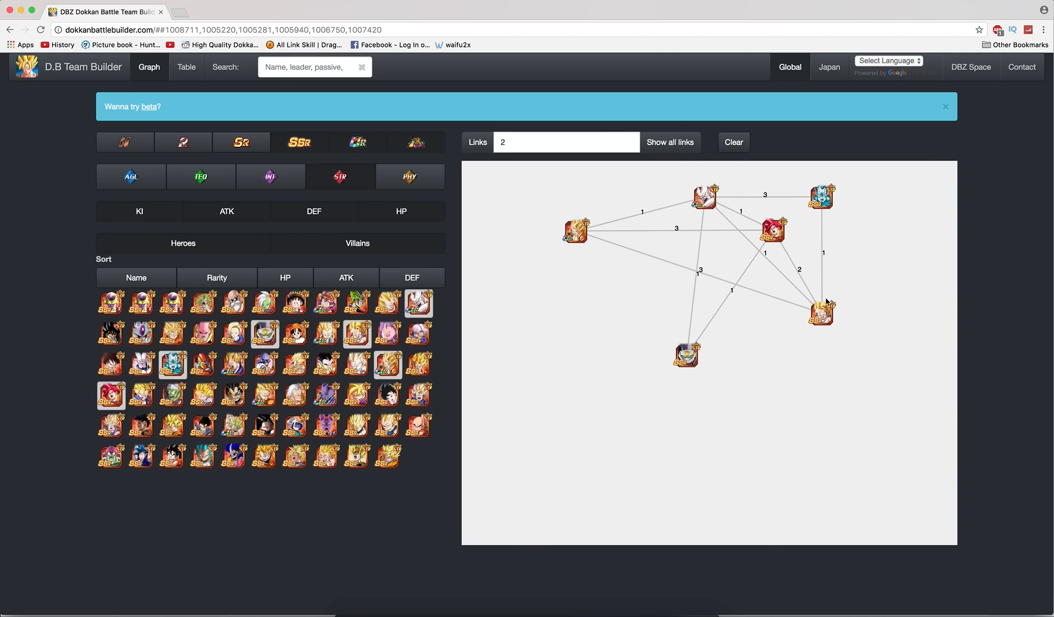
mouse_move(318, 363)
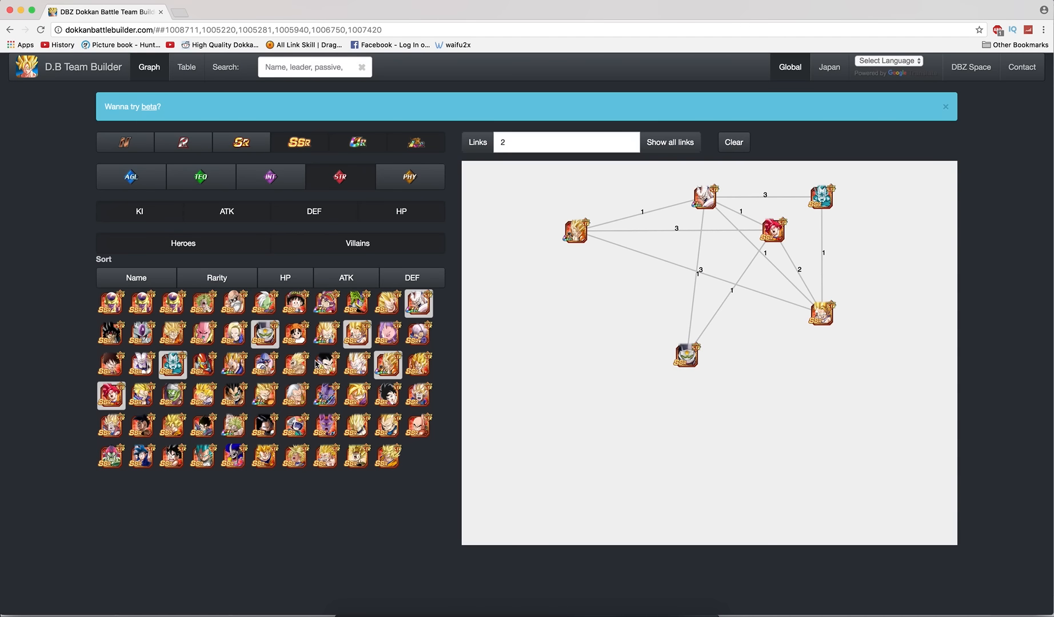
mouse_move(352, 384)
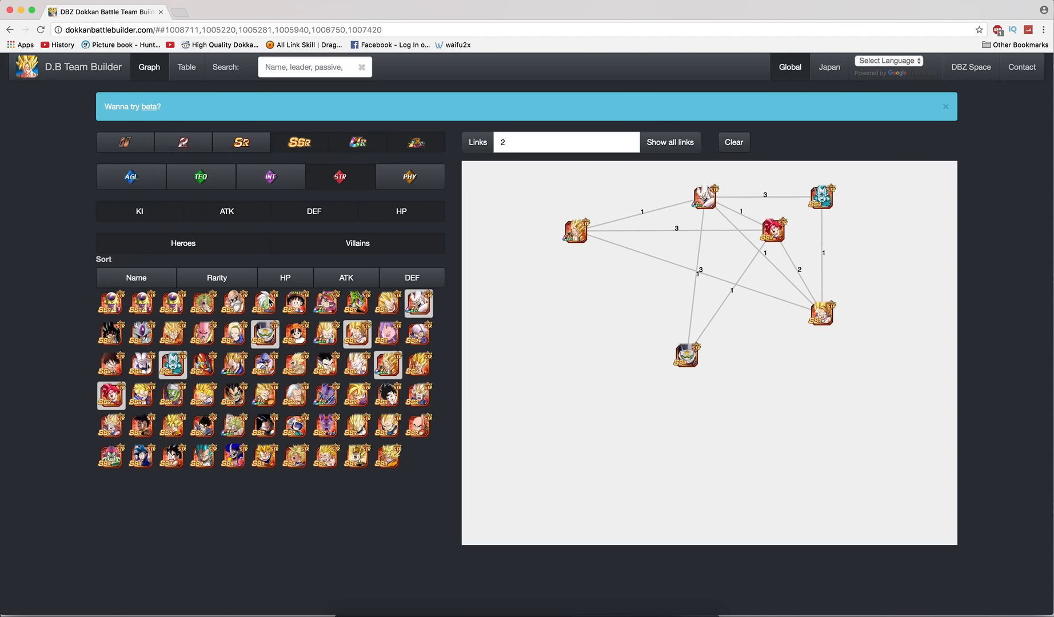
mouse_move(327, 427)
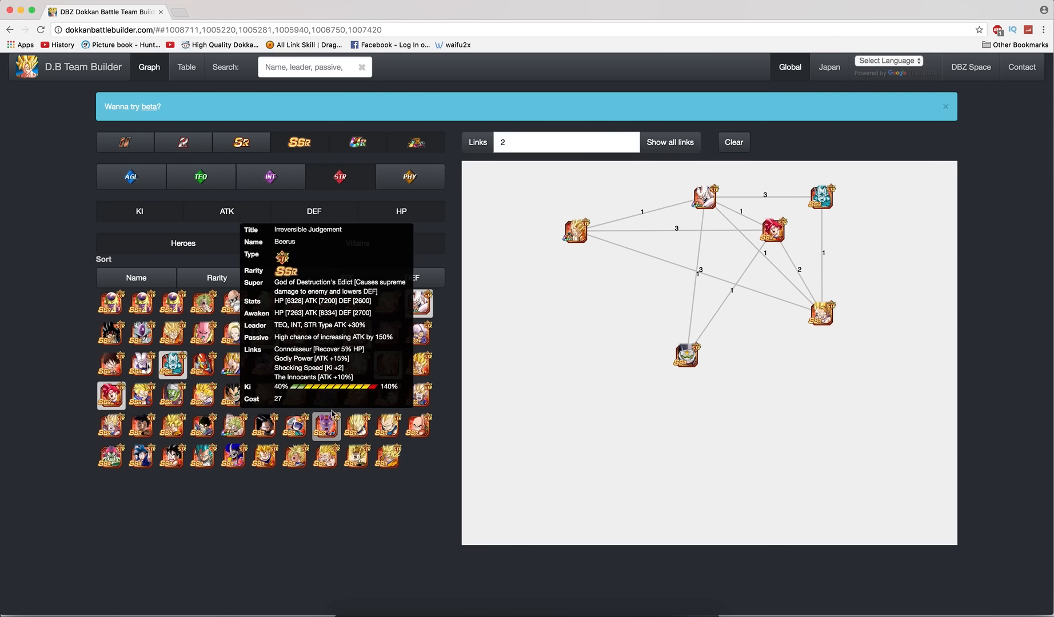
Add Beerus to the graph at the lower left and nudge the bottom unit aside.
left_click(326, 427)
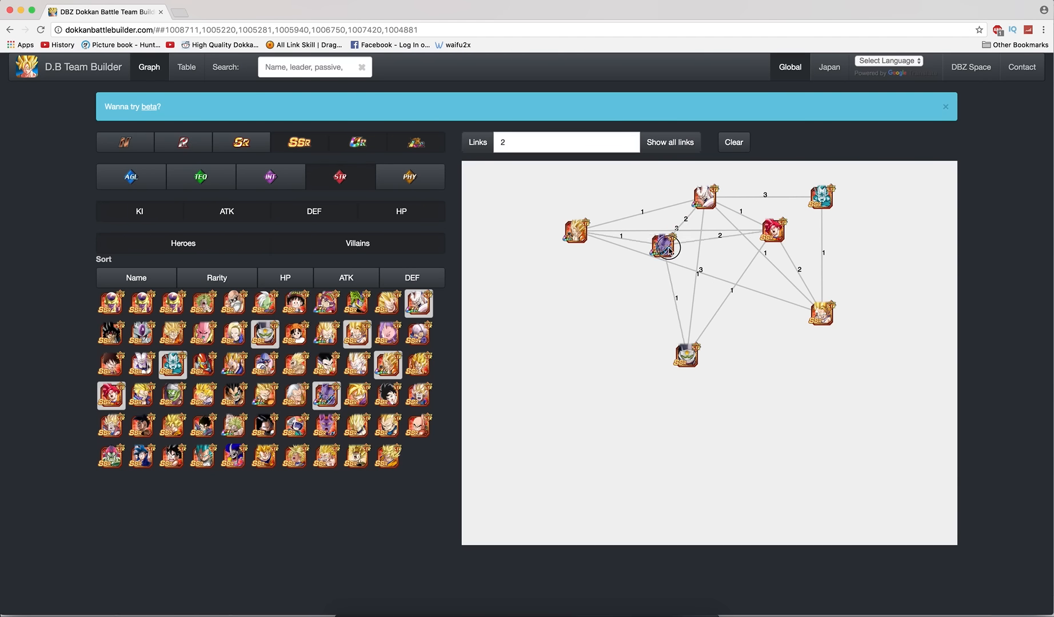
left_click_drag(662, 247, 561, 335)
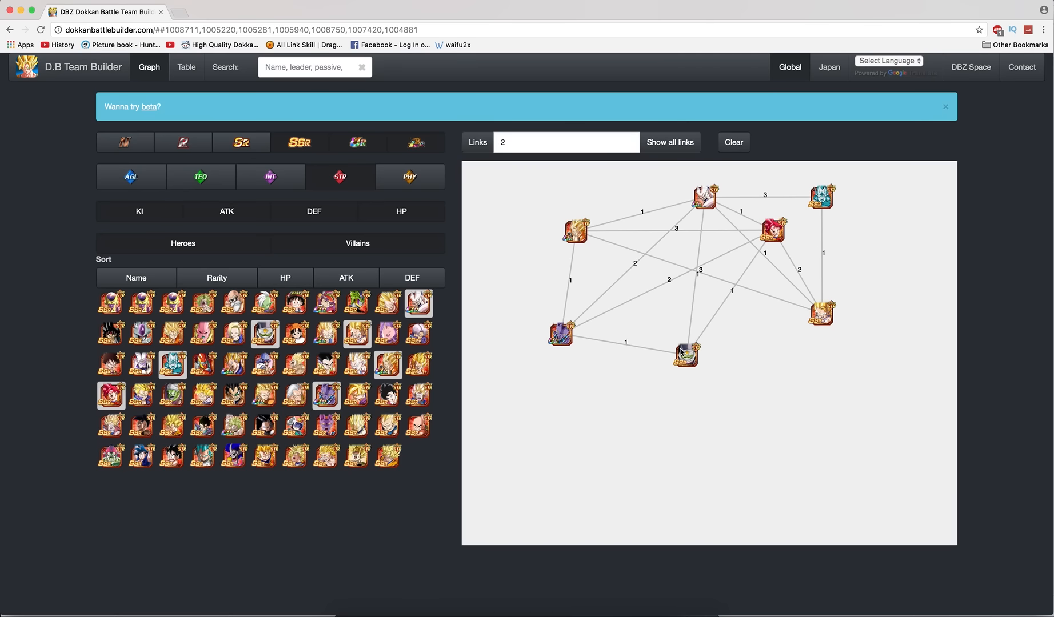
left_click_drag(685, 355, 708, 370)
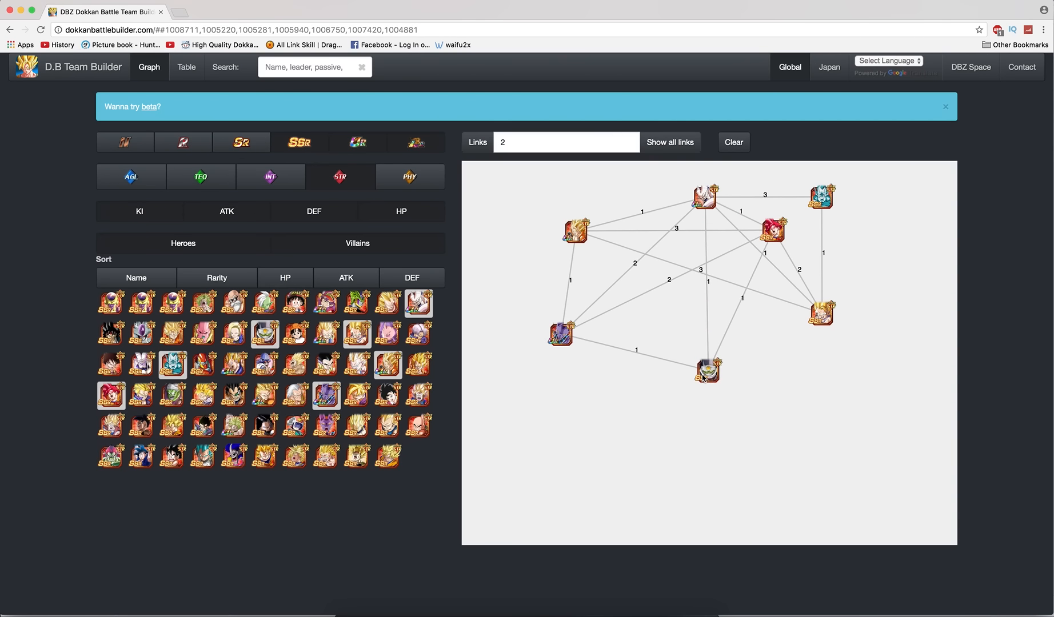
mouse_move(547, 158)
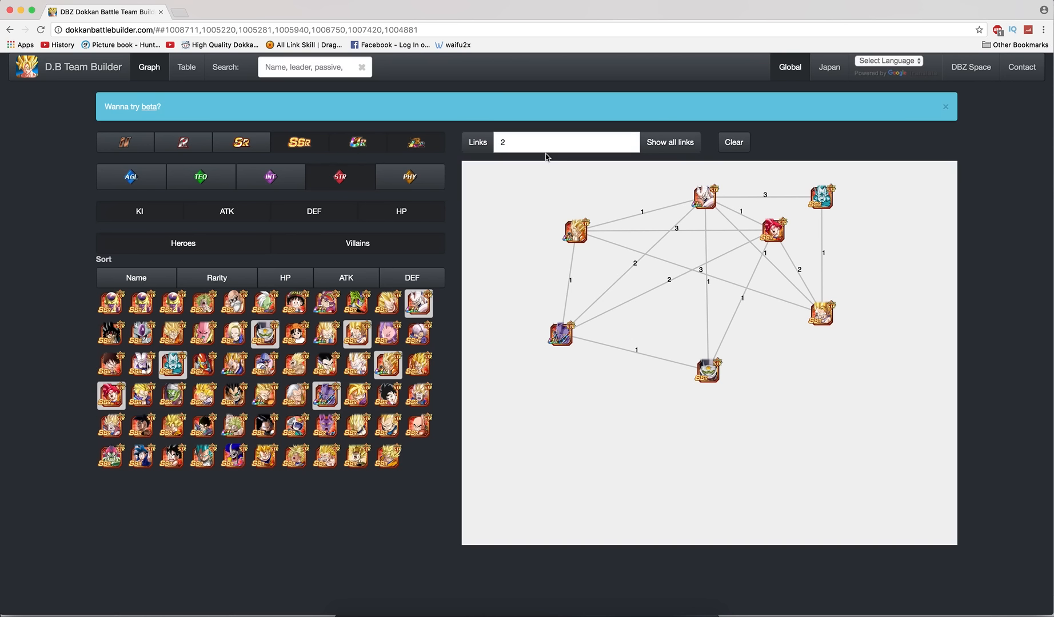
mouse_move(752, 180)
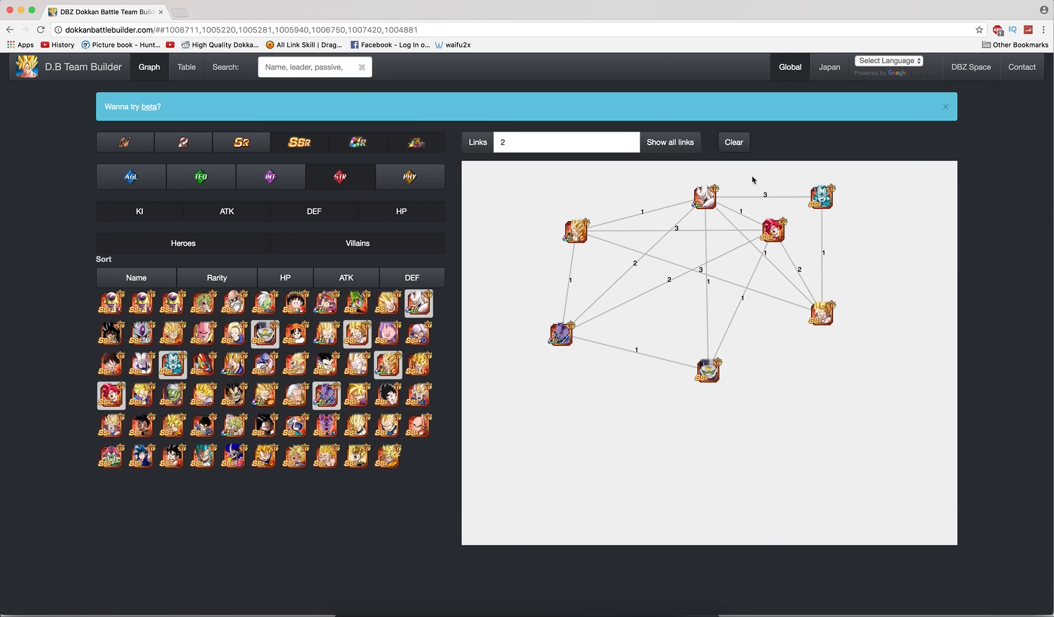
mouse_move(601, 193)
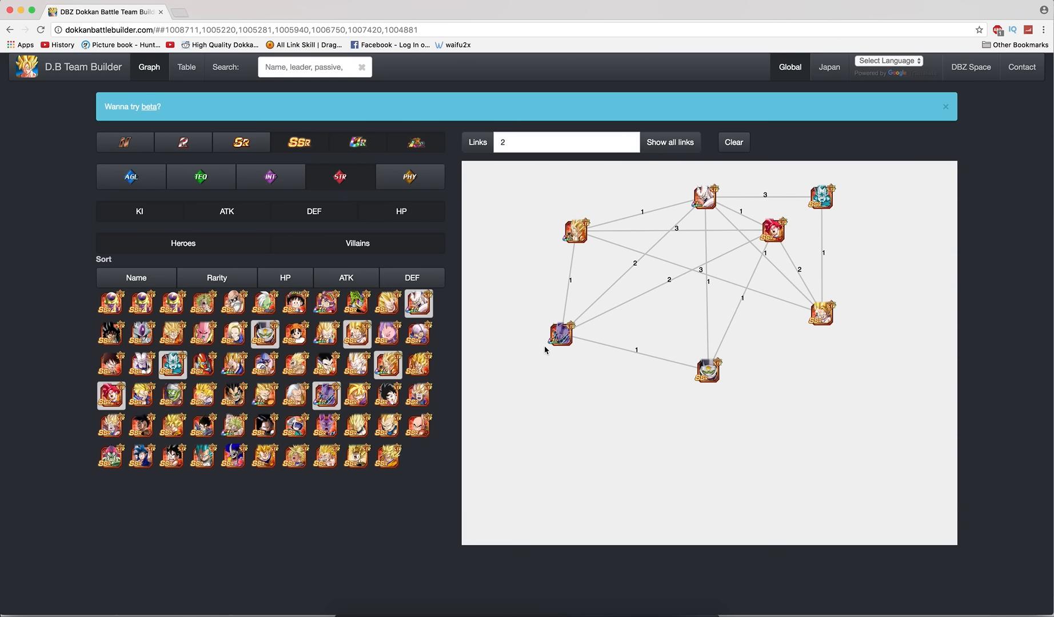
mouse_move(549, 343)
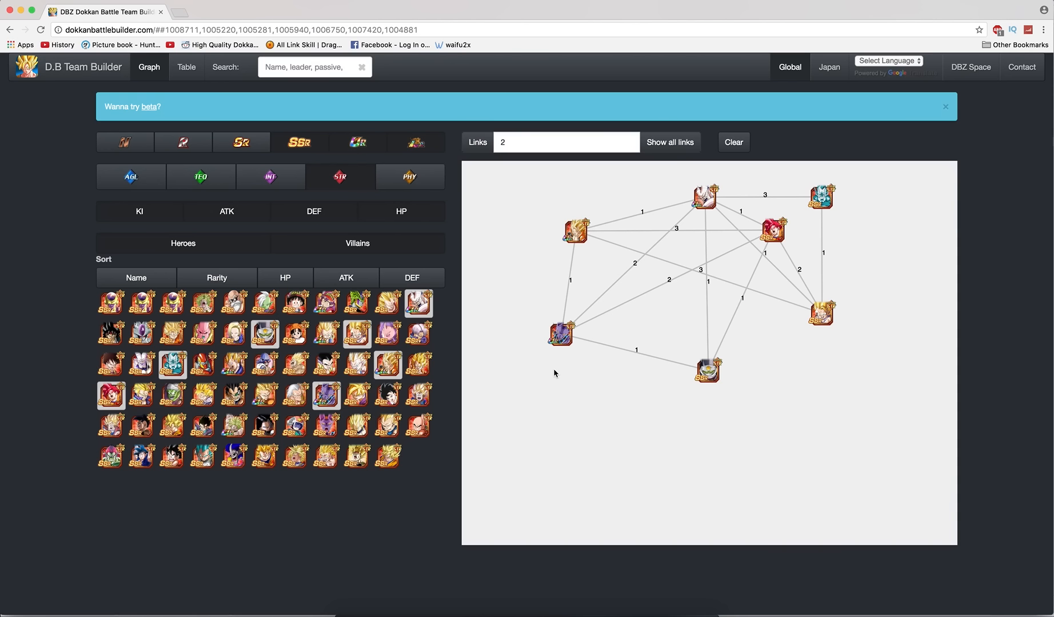
mouse_move(526, 307)
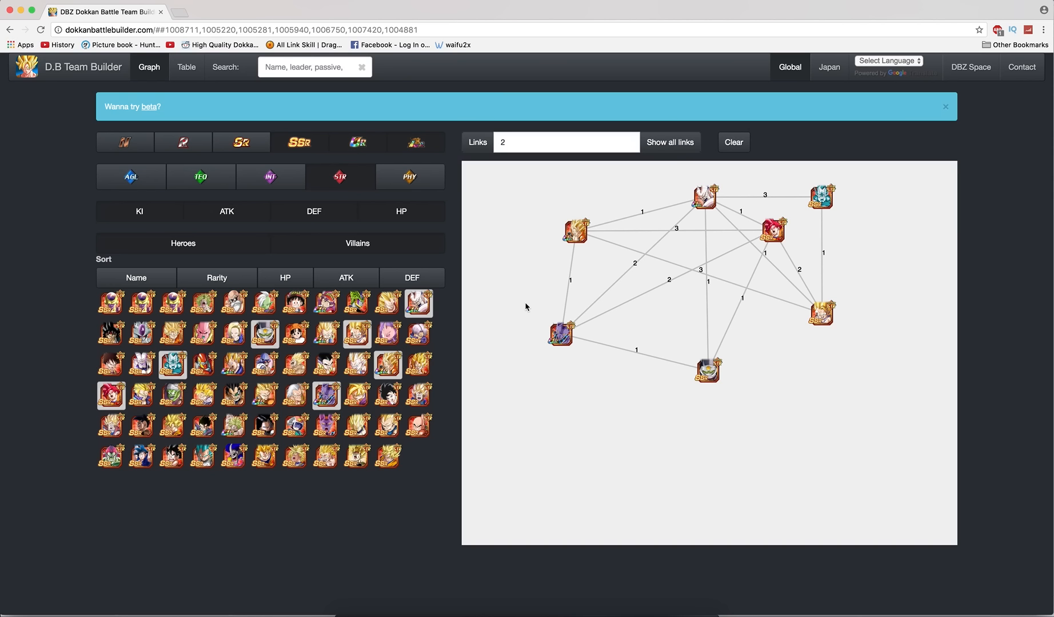
mouse_move(506, 244)
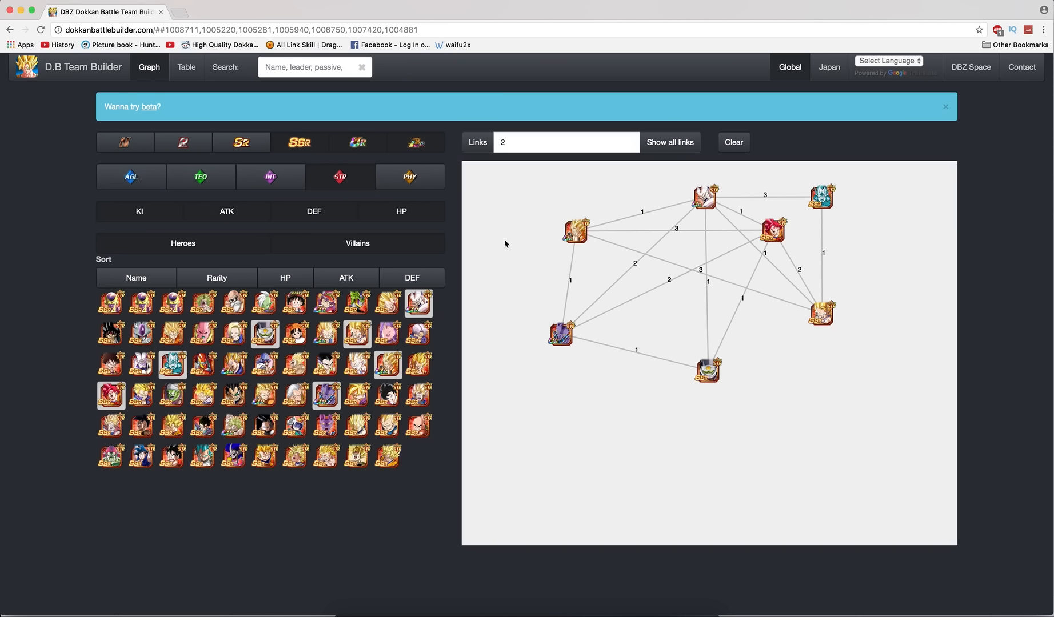
mouse_move(499, 235)
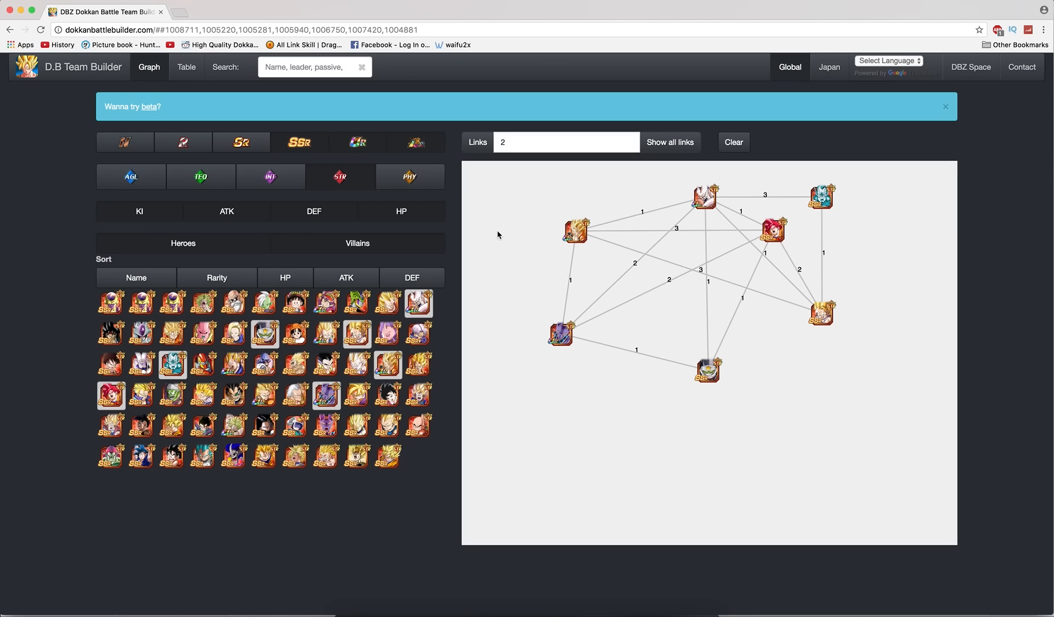
mouse_move(500, 308)
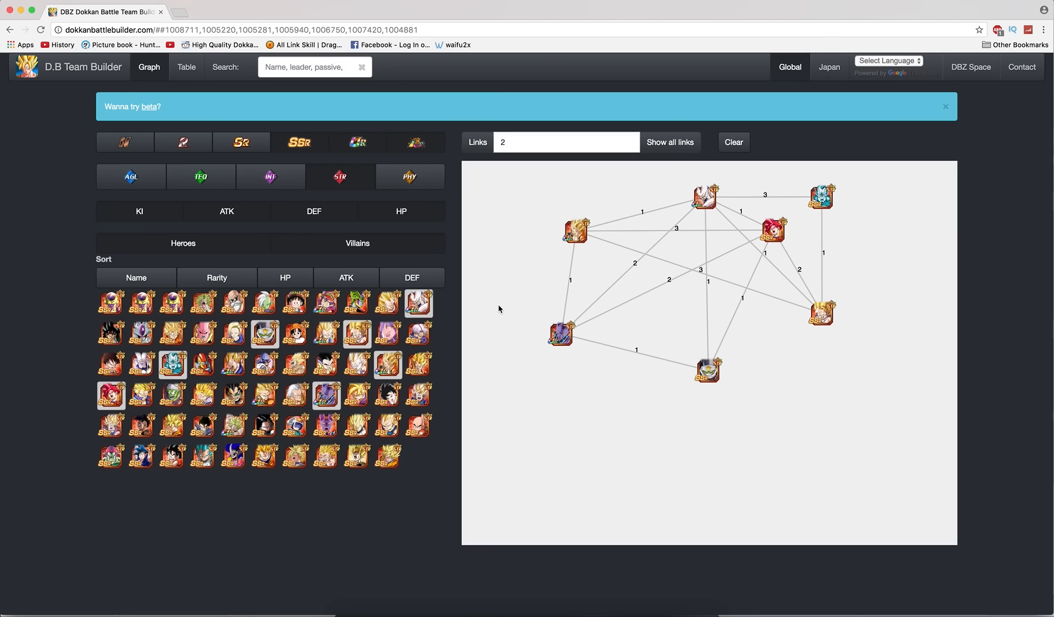
mouse_move(622, 309)
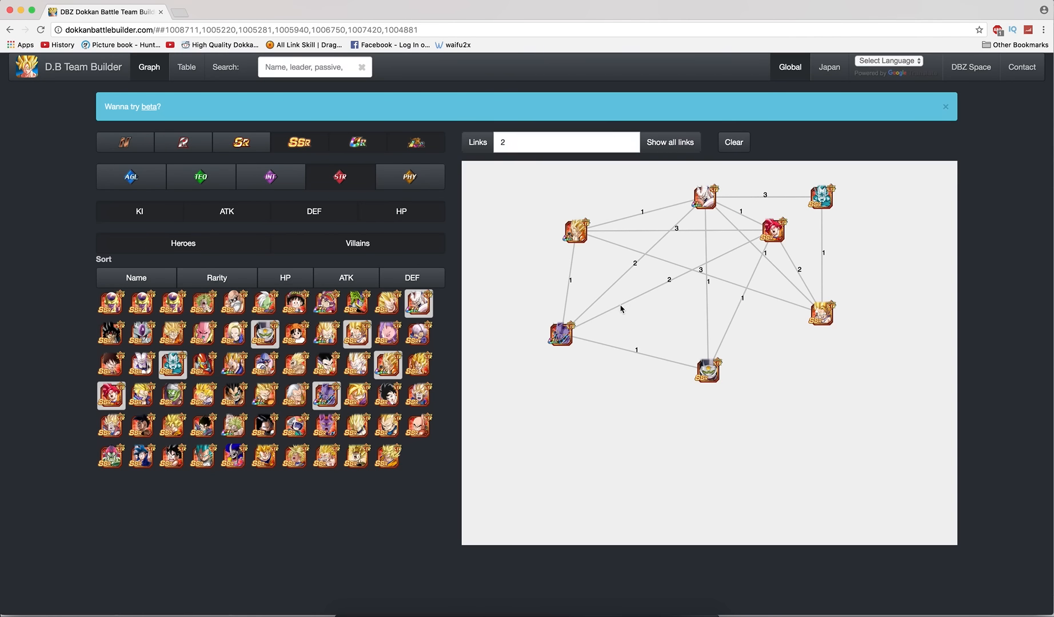
mouse_move(610, 294)
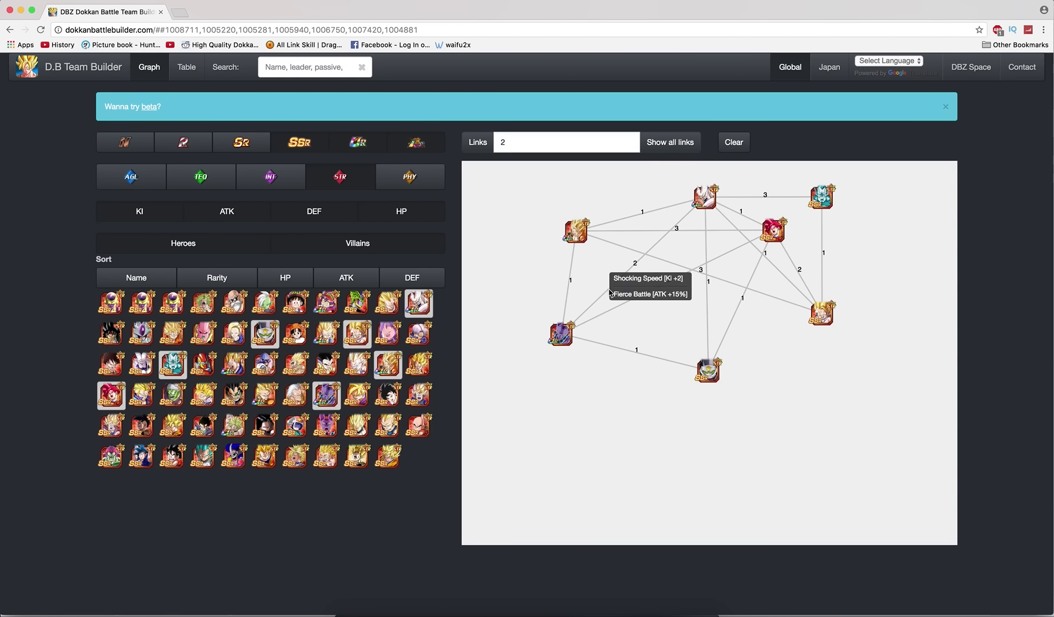
mouse_move(752, 263)
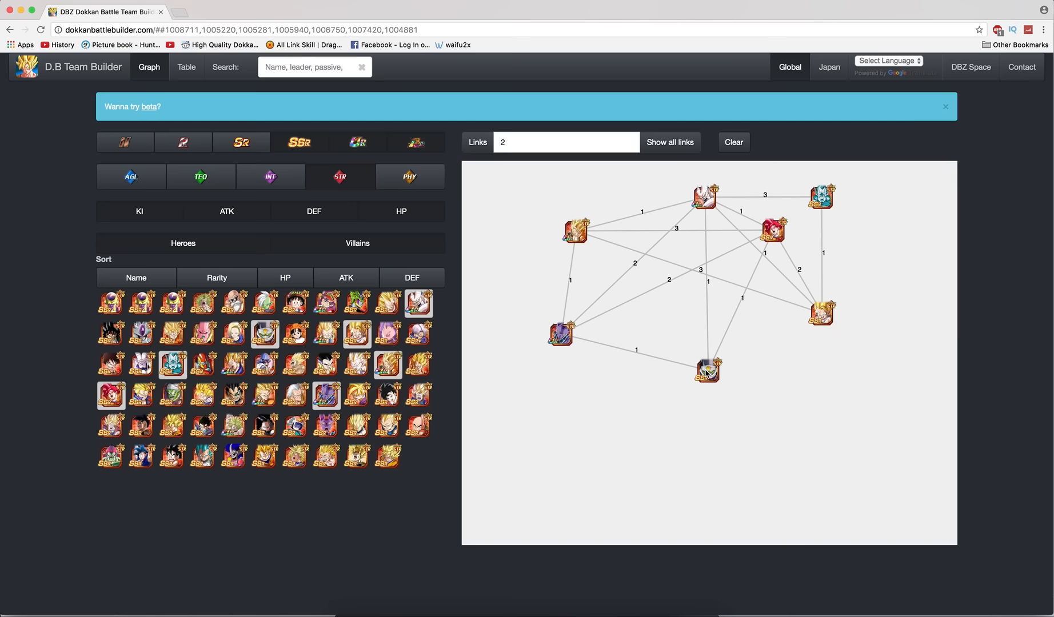
mouse_move(263, 332)
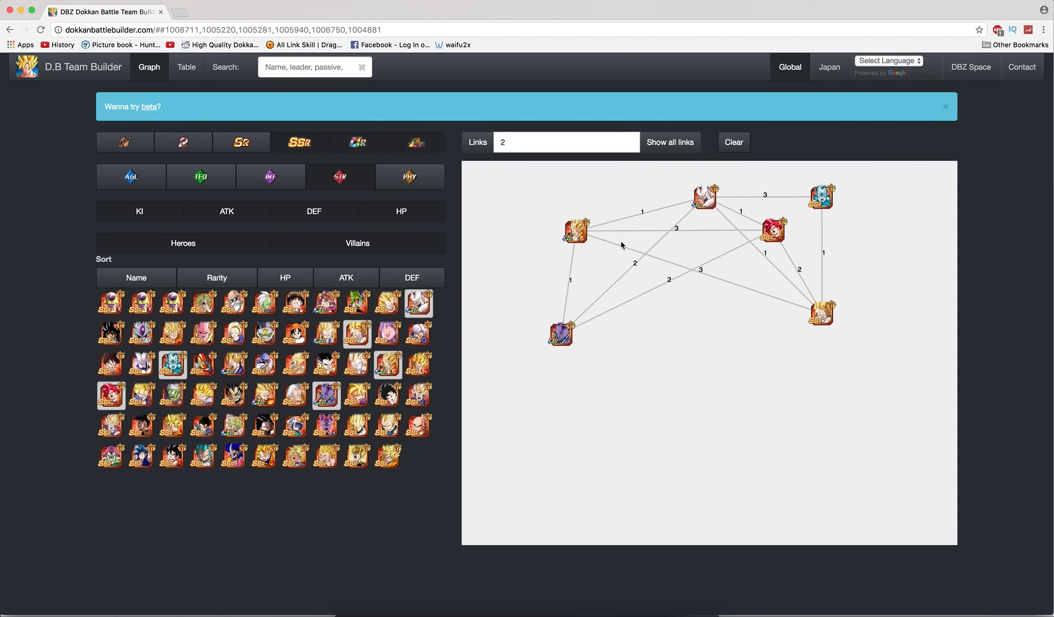
mouse_move(235, 427)
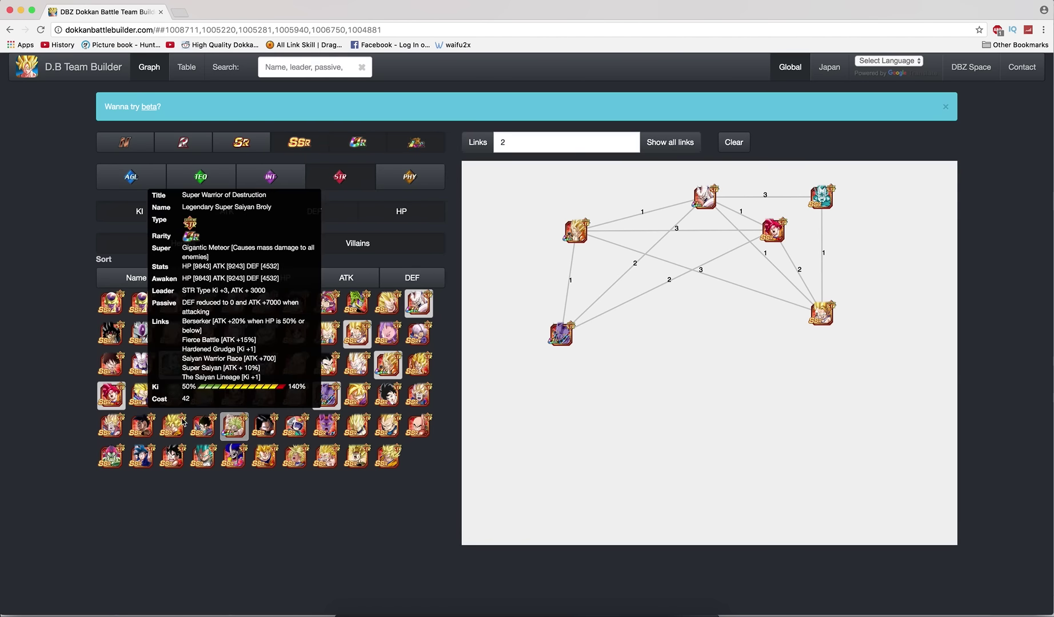
mouse_move(472, 257)
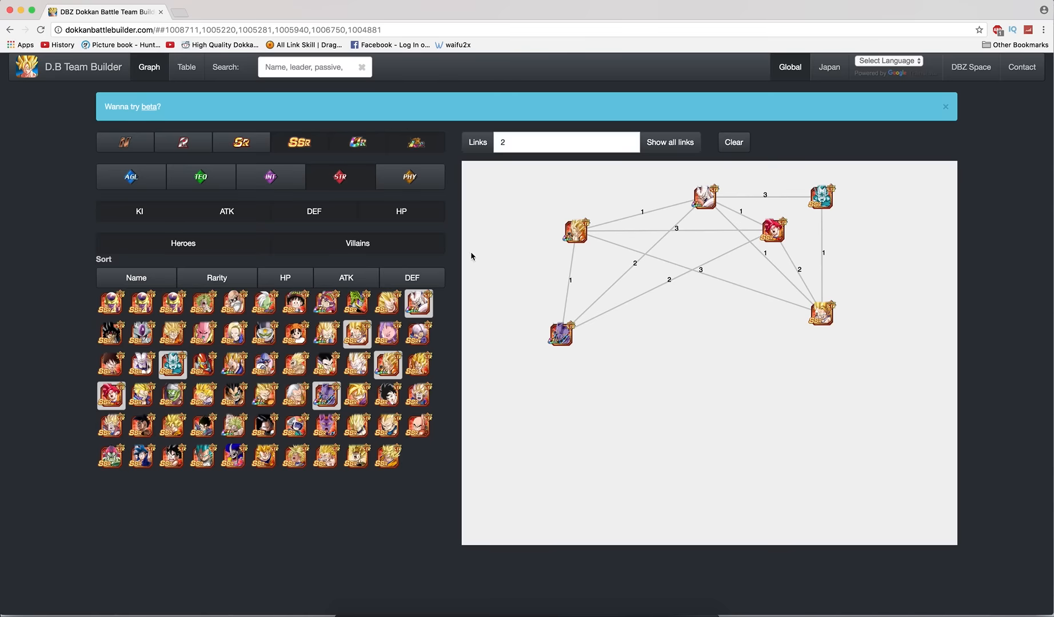
mouse_move(482, 321)
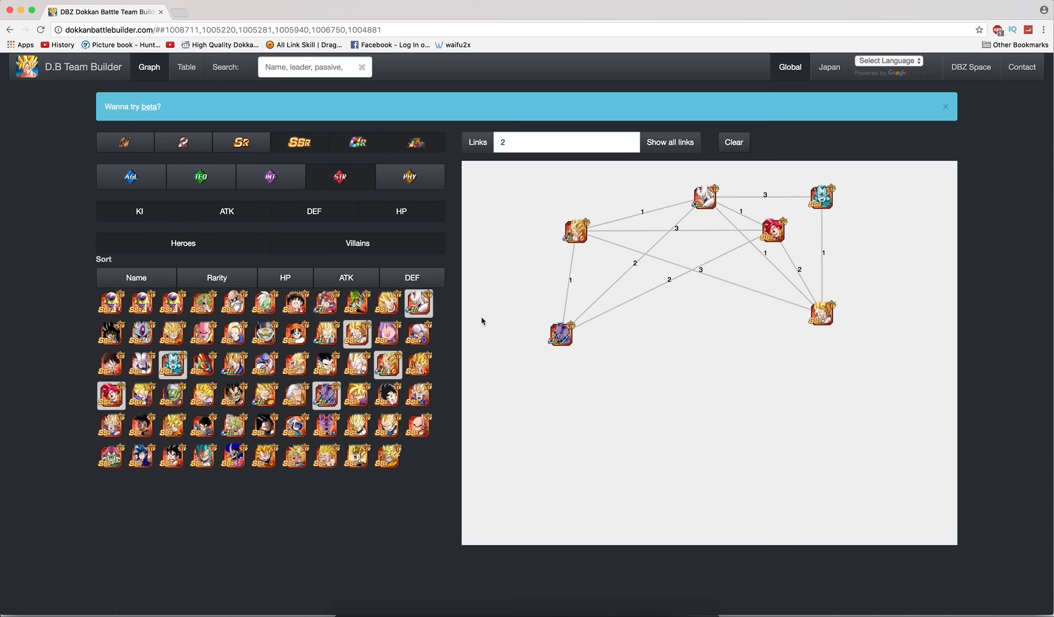
mouse_move(501, 238)
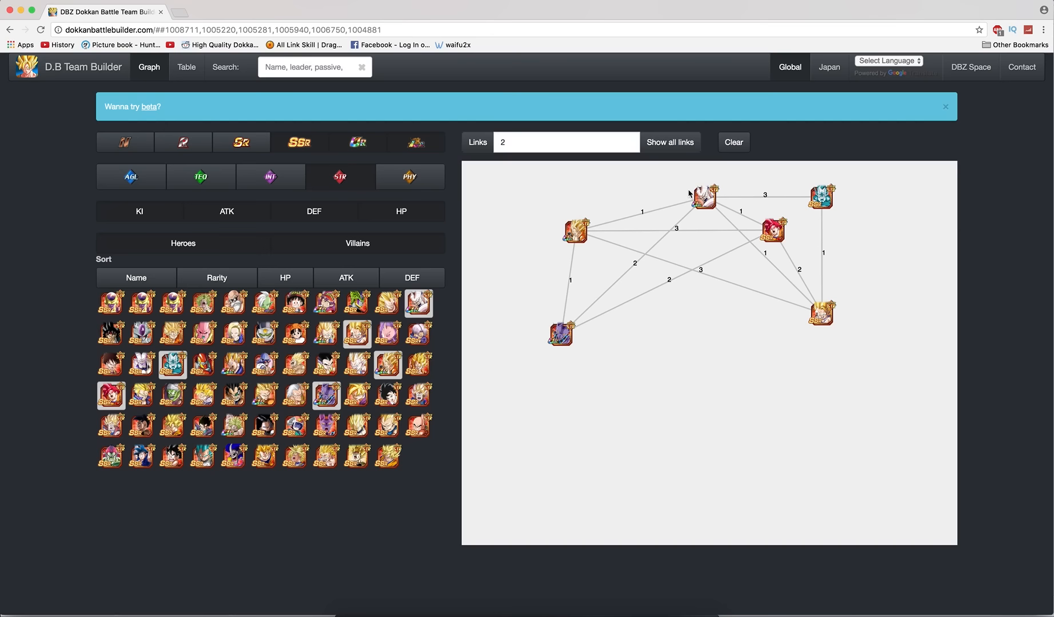
mouse_move(799, 279)
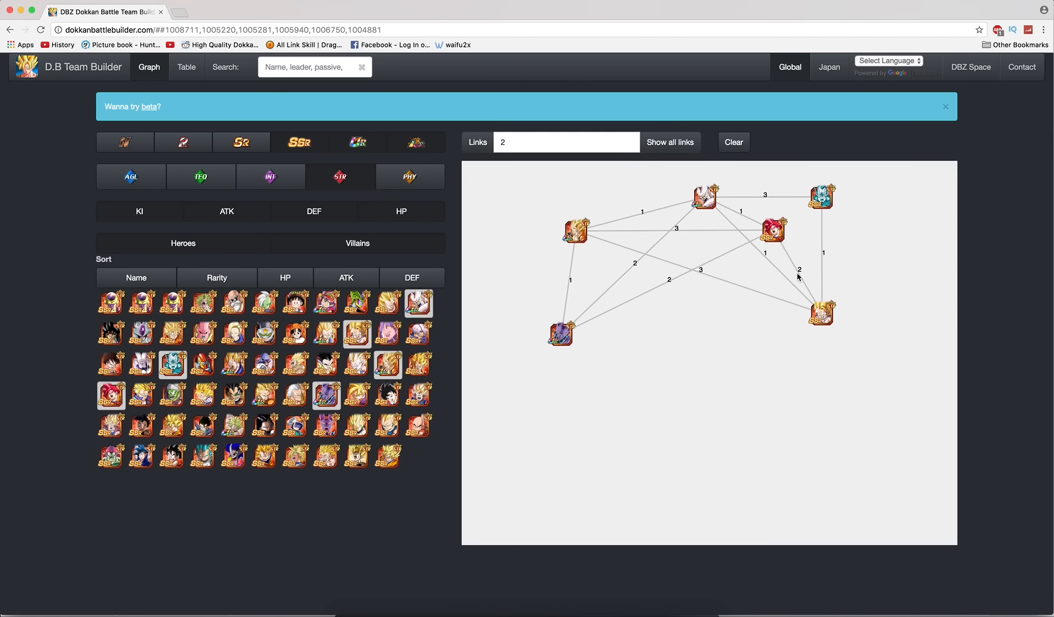
mouse_move(468, 294)
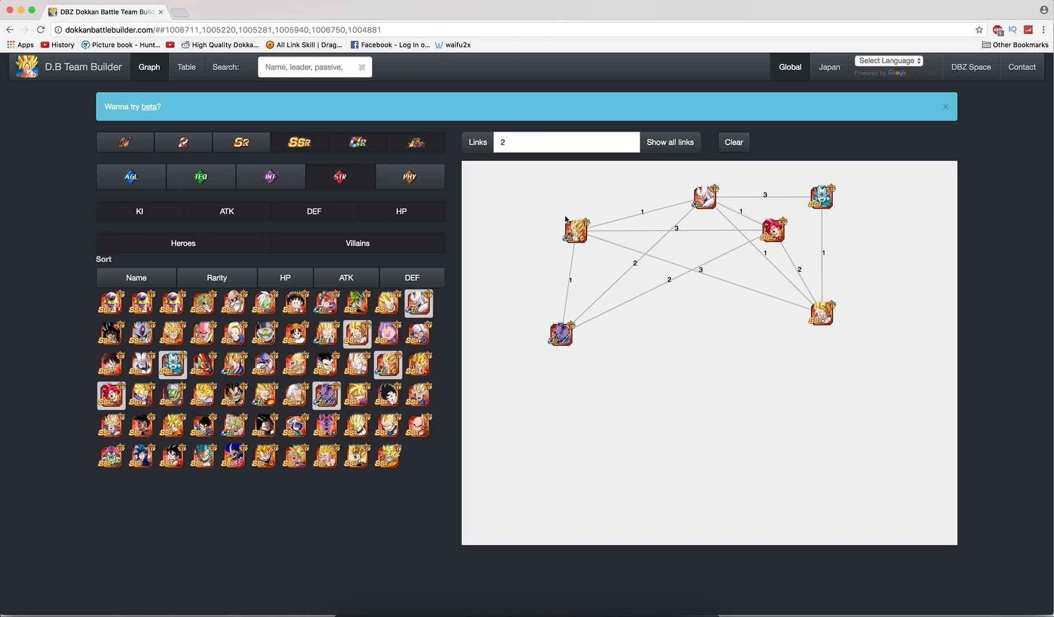
mouse_move(585, 209)
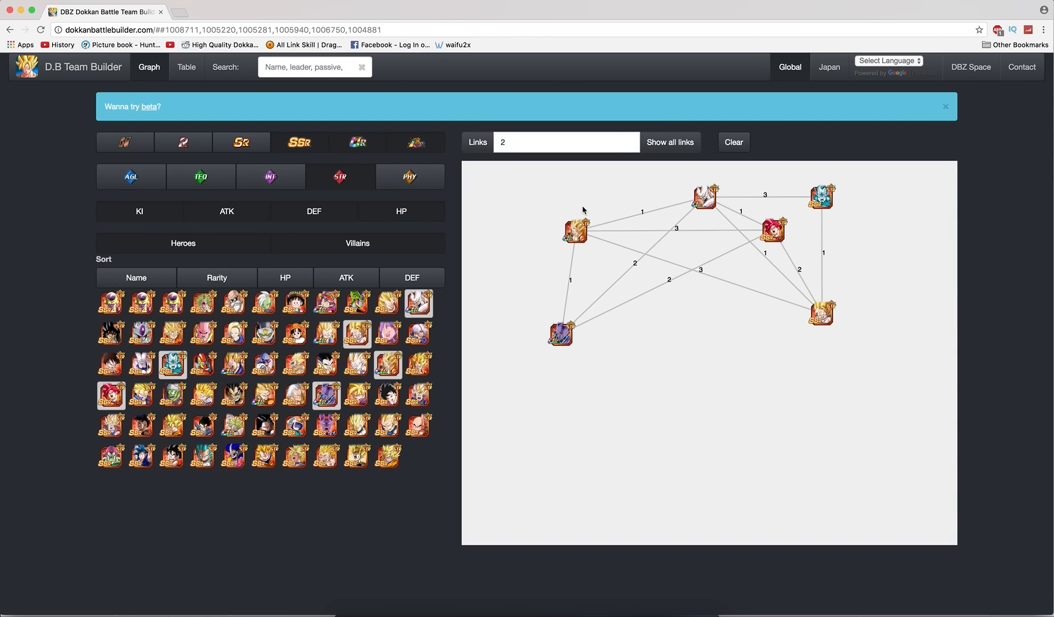
mouse_move(705, 186)
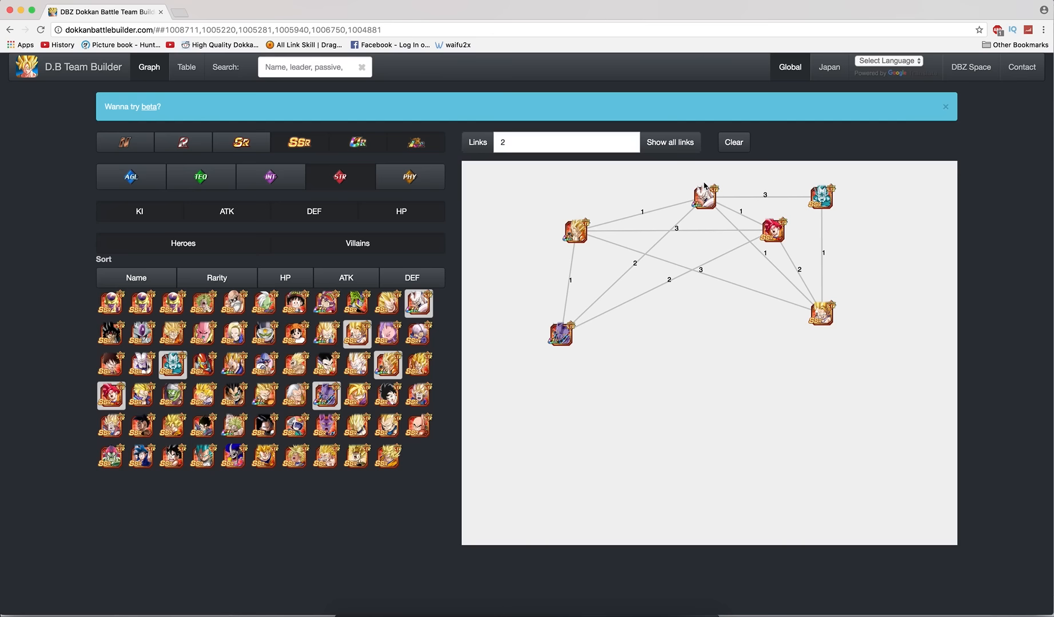
mouse_move(589, 254)
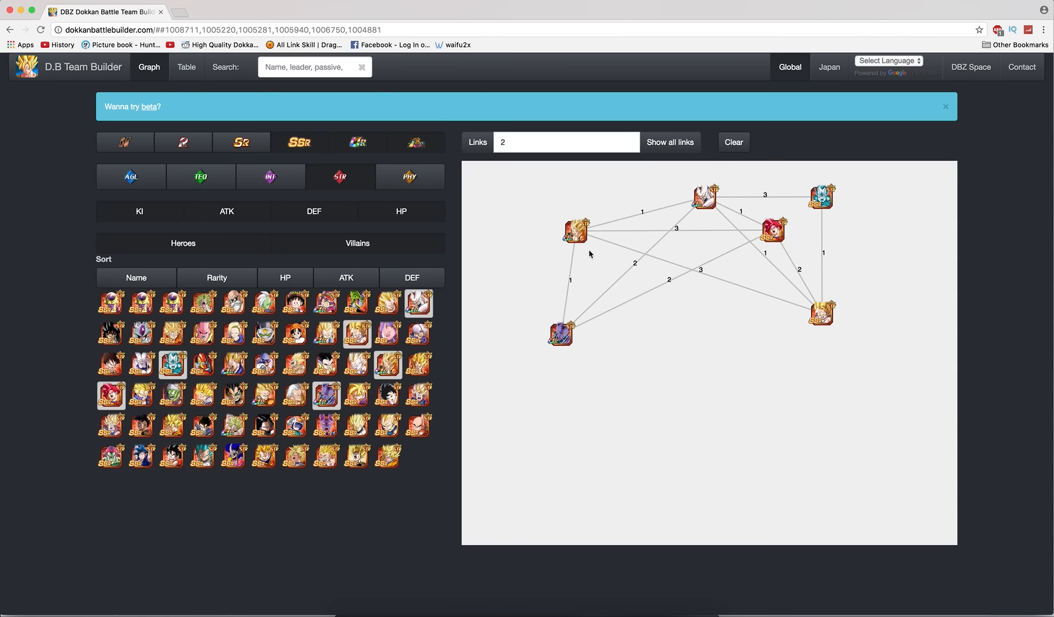
mouse_move(518, 259)
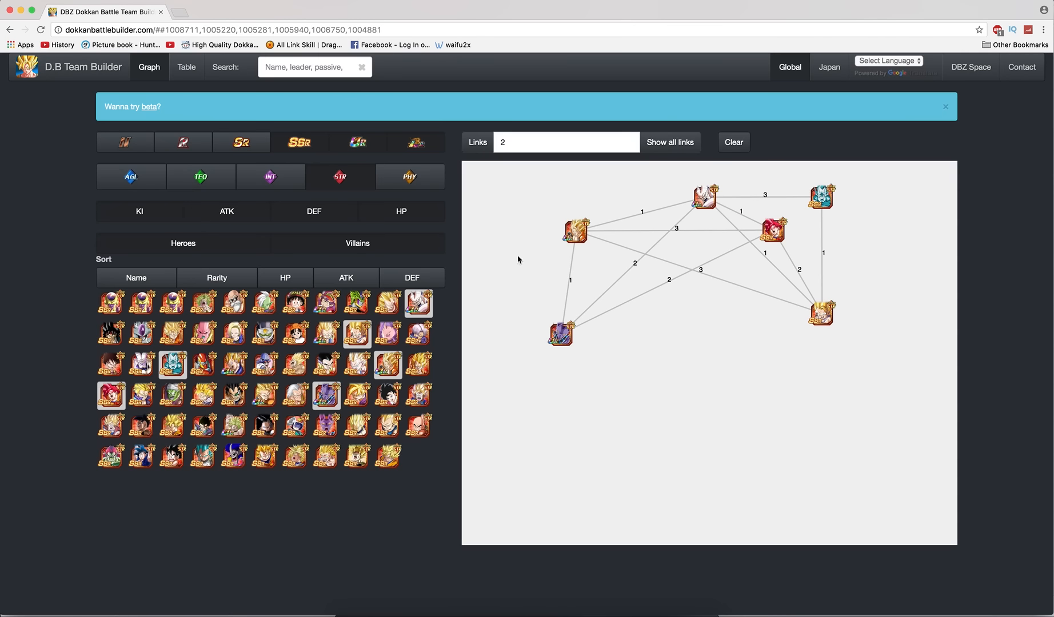
mouse_move(280, 378)
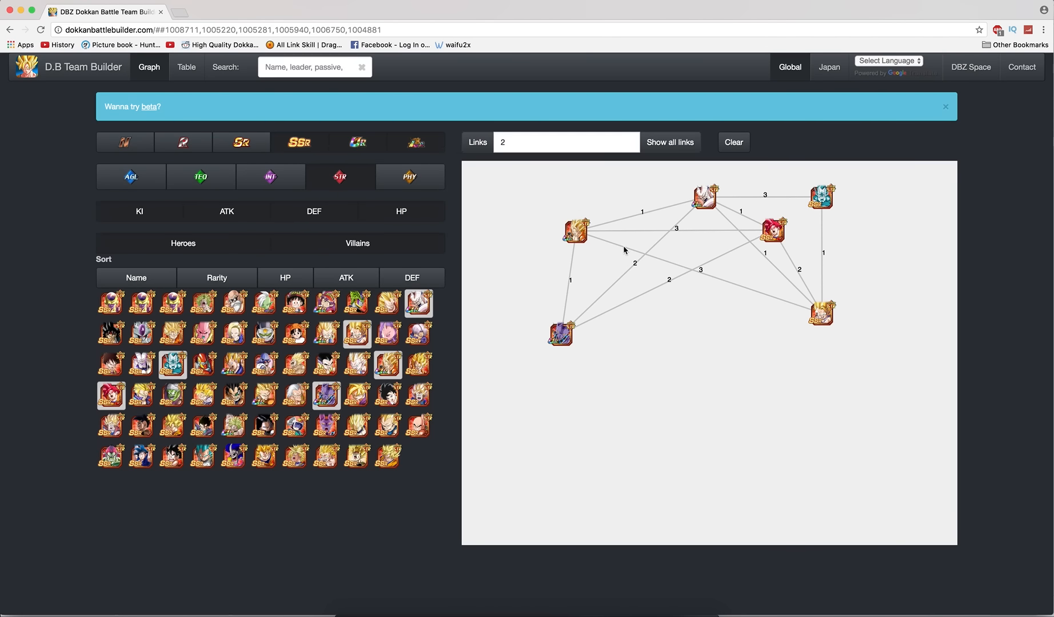
mouse_move(615, 200)
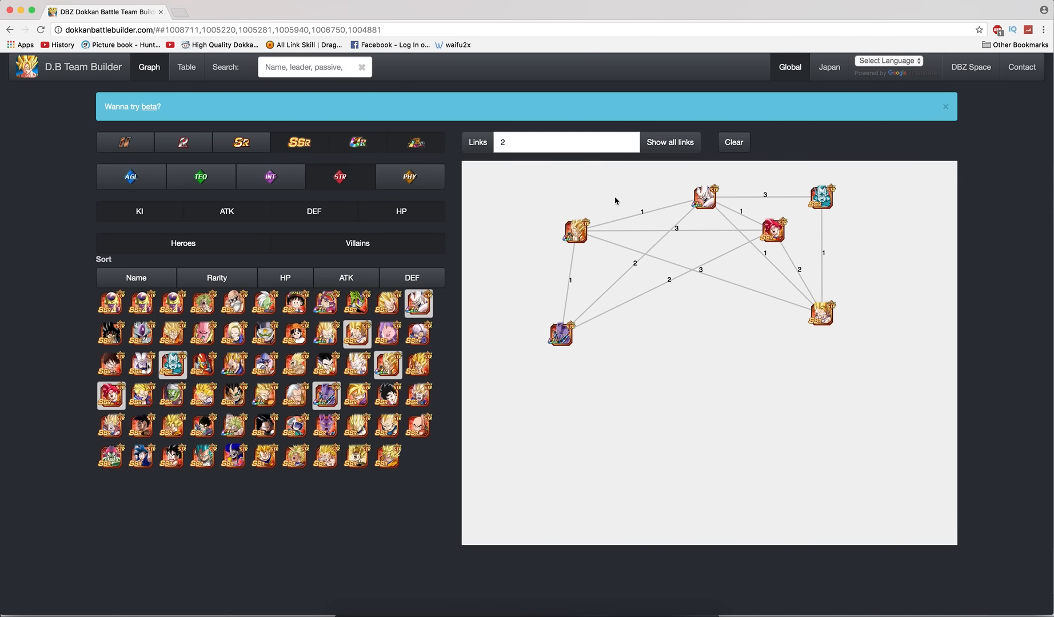
mouse_move(720, 305)
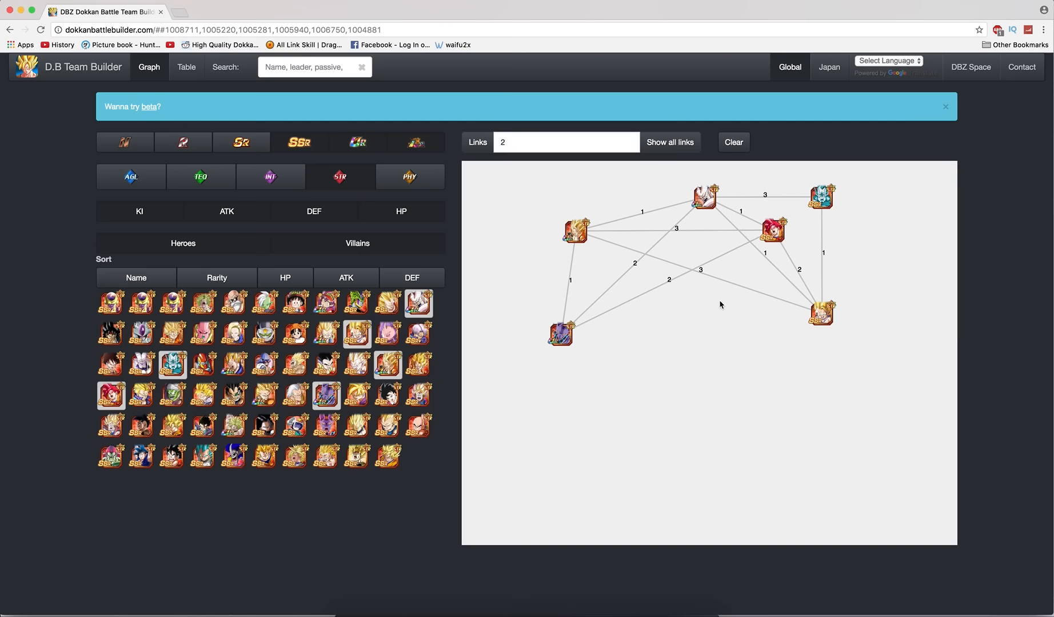
mouse_move(776, 291)
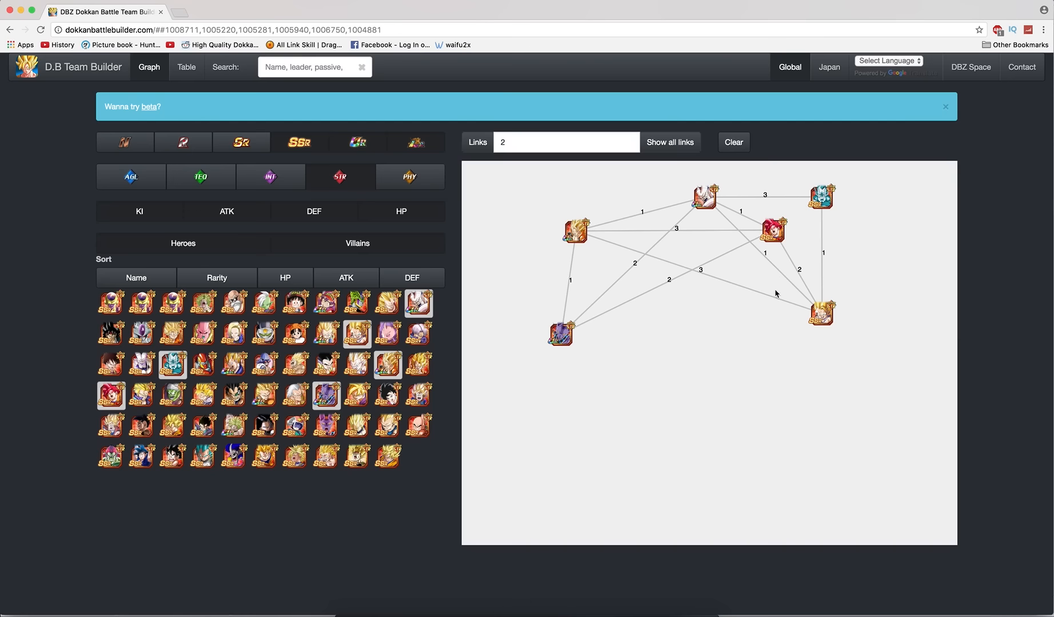
mouse_move(746, 222)
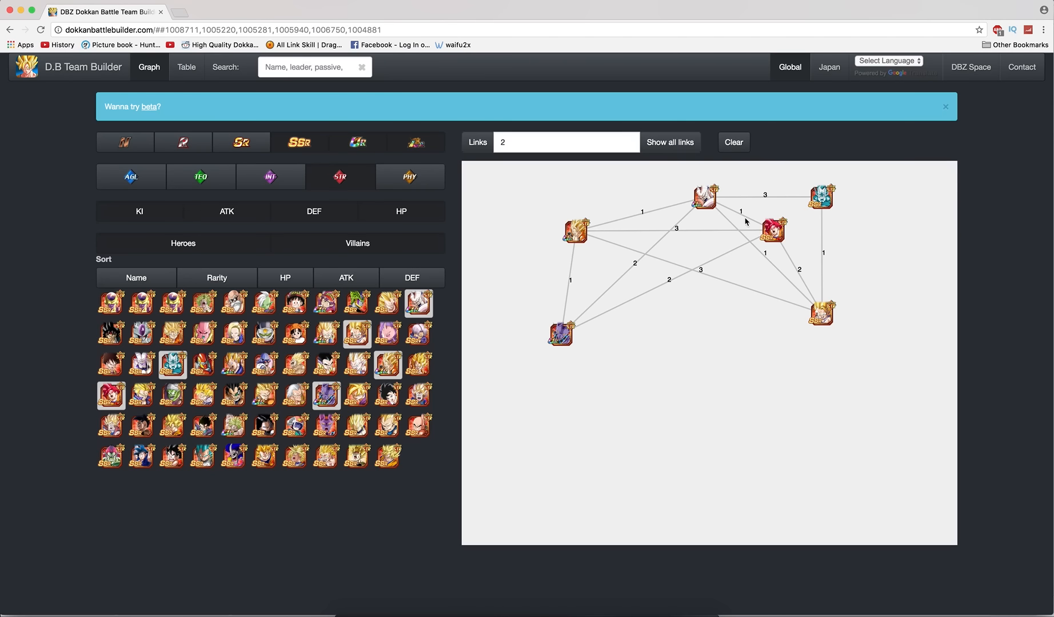
mouse_move(327, 396)
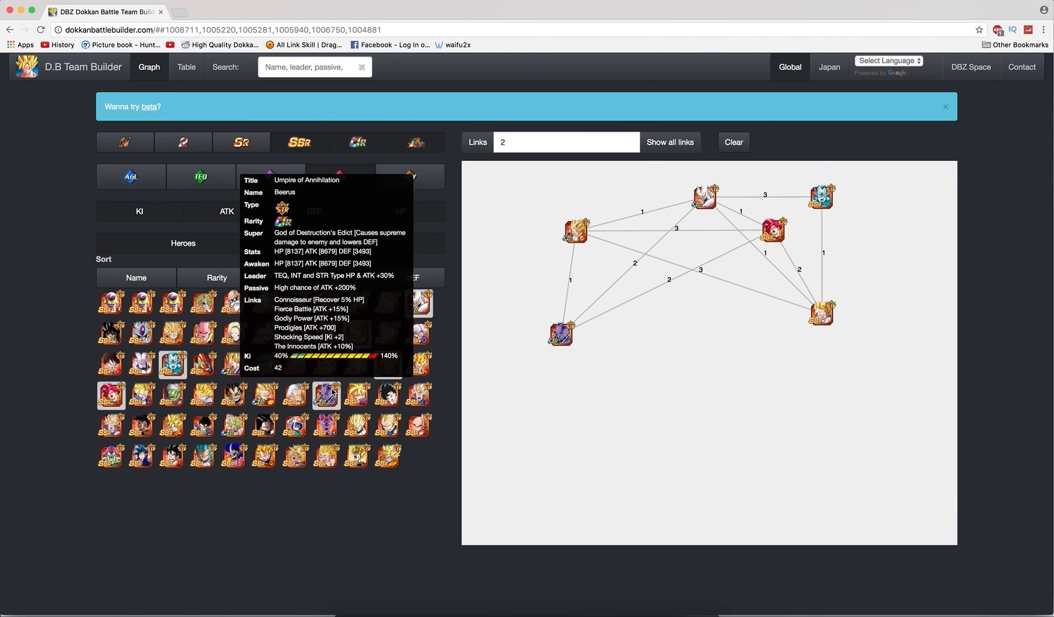
Remove the lower-left unit from the graph, then add it back.
left_click(325, 395)
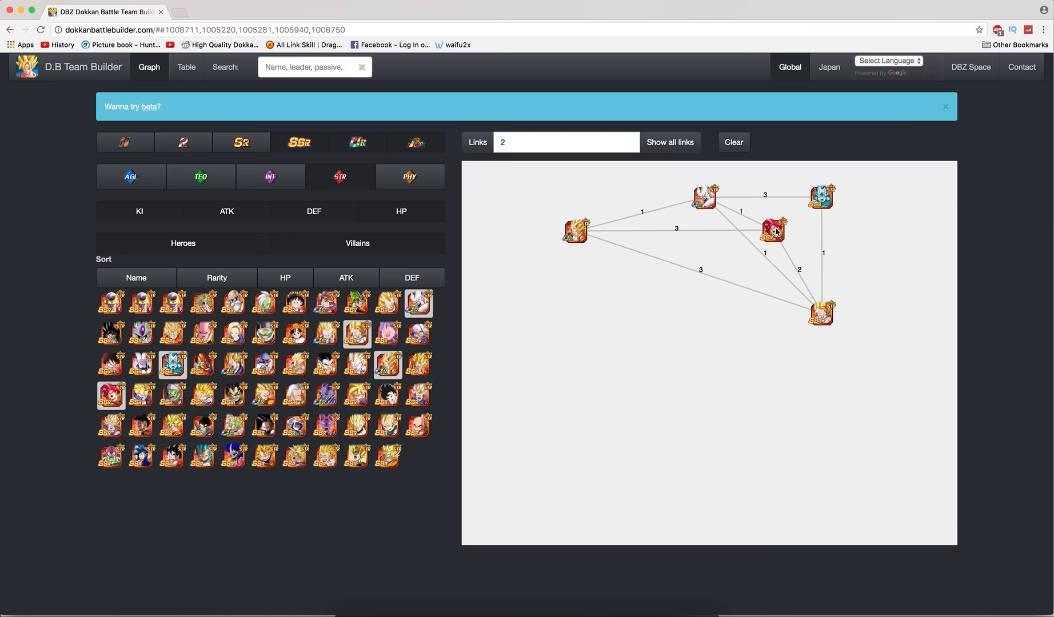
left_click_drag(772, 231, 789, 227)
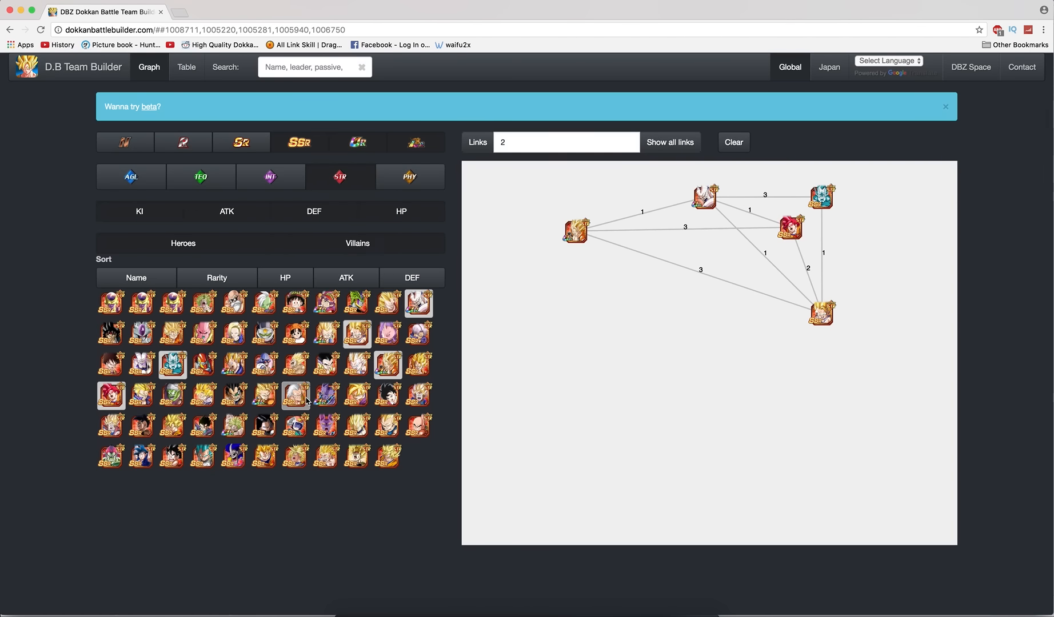
left_click(324, 395)
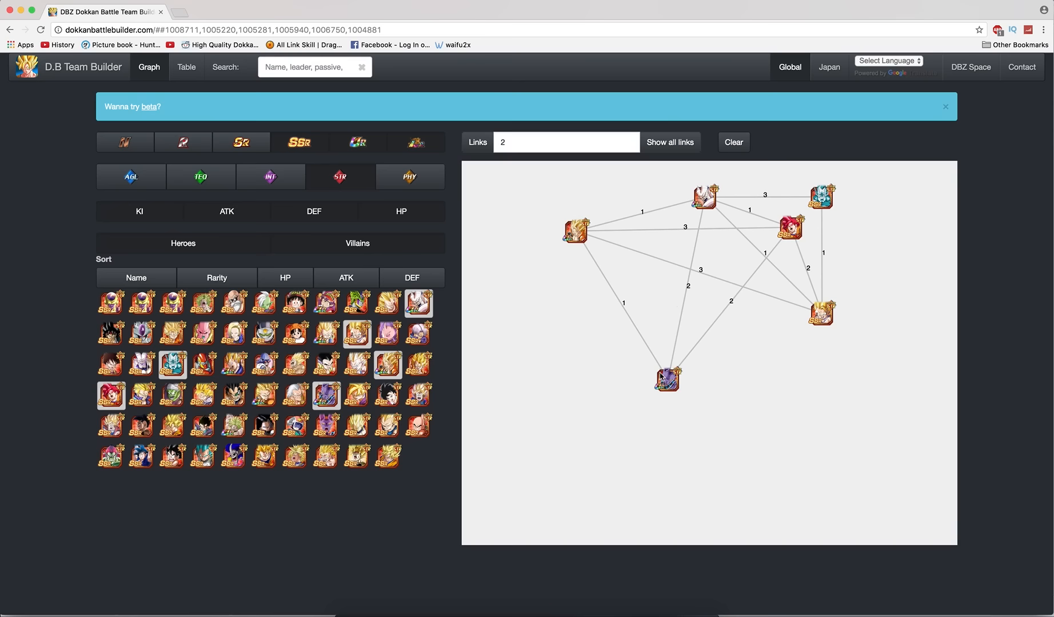
mouse_move(697, 371)
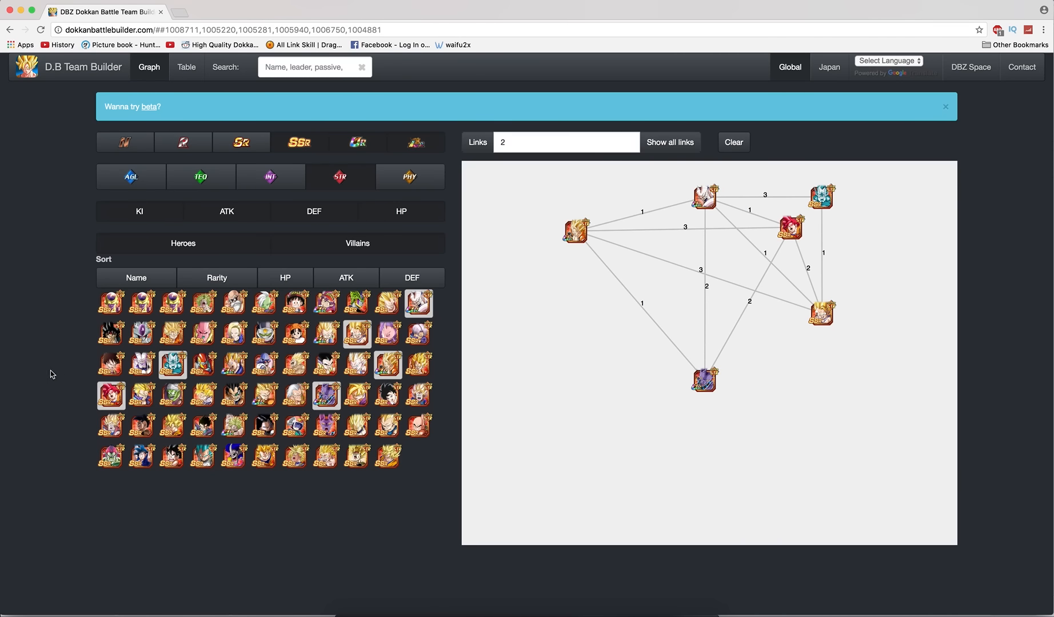
mouse_move(141, 426)
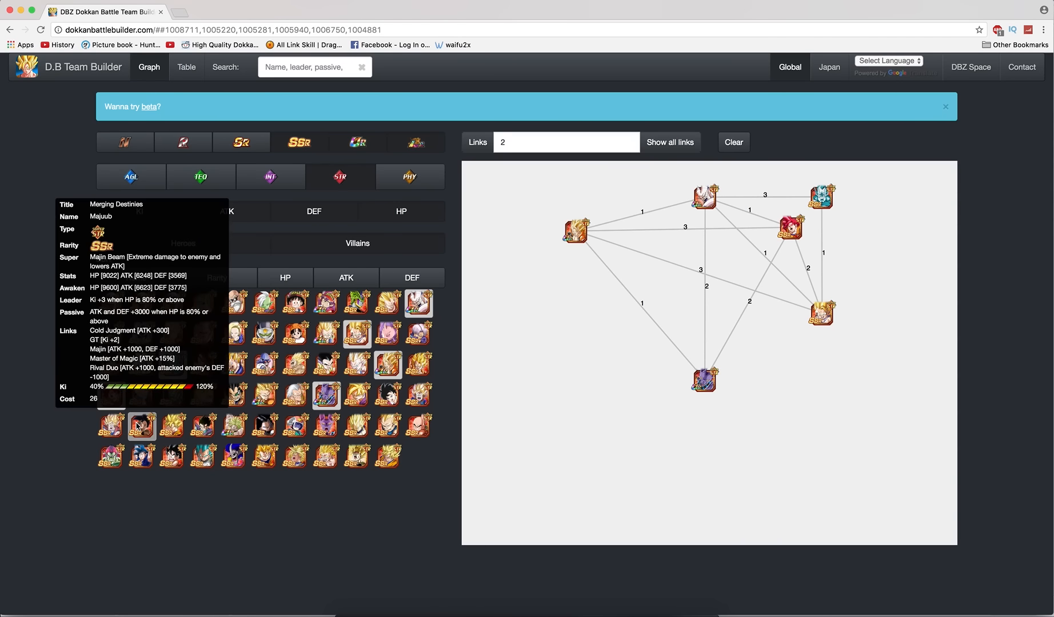
Add Super Saiyan Goku to the graph and move him to the lower right.
left_click(141, 428)
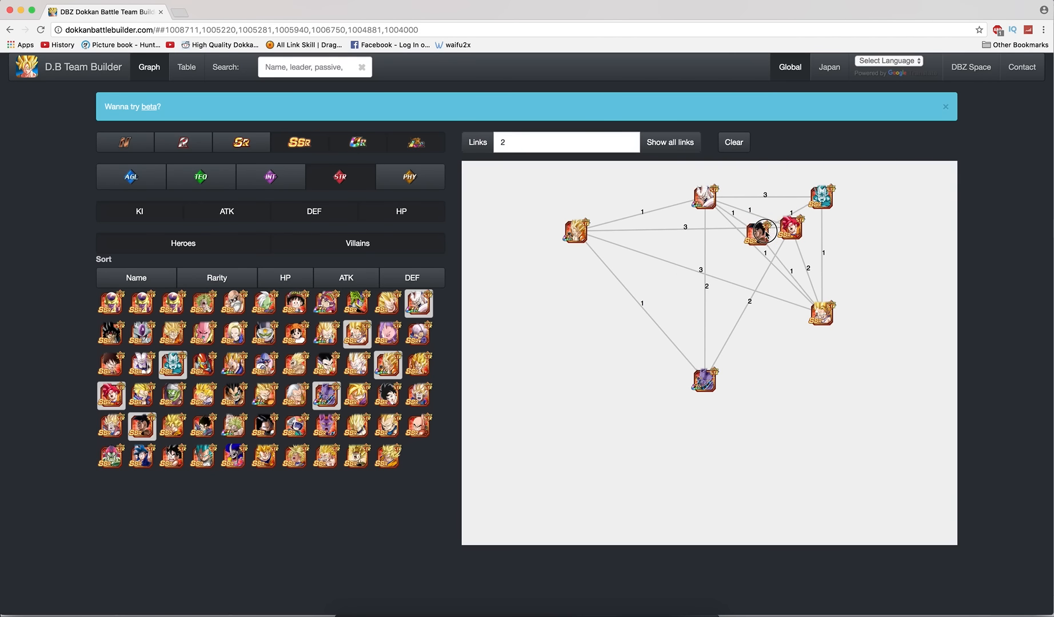
left_click_drag(762, 228, 854, 460)
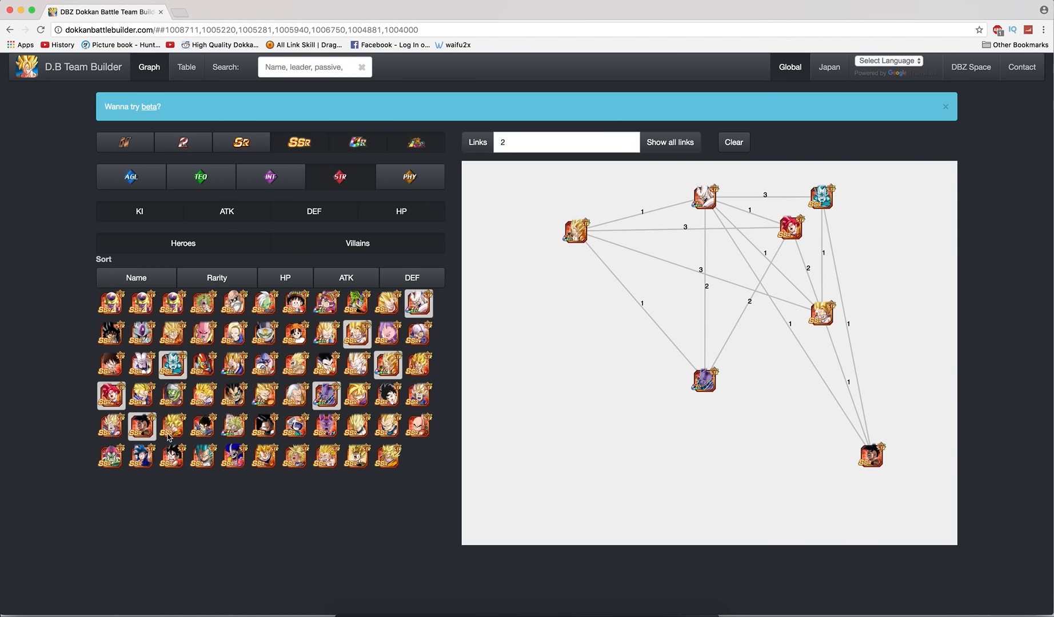
mouse_move(112, 427)
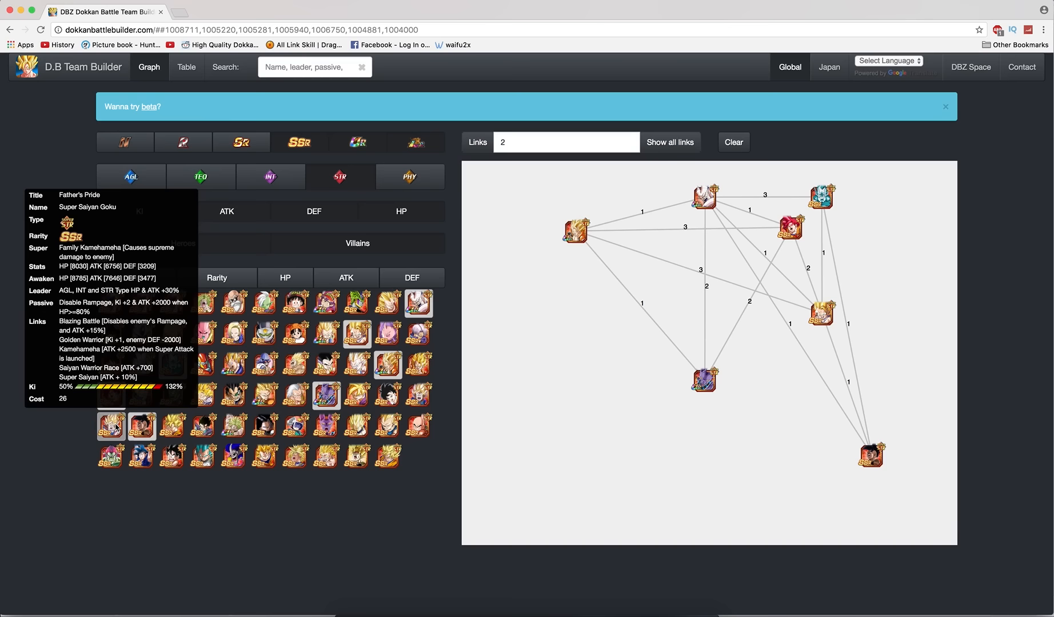
mouse_move(142, 433)
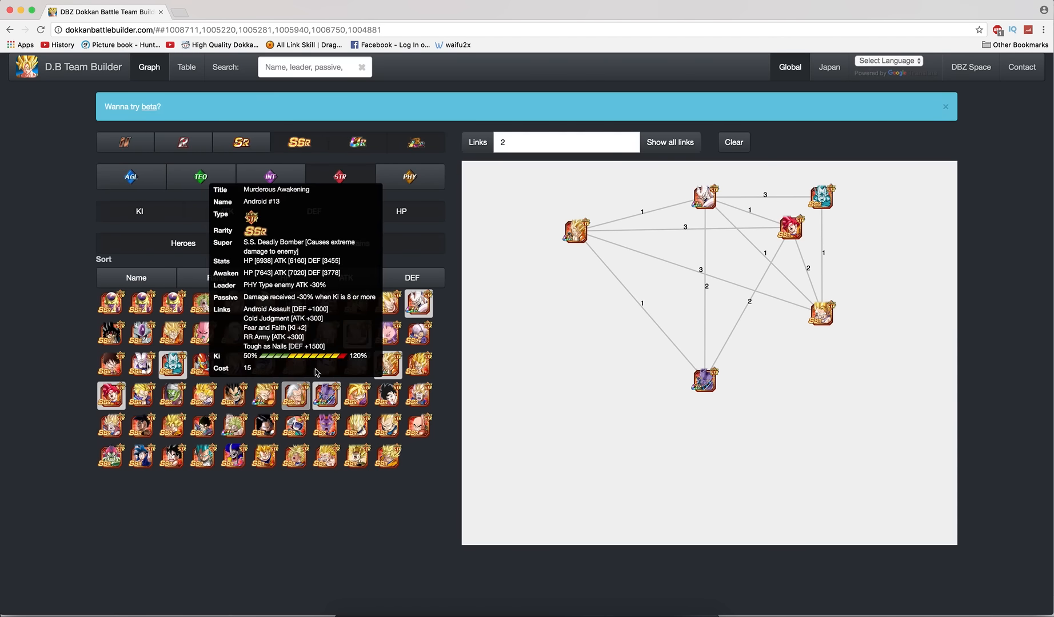
mouse_move(154, 395)
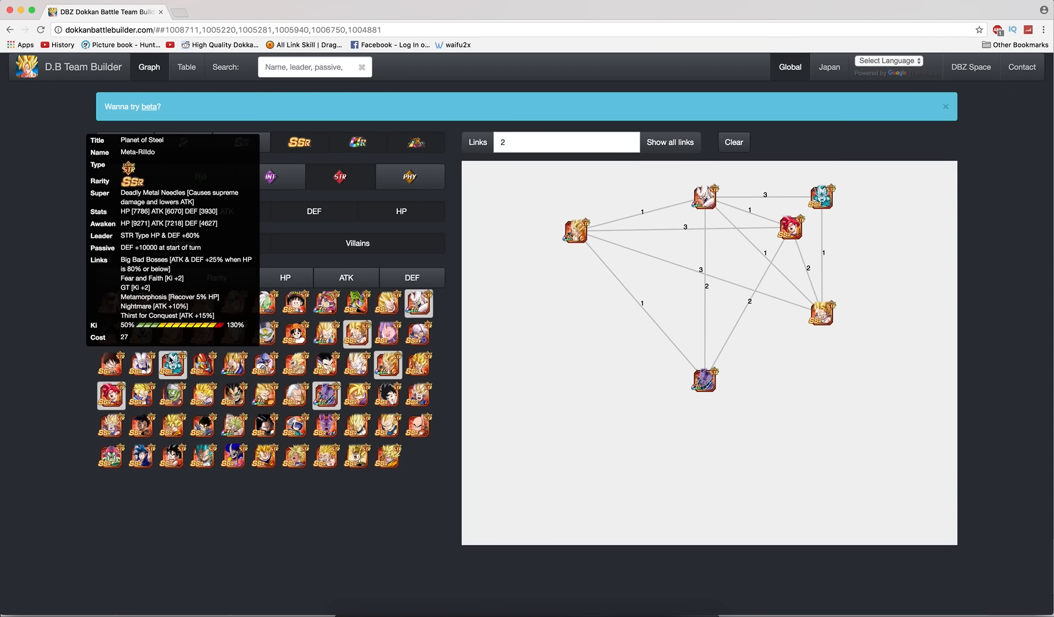
mouse_move(357, 304)
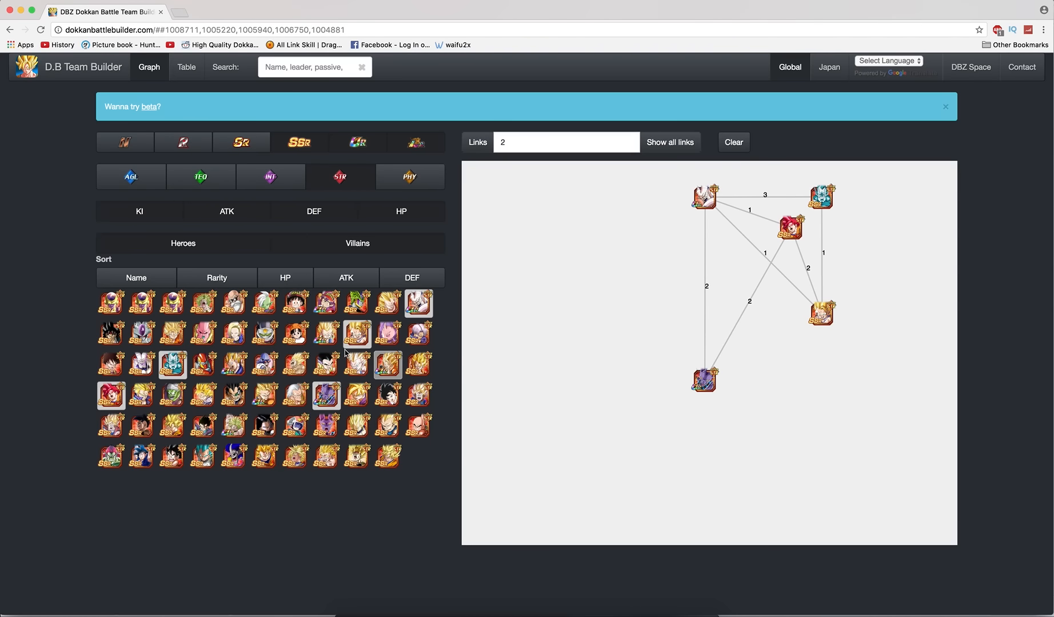
mouse_move(111, 334)
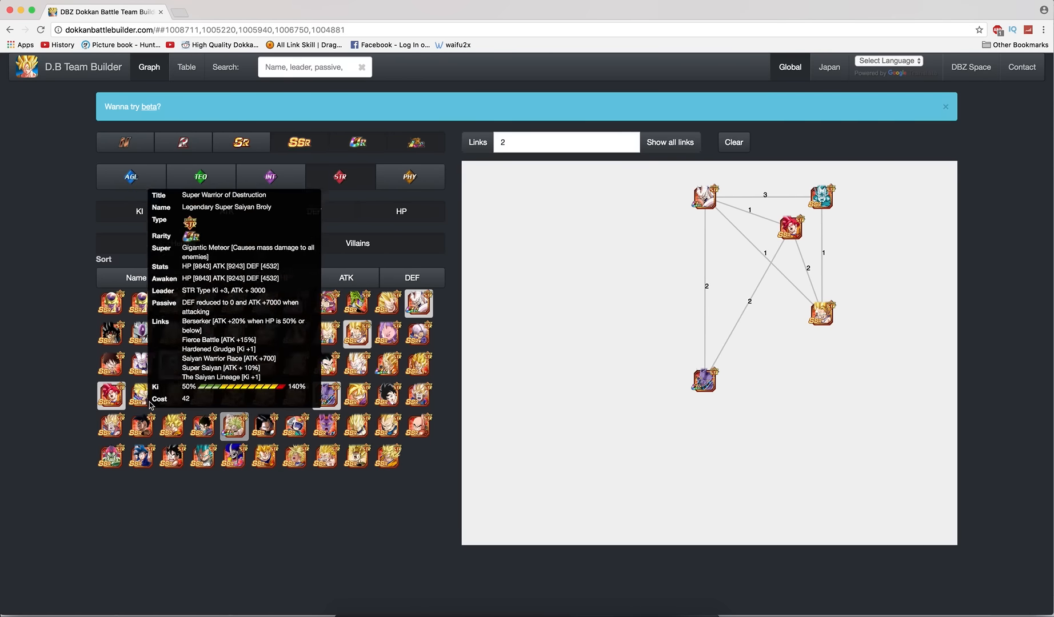
mouse_move(233, 319)
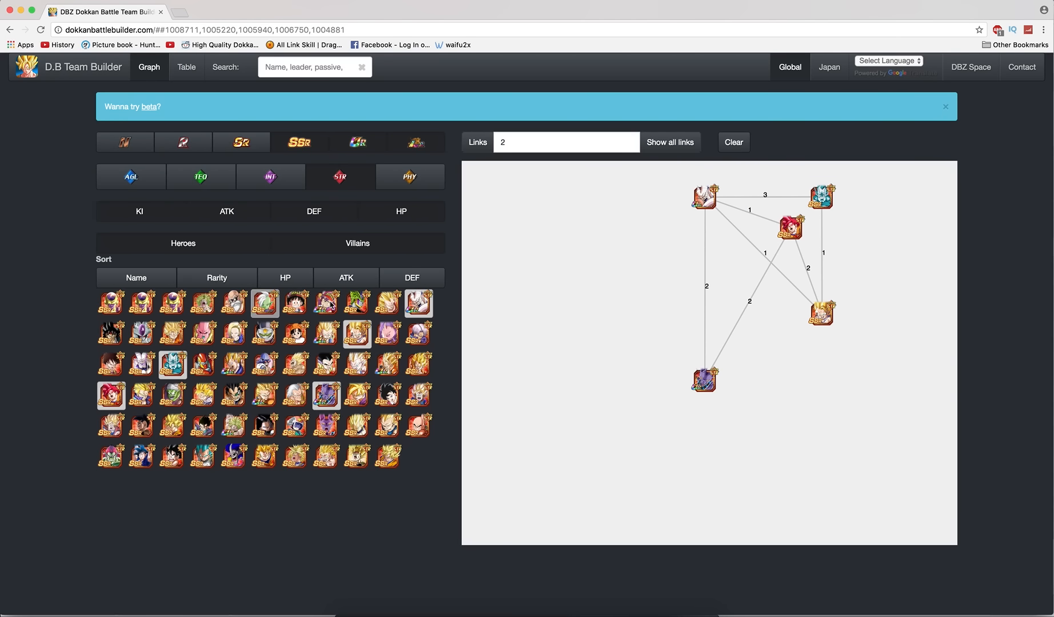
mouse_move(356, 302)
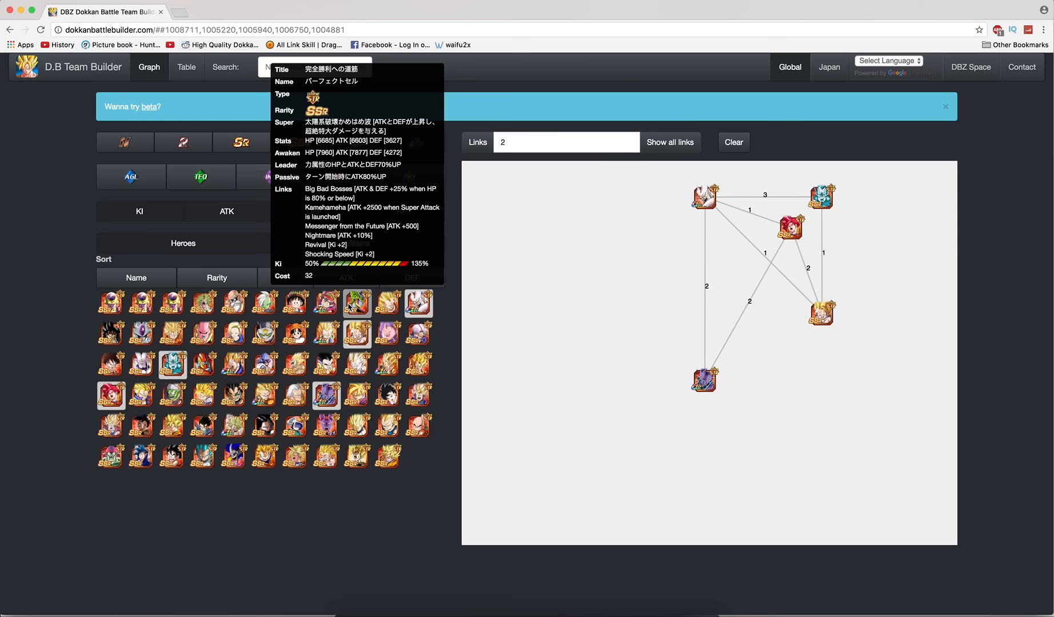
mouse_move(337, 436)
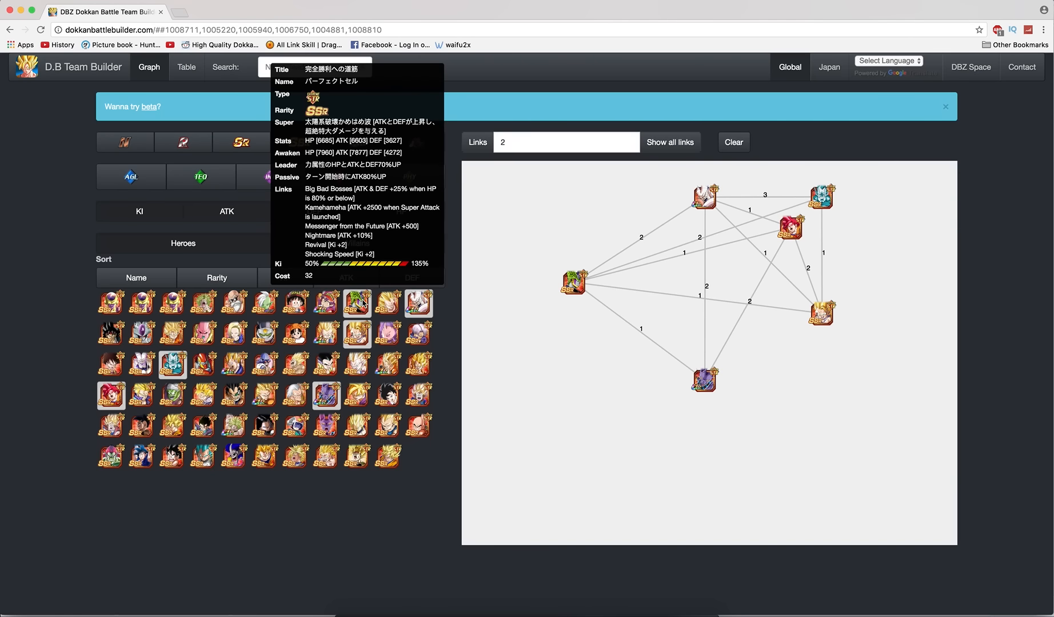
mouse_move(578, 283)
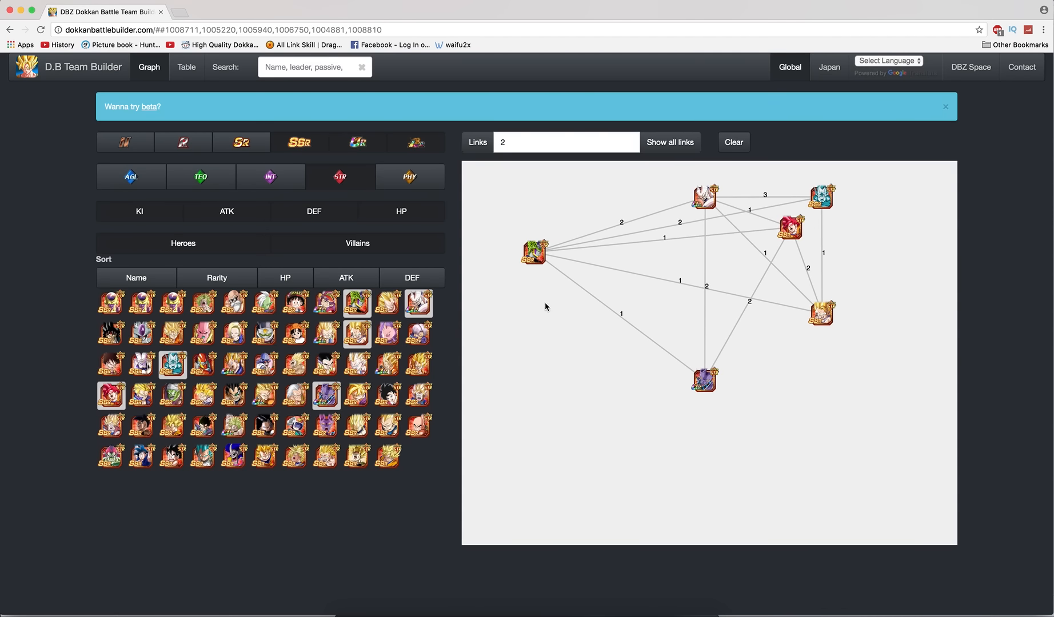
mouse_move(374, 496)
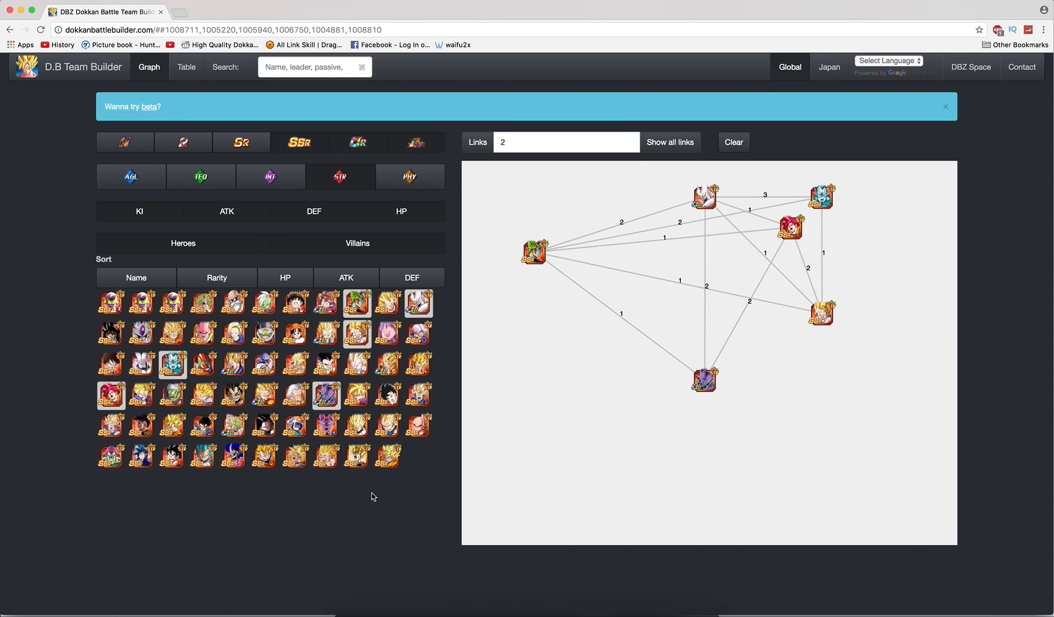
mouse_move(295, 457)
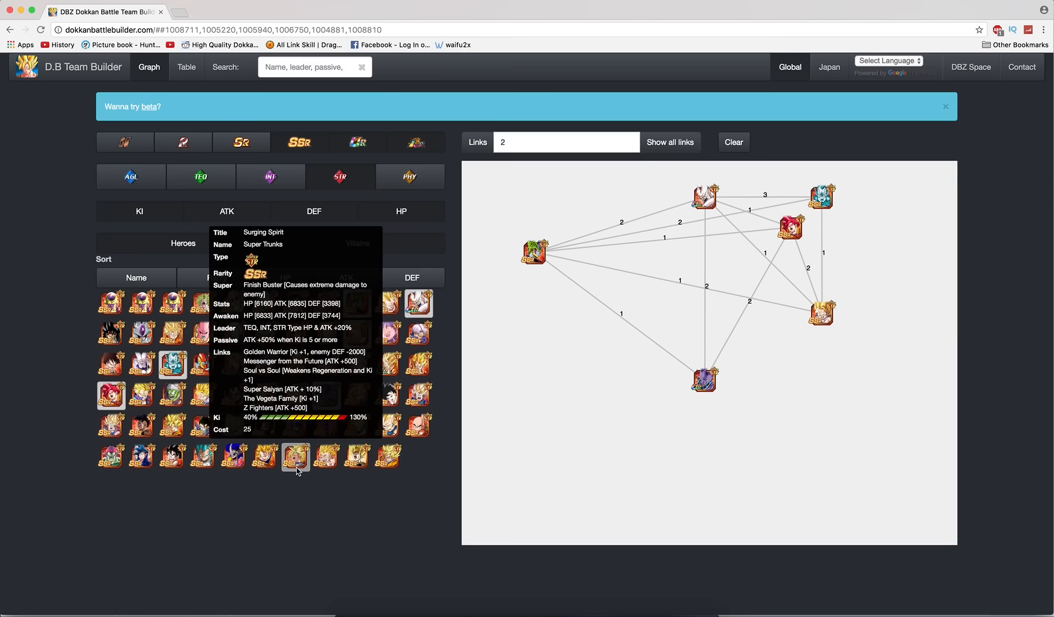
mouse_move(226, 498)
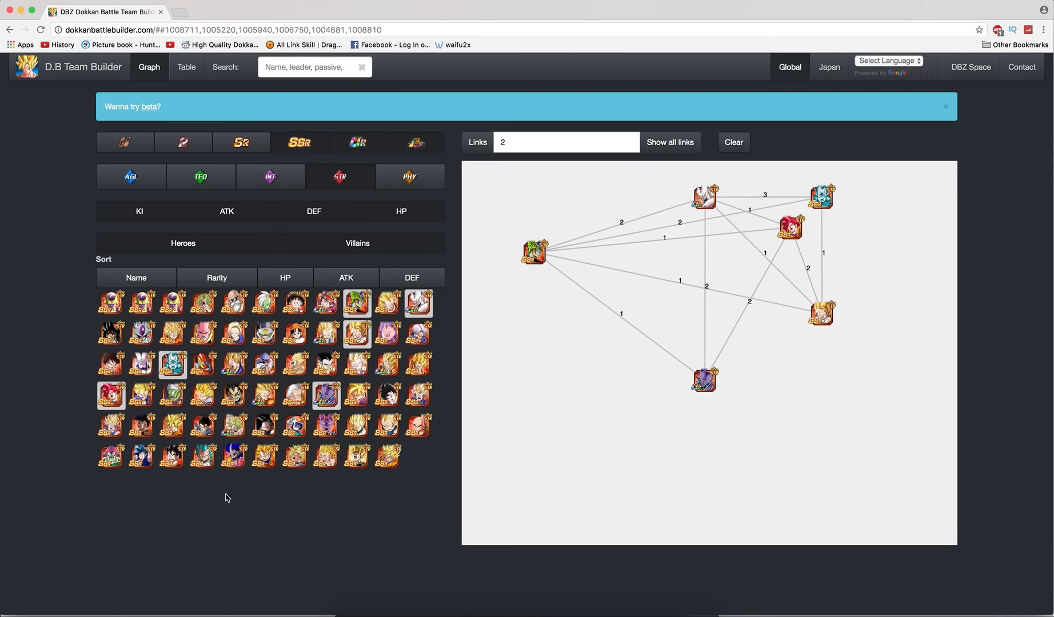
mouse_move(334, 501)
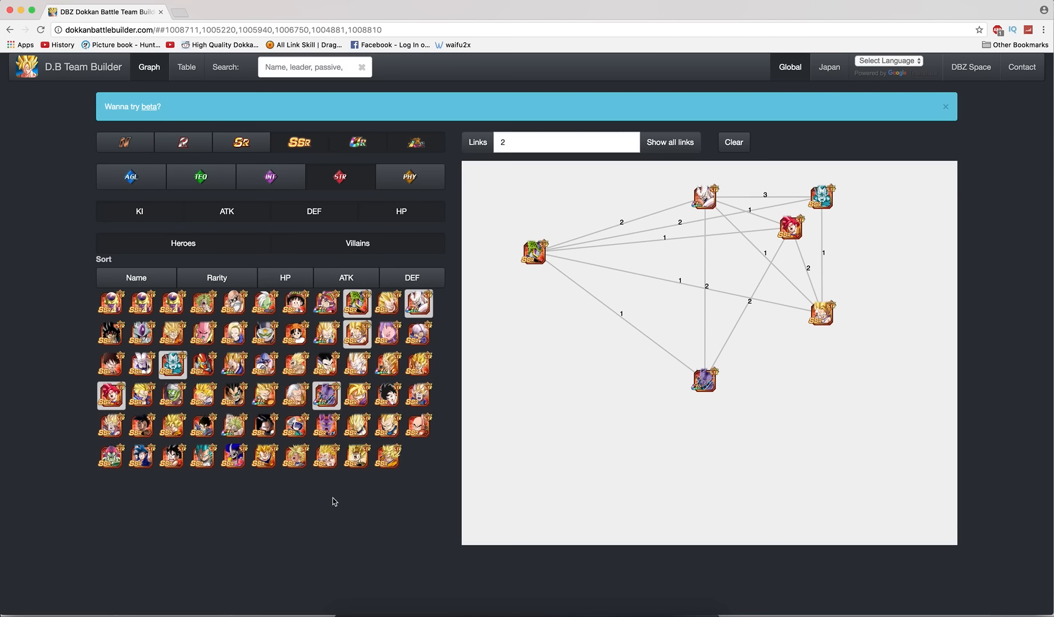
mouse_move(410, 487)
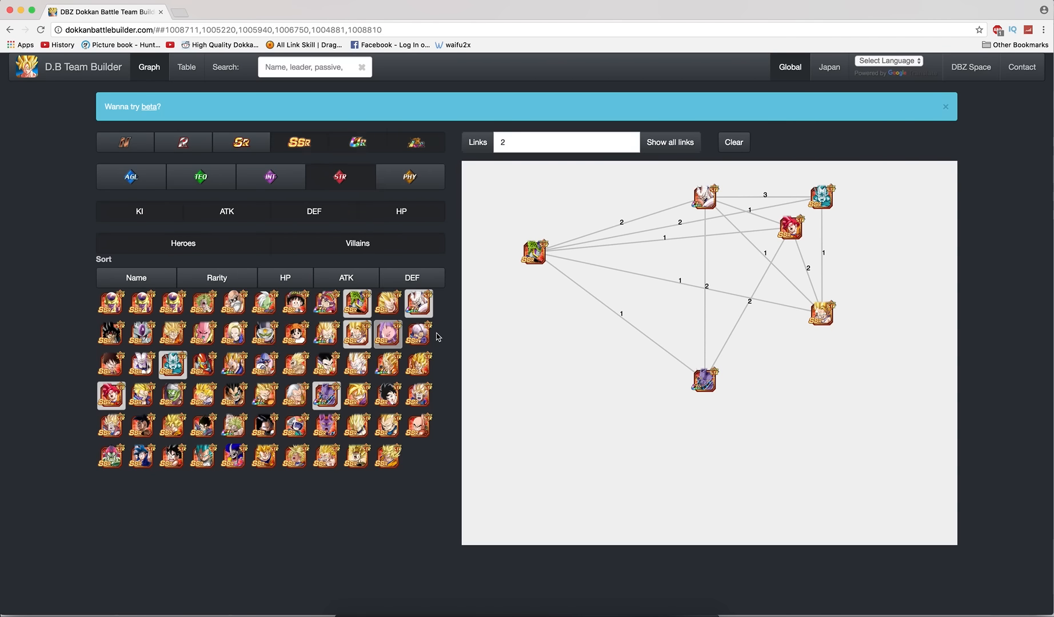
mouse_move(327, 365)
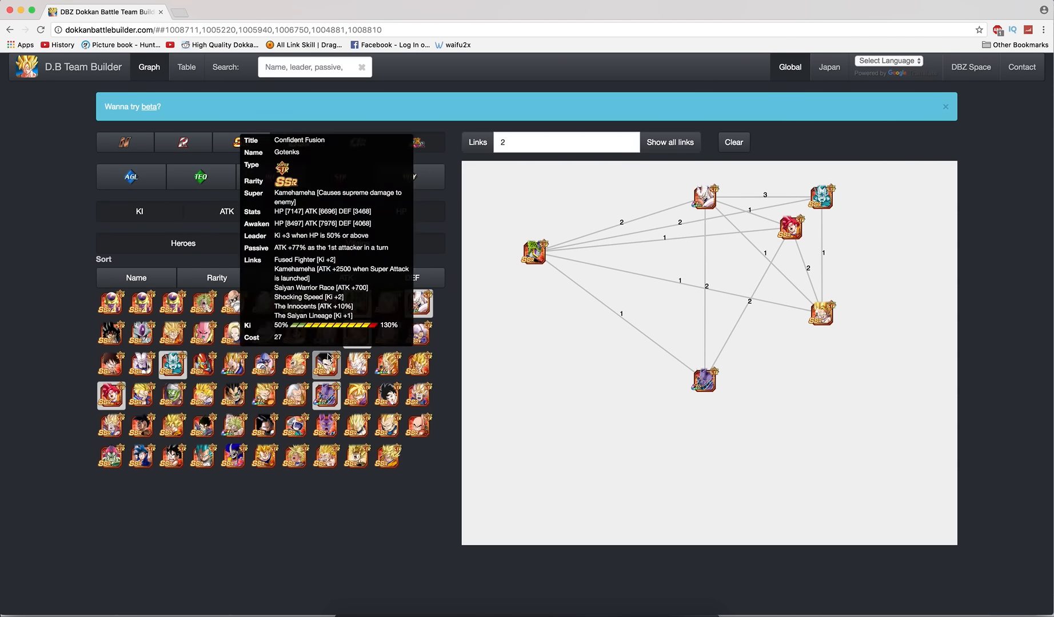
mouse_move(296, 335)
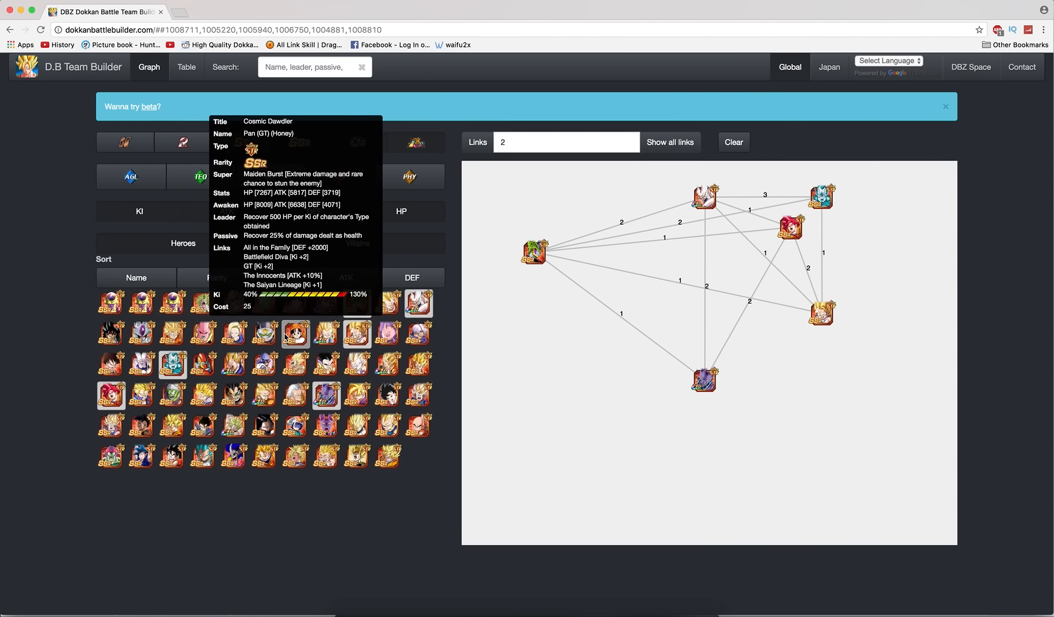
mouse_move(82, 376)
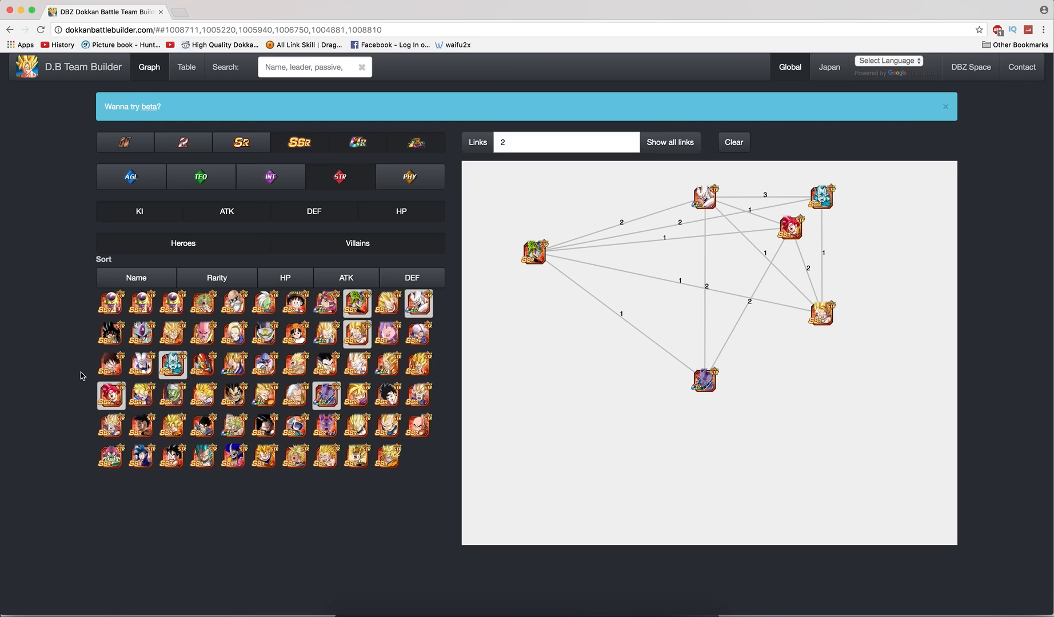
mouse_move(208, 533)
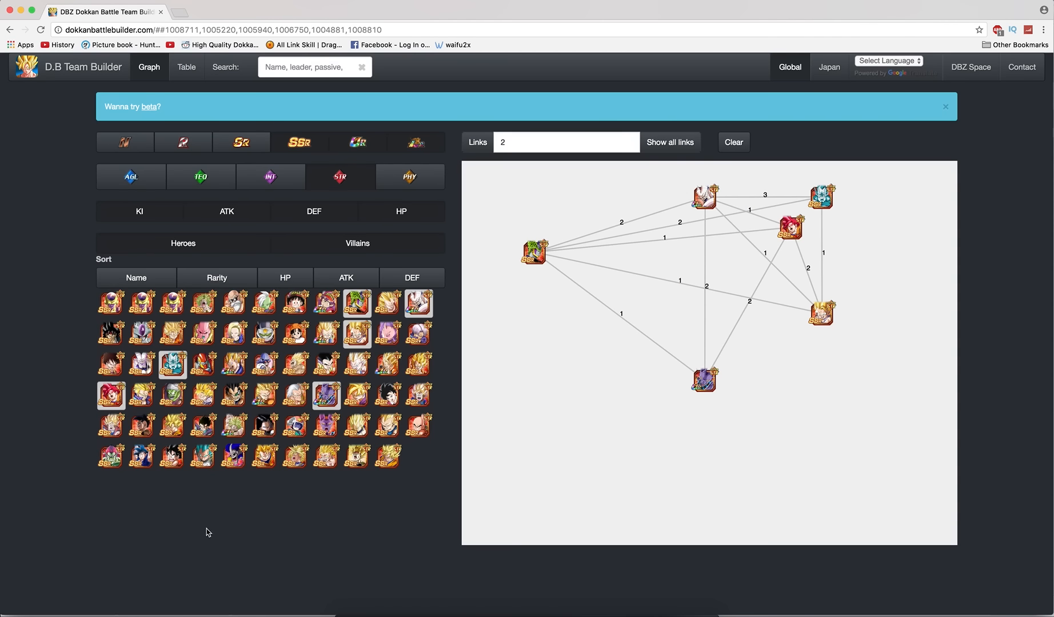
mouse_move(512, 415)
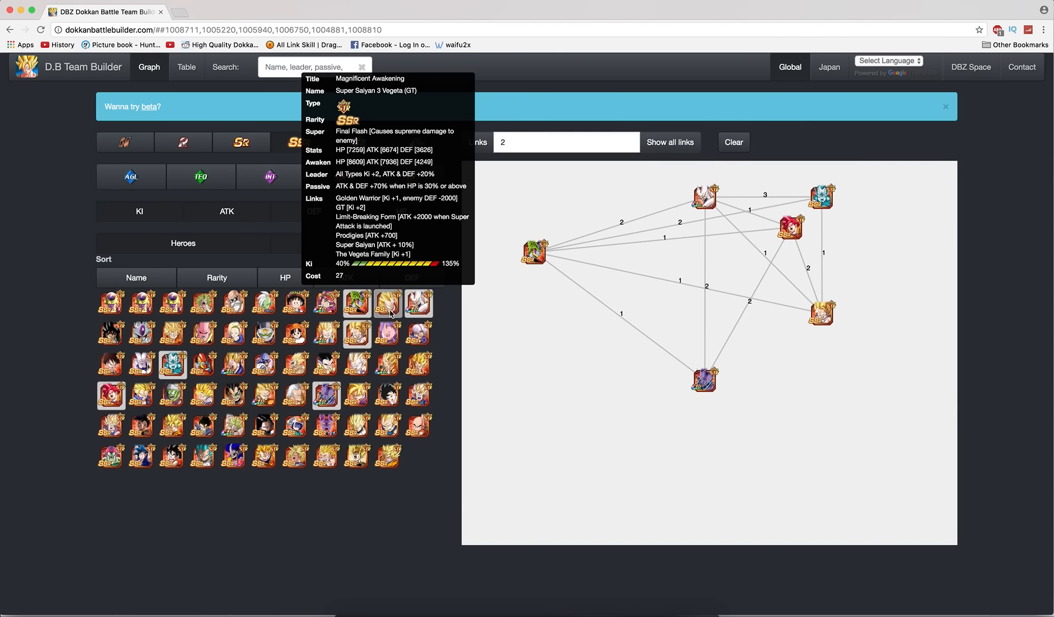
Add Super Saiyan 3 Vegeta (GT) to the graph, linked to the team.
left_click(388, 304)
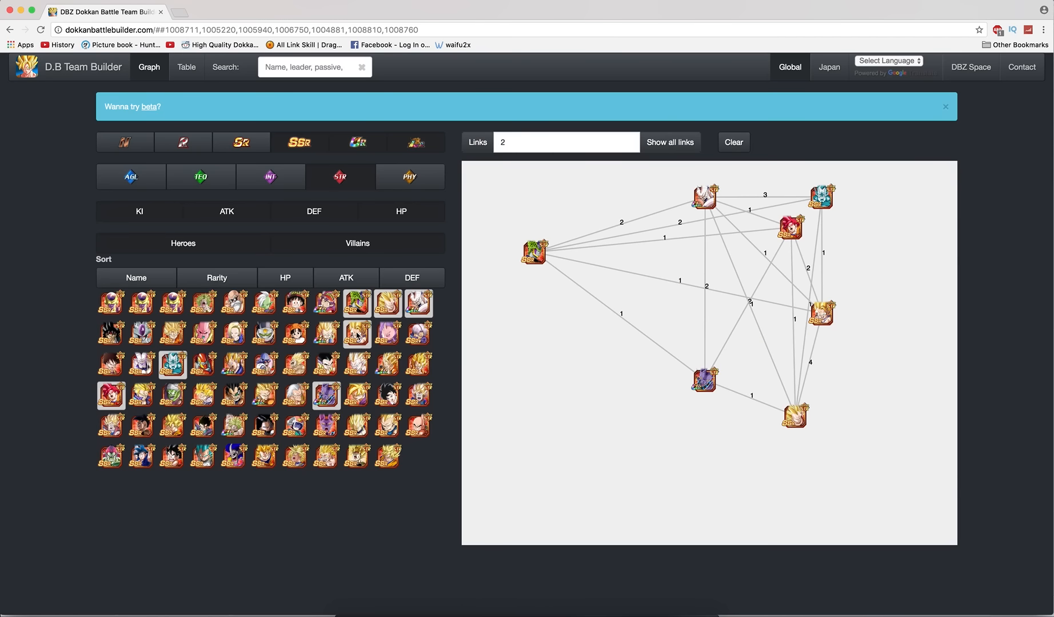
mouse_move(596, 300)
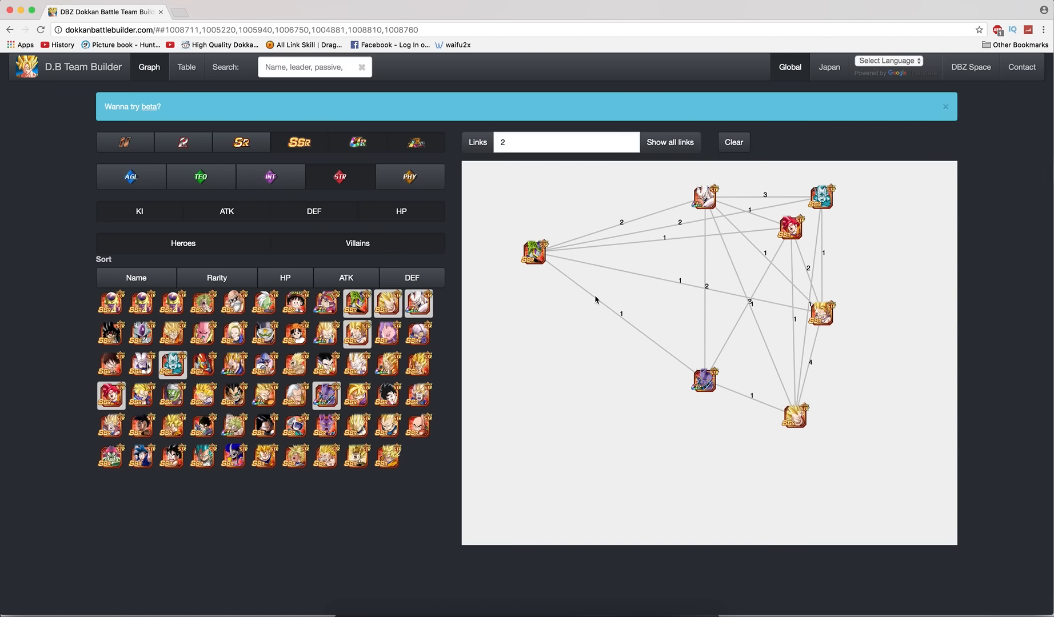